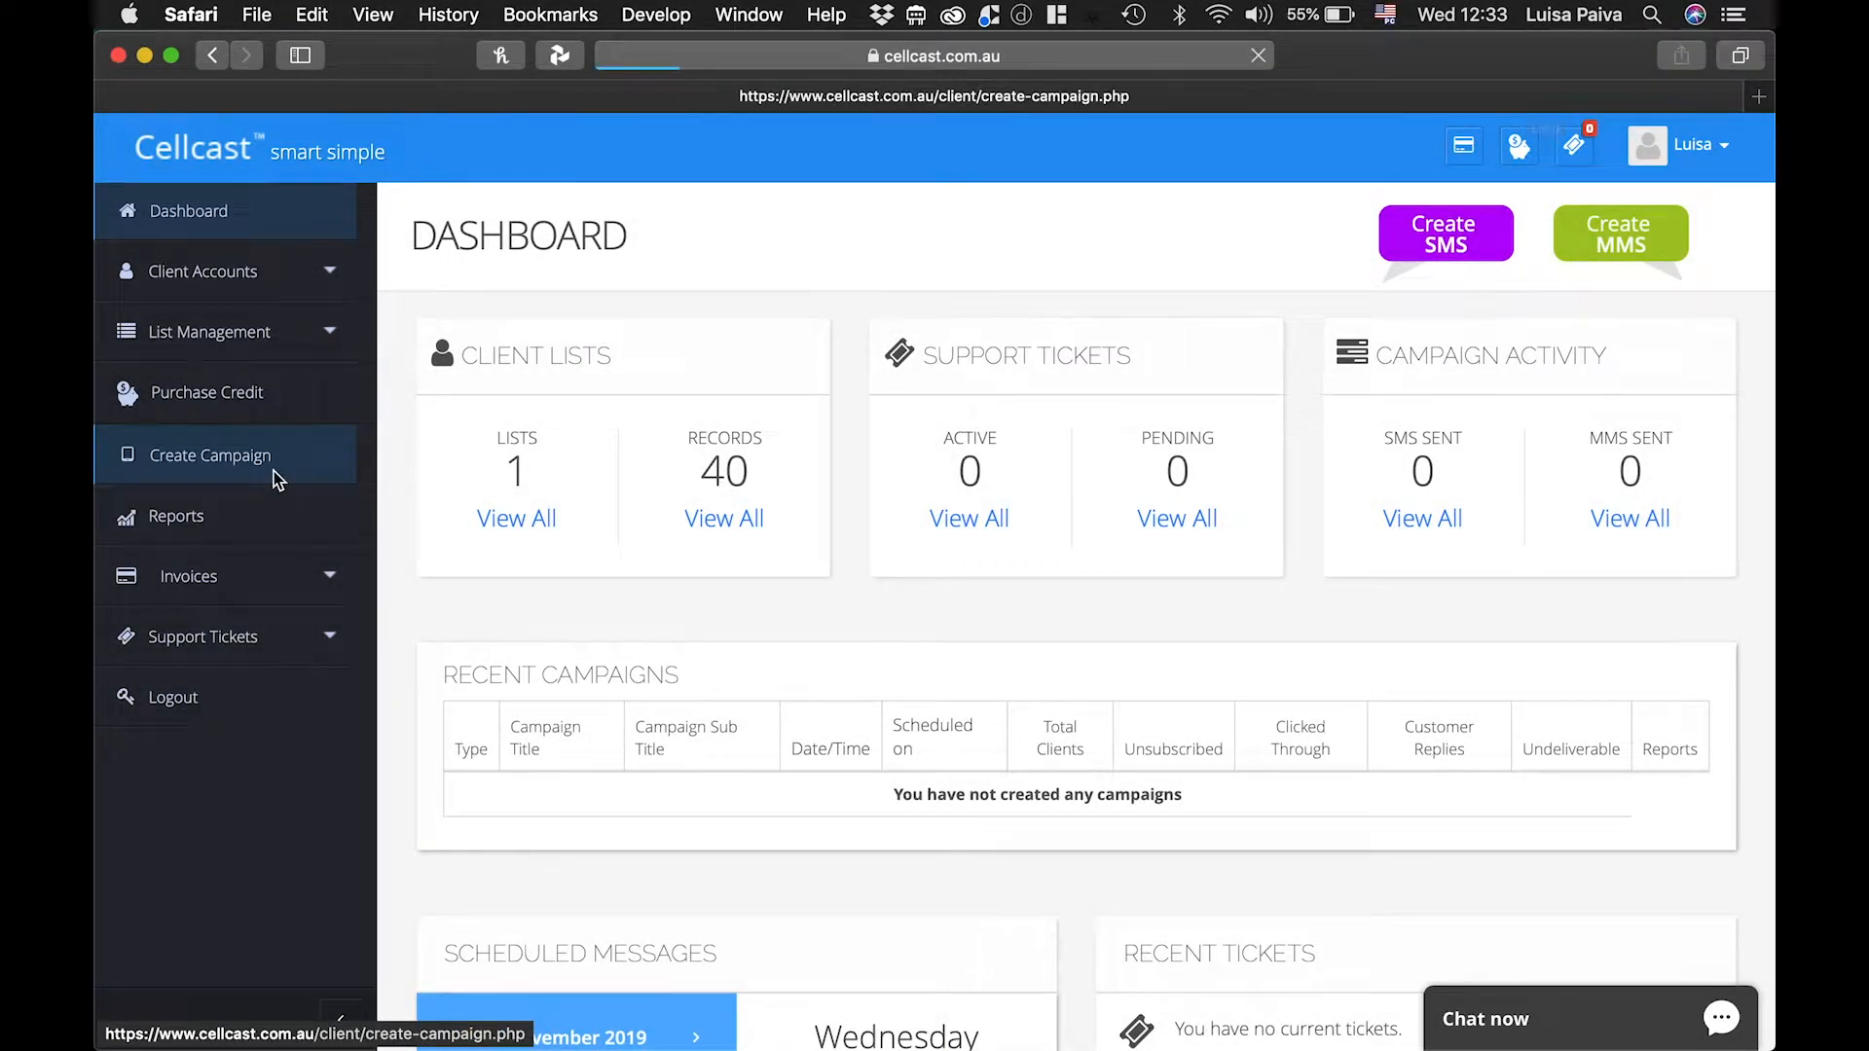
Step: Start a new campaign and choose the text-only SMS campaign type
{"action": "left_click", "coordinate": [212, 456]}
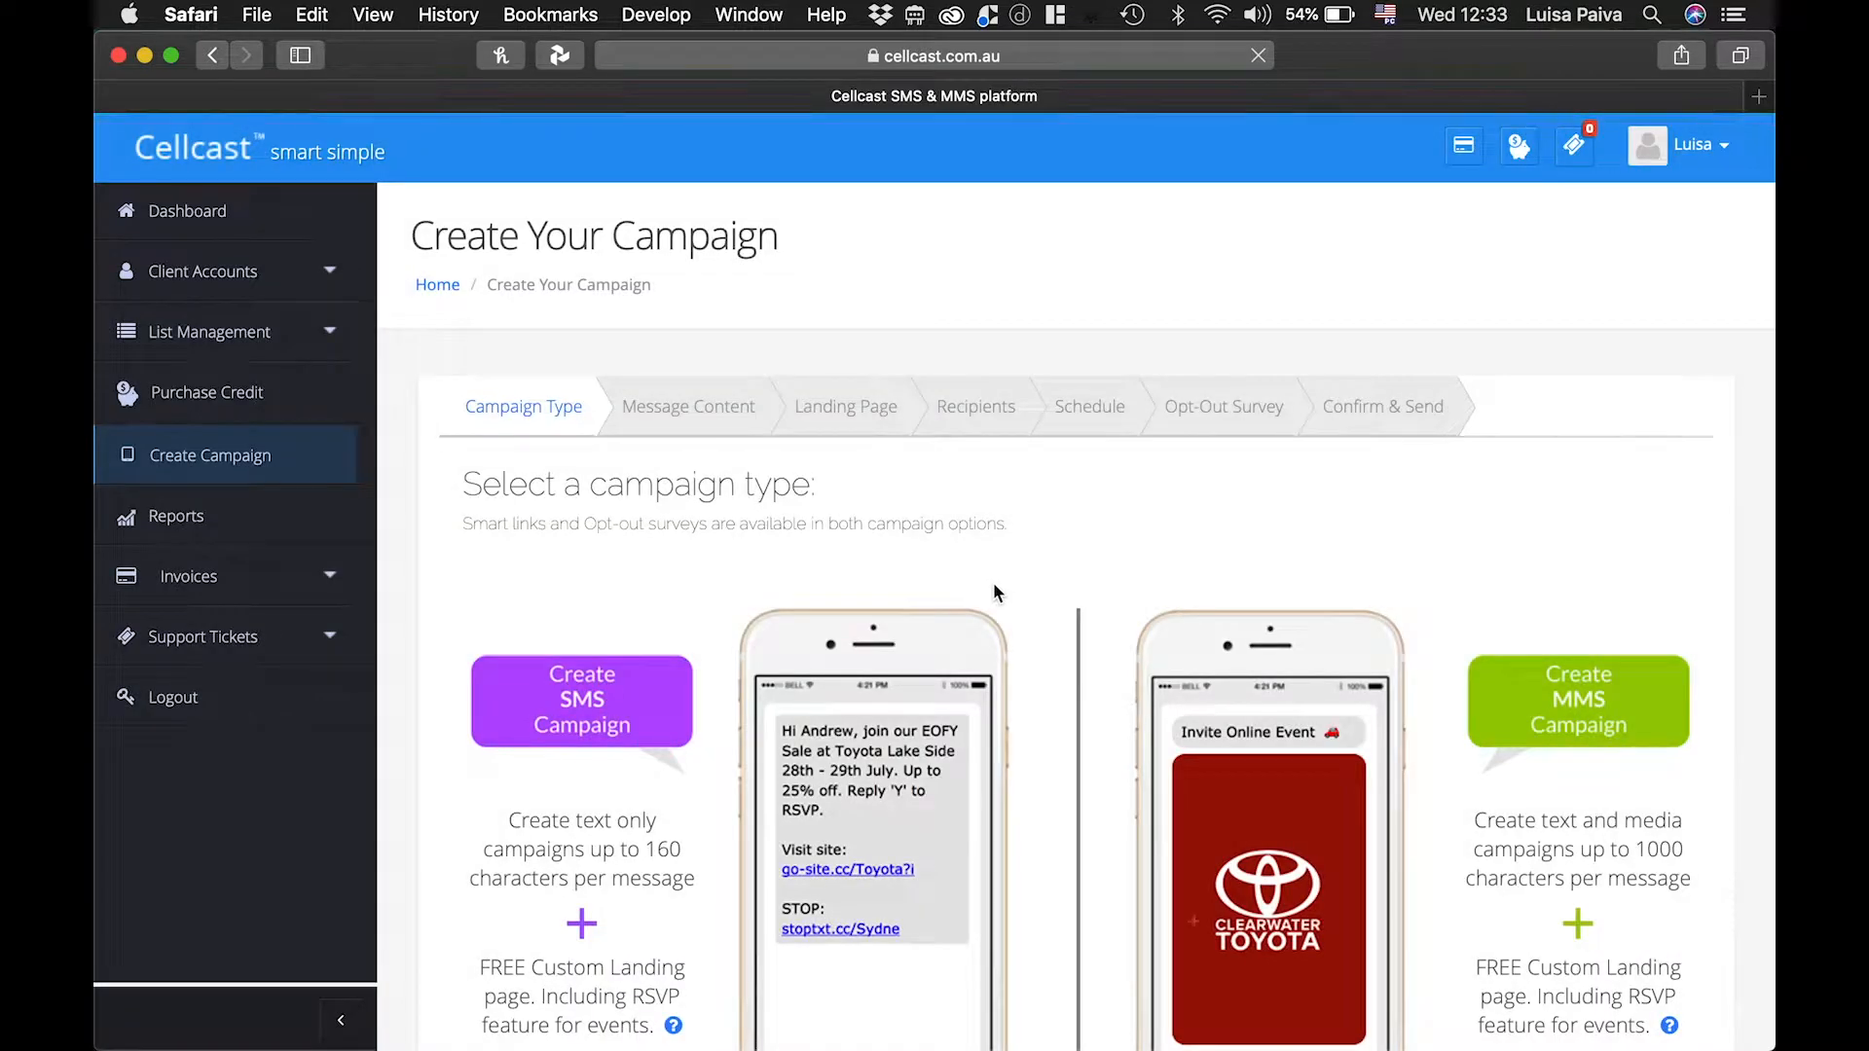
{"action": "scroll", "scroll_direction": "down", "scroll_amount": 3}
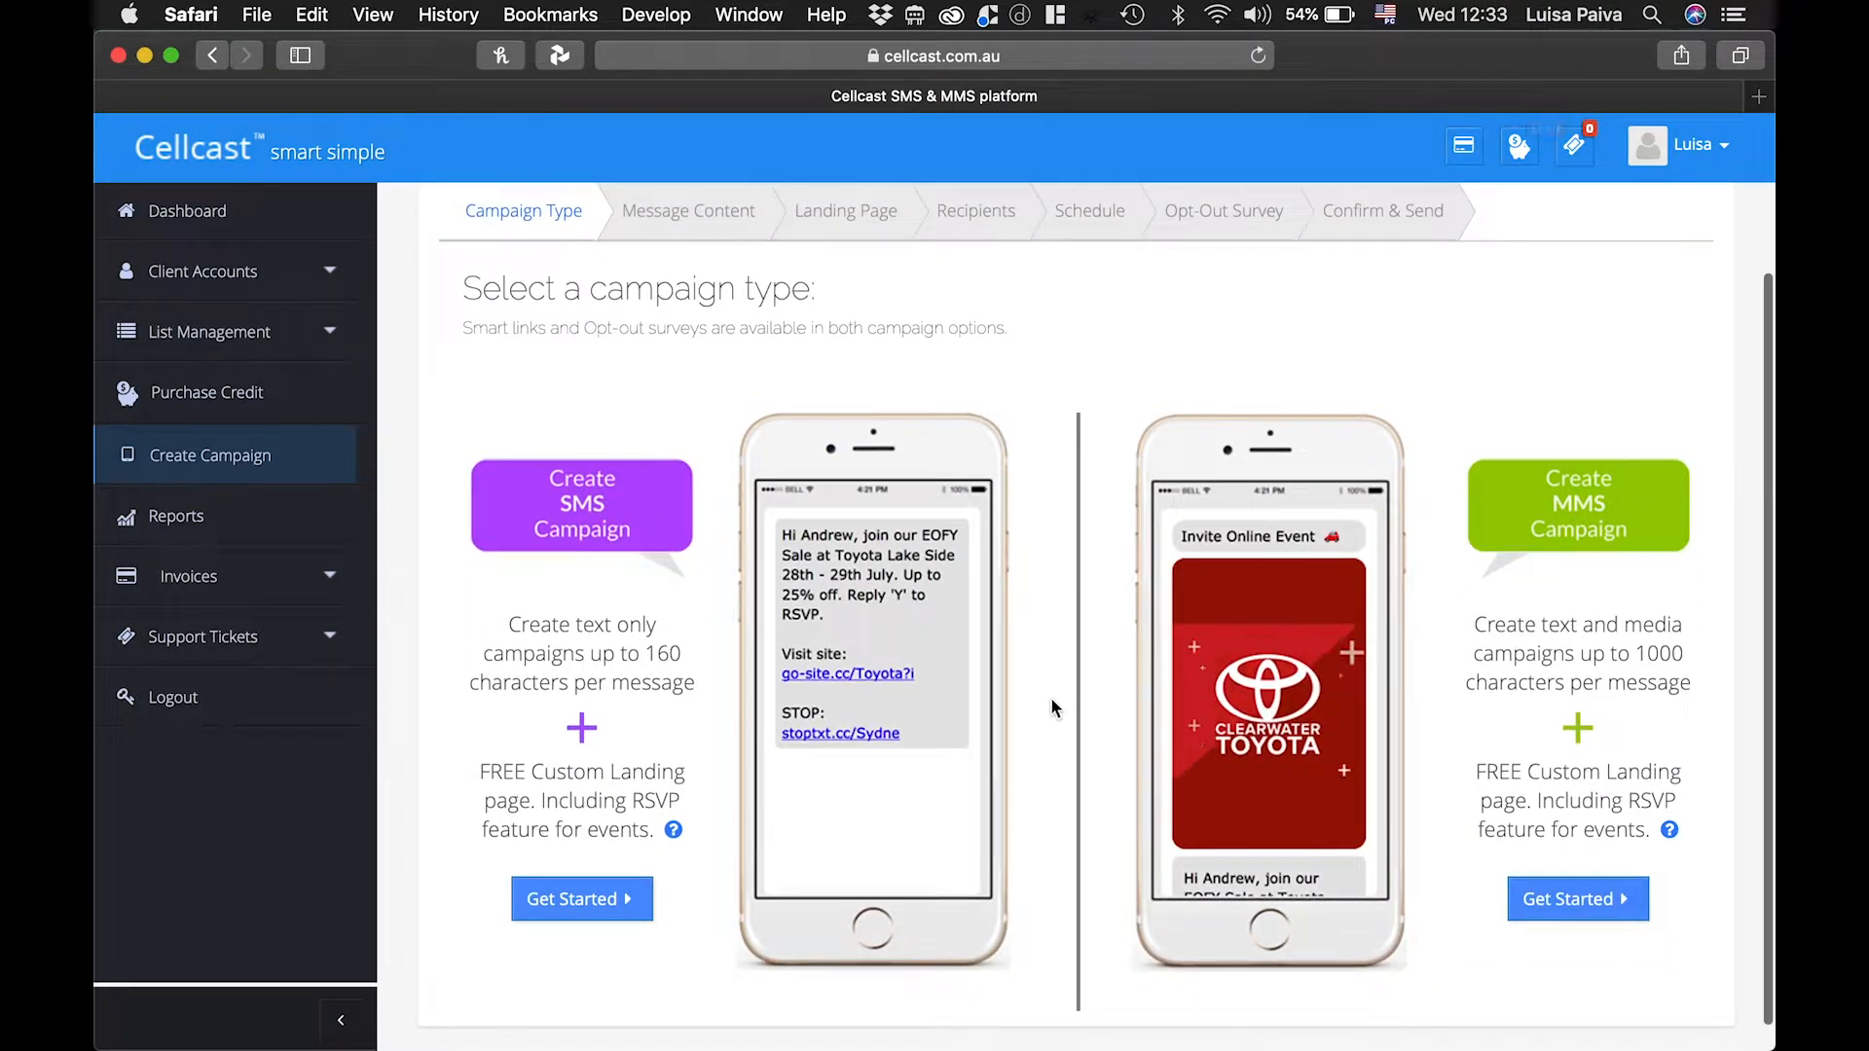
{"action": "left_click", "coordinate": [583, 899]}
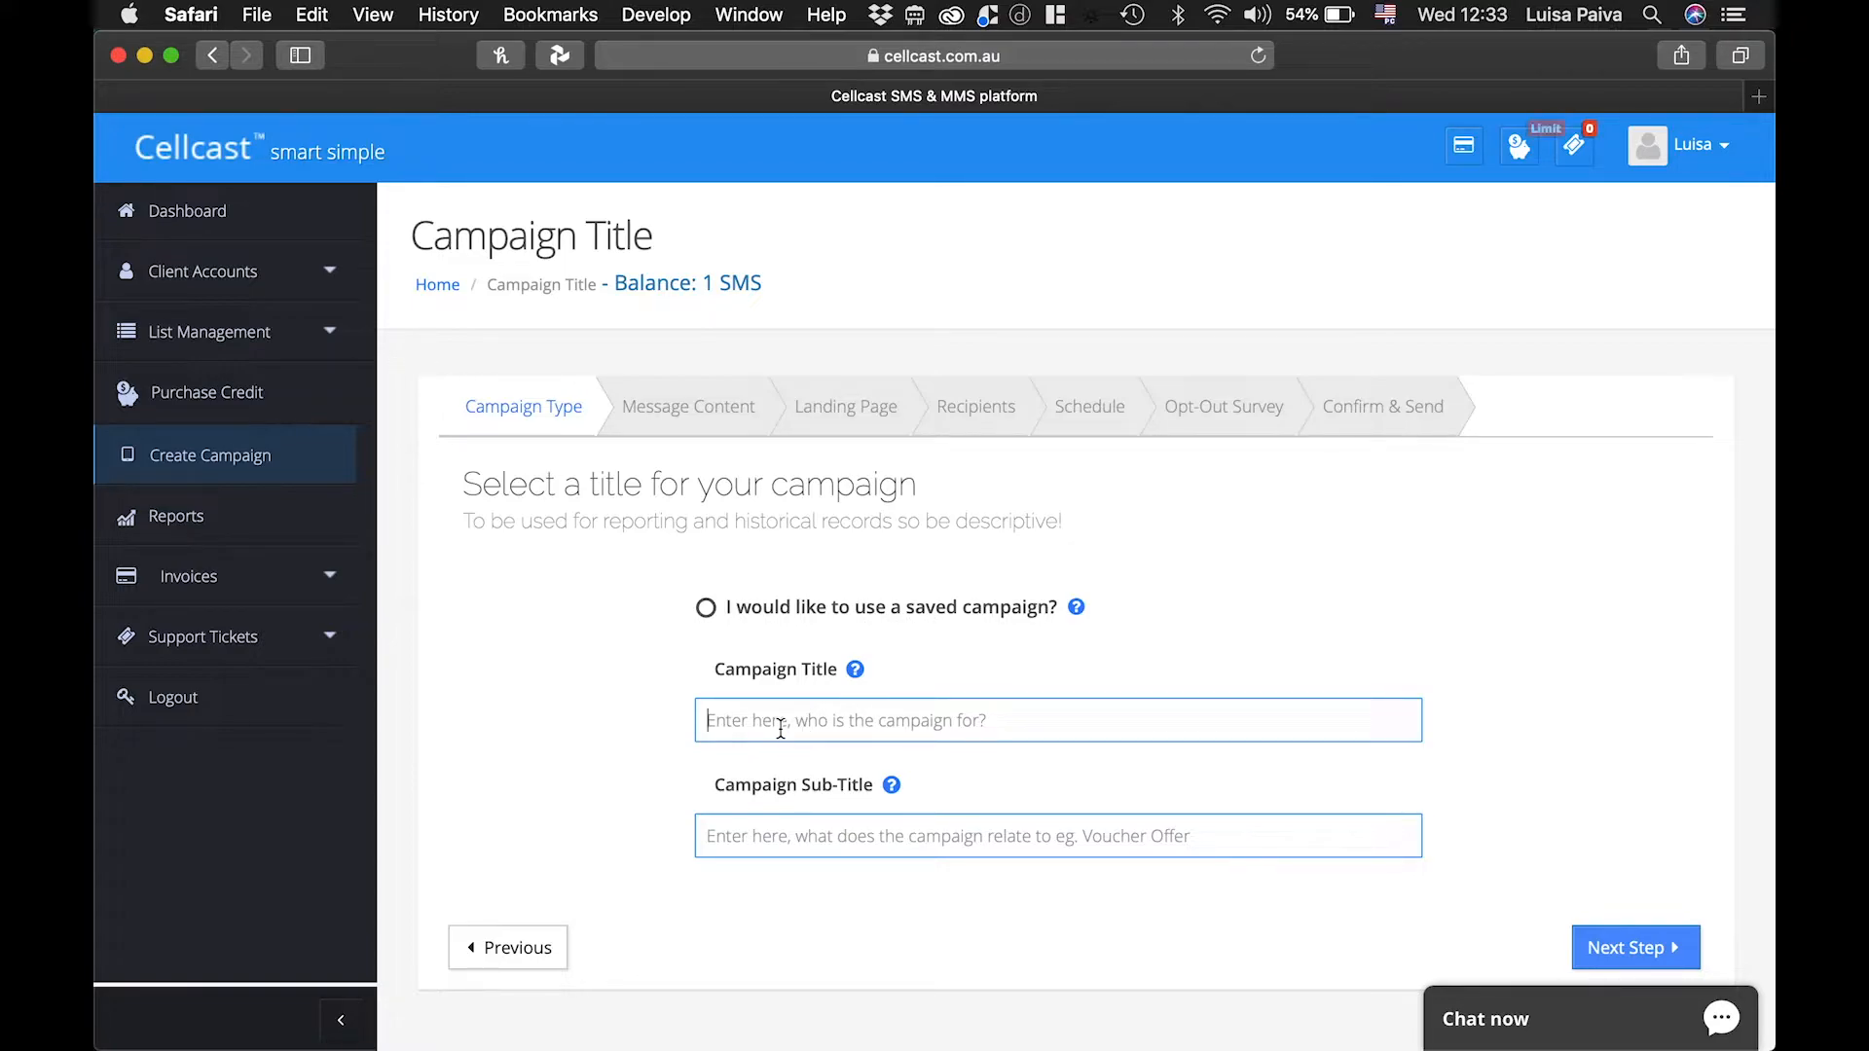
Step: Name the campaign "Father's Day" with the sub-title "Offer"
{"action": "type", "text": "Father's Day"}
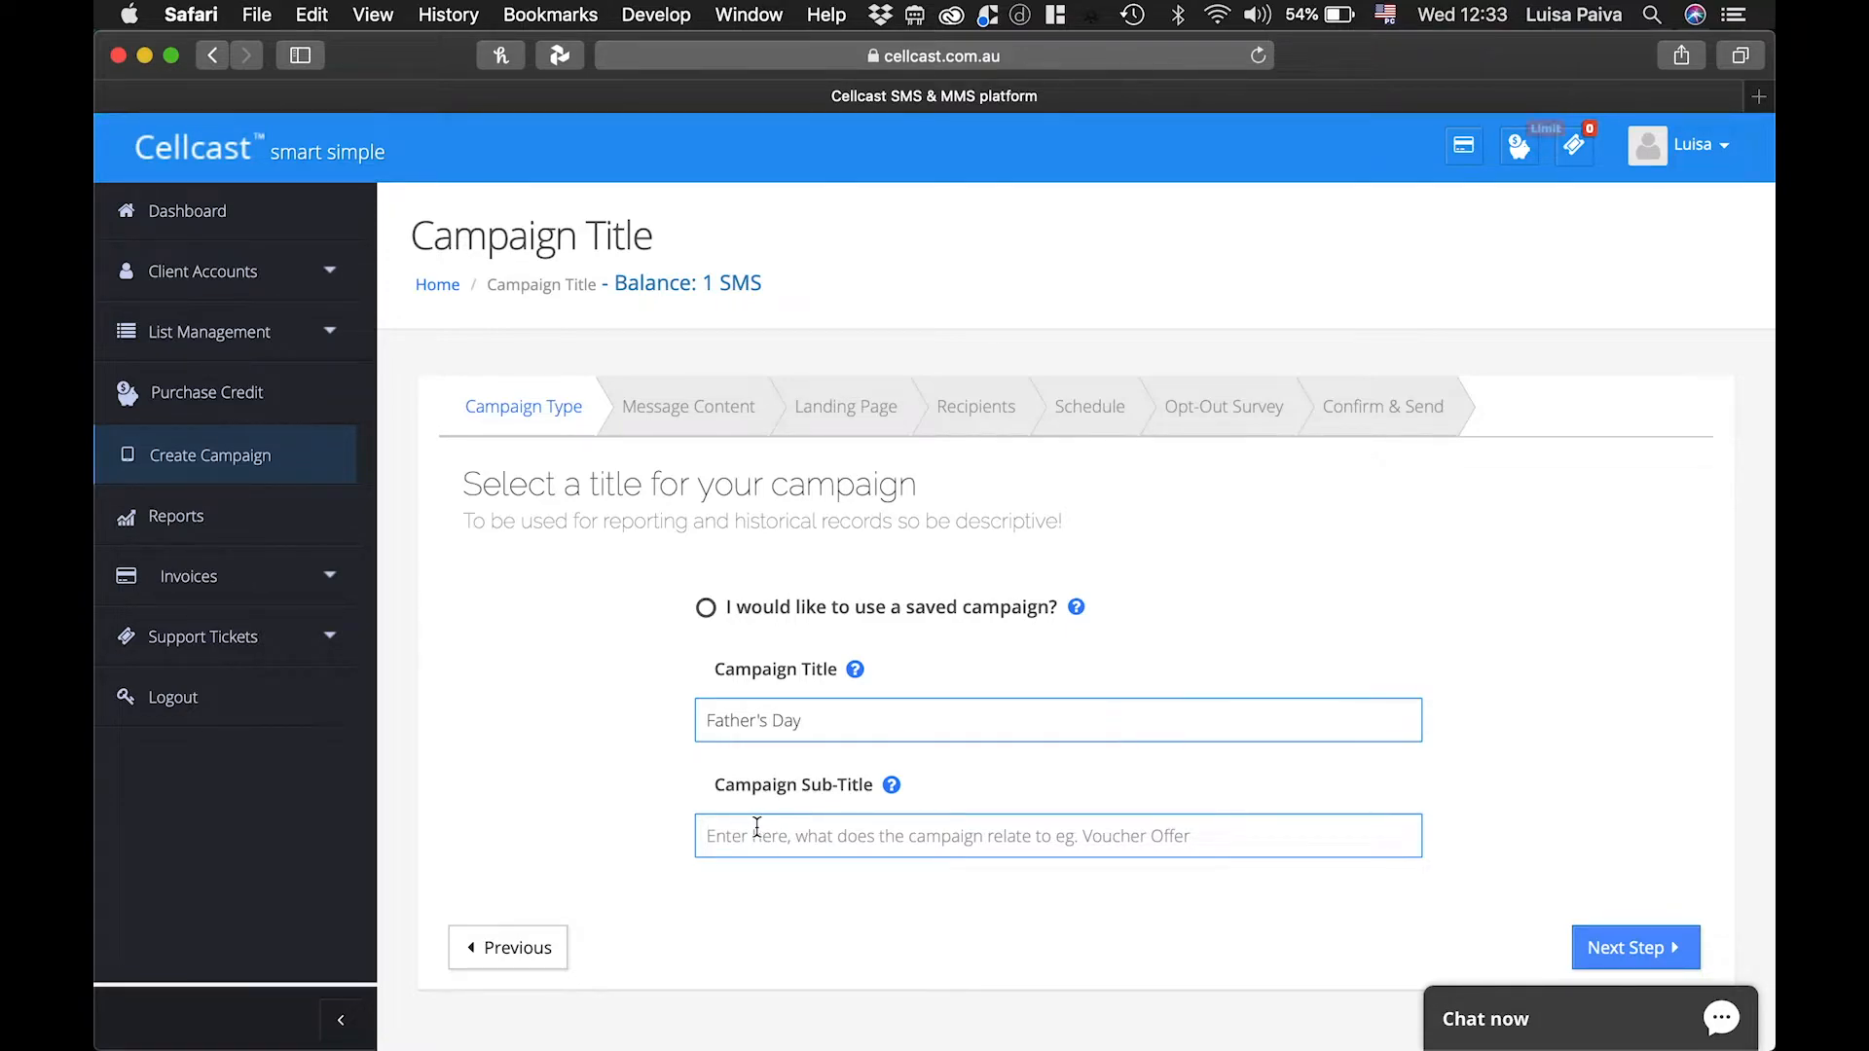
{"action": "type", "text": "Offer"}
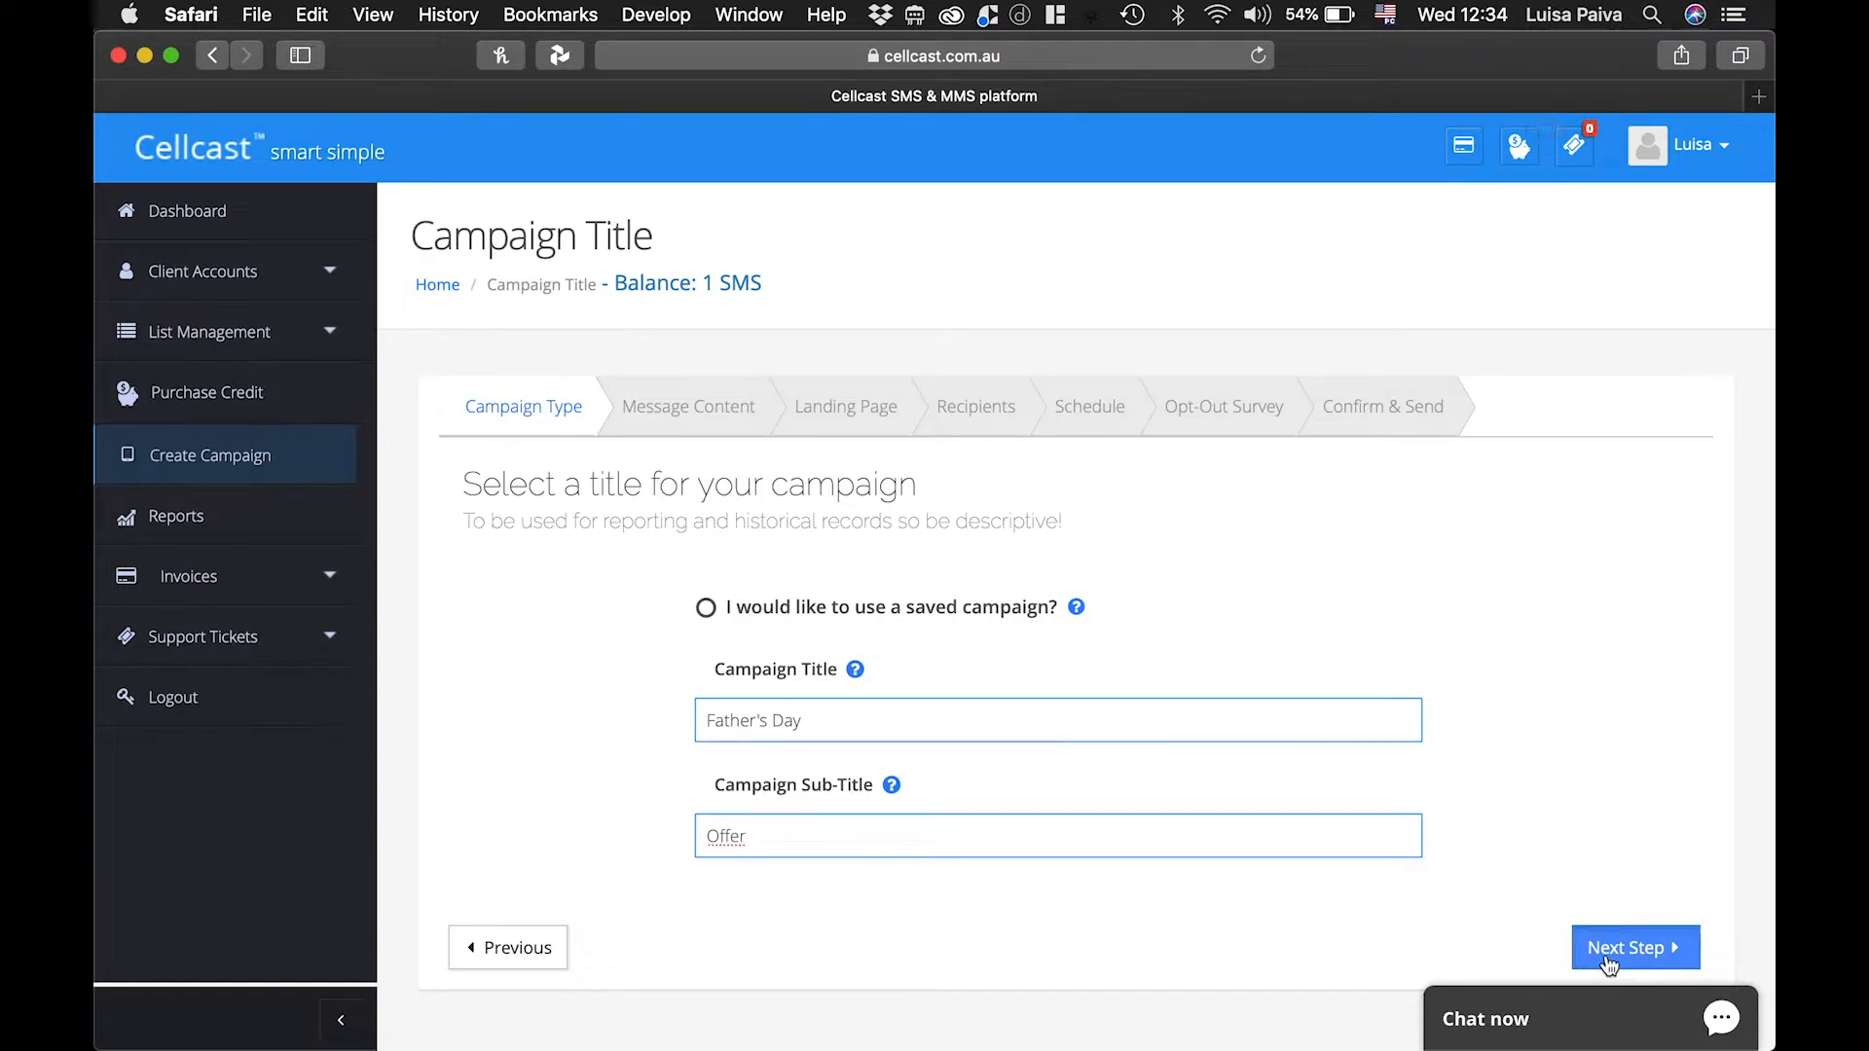
Step: On the message step, write the Black Friday 40% off offer and begin a "Go to" line
{"action": "left_click", "coordinate": [1634, 948]}
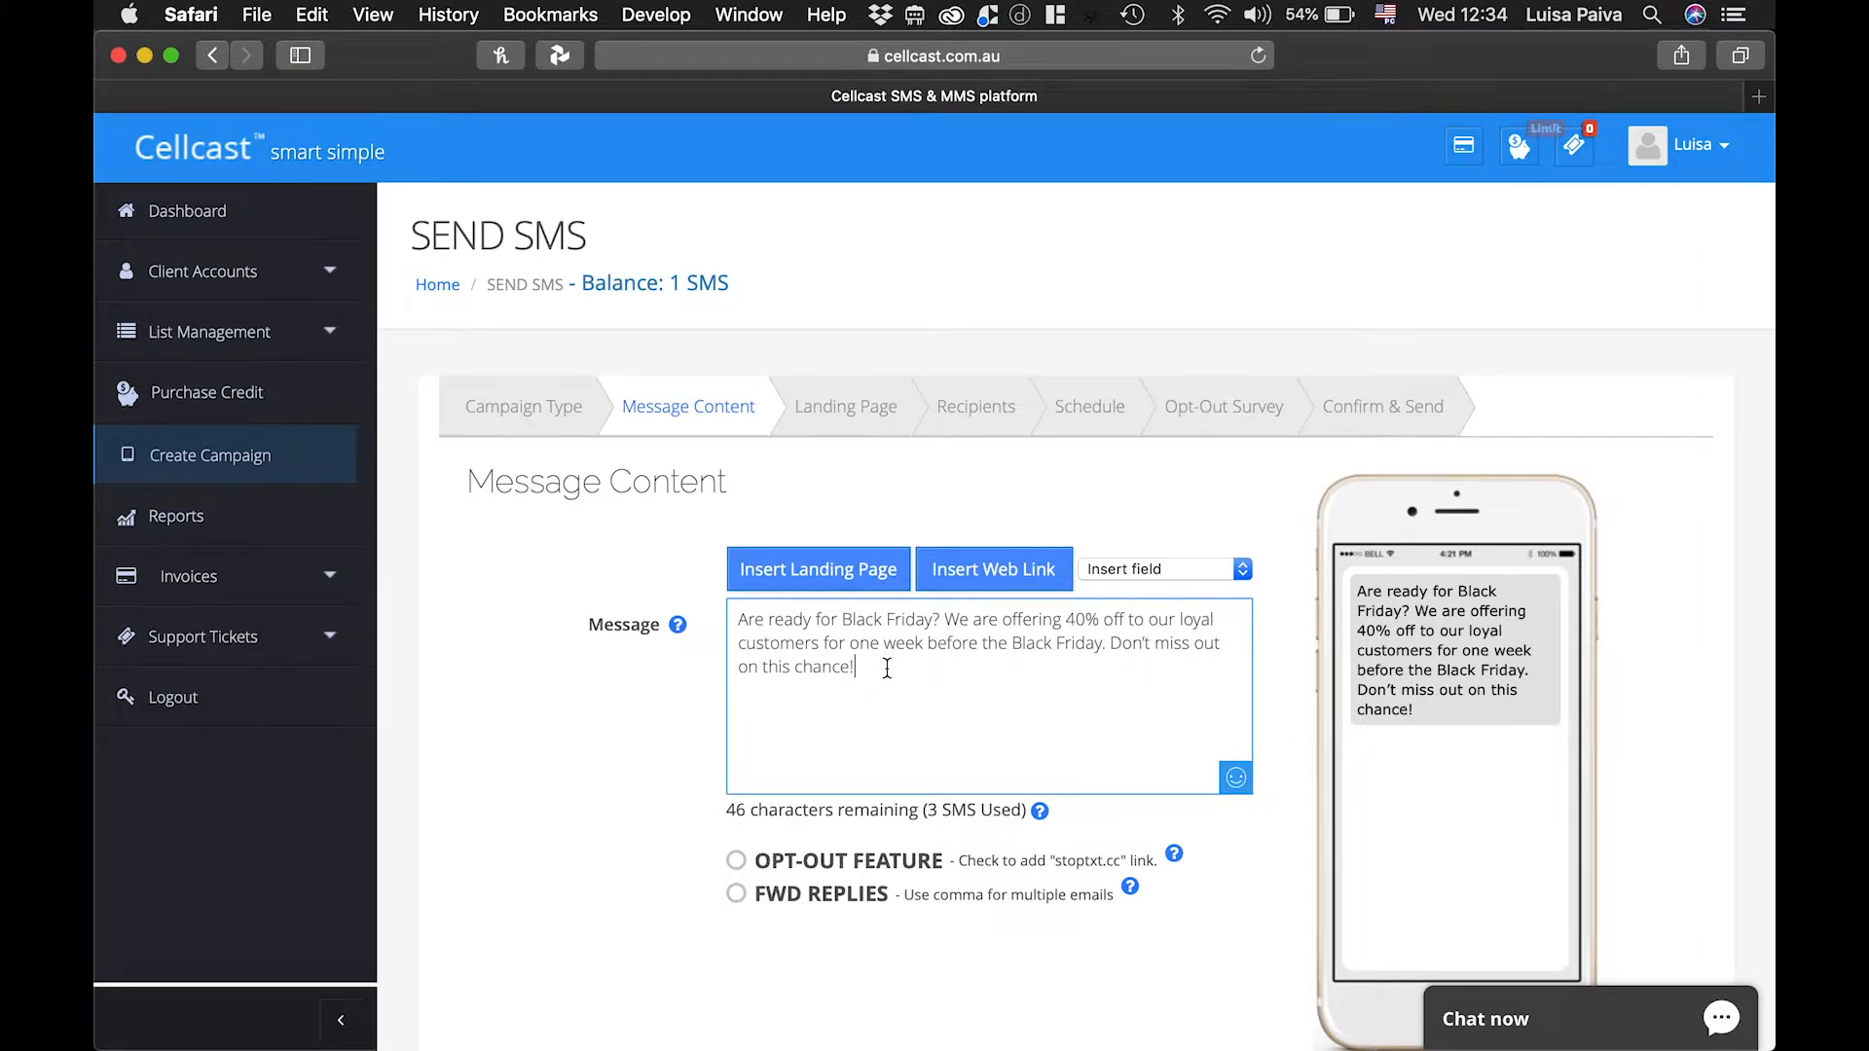
{"action": "key", "text": "enter"}
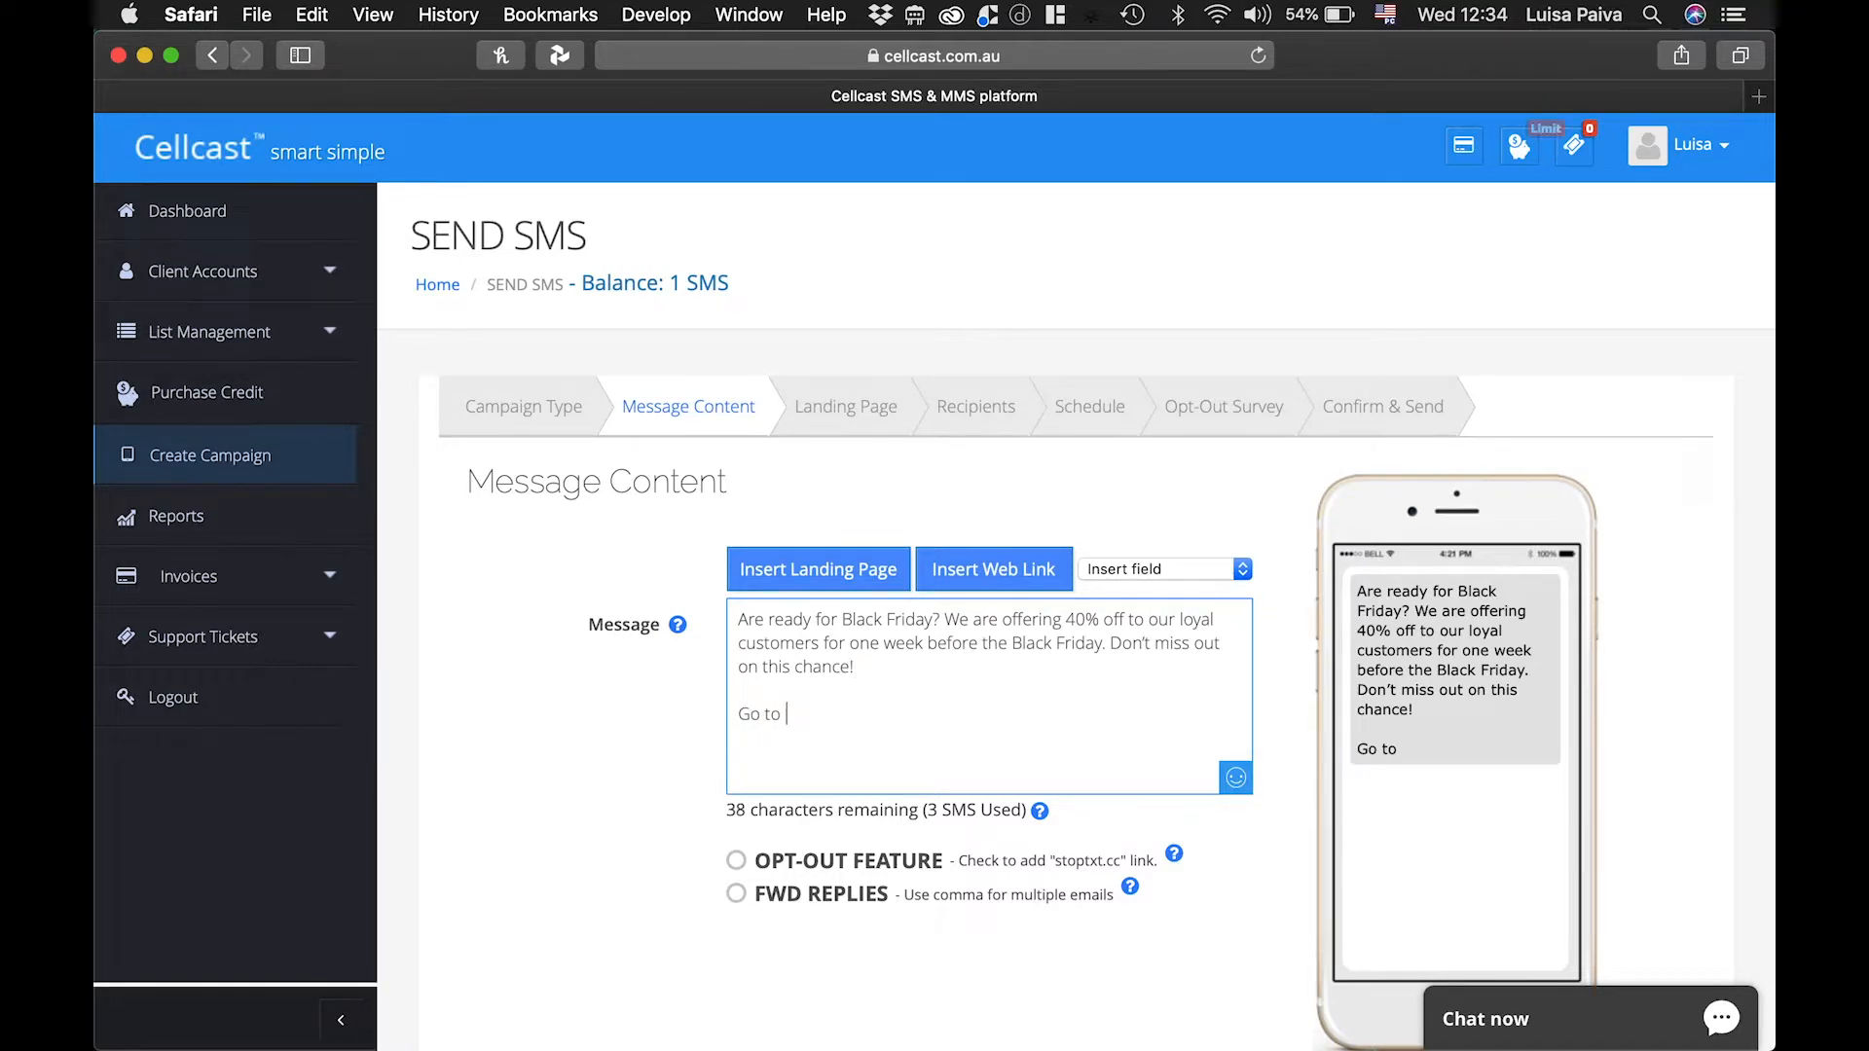
{"action": "mouse_move", "coordinate": [993, 568]}
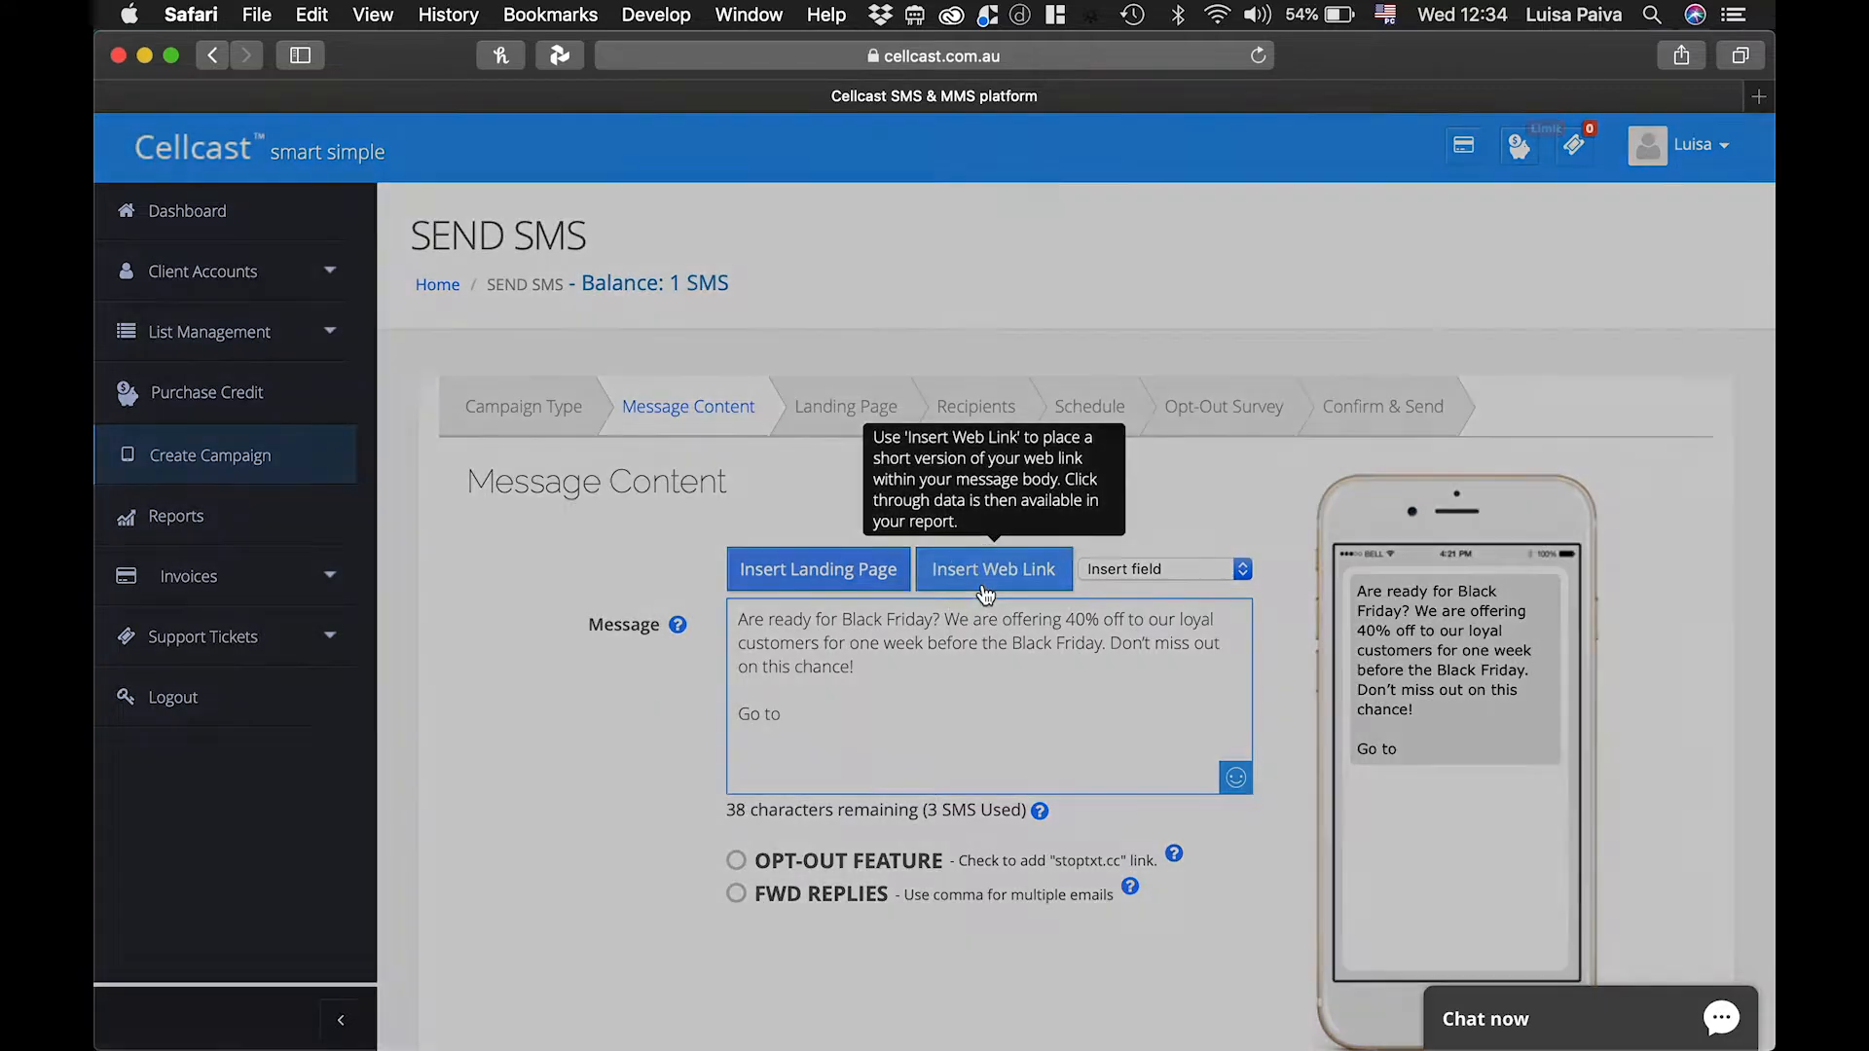
{"action": "left_click", "coordinate": [993, 568]}
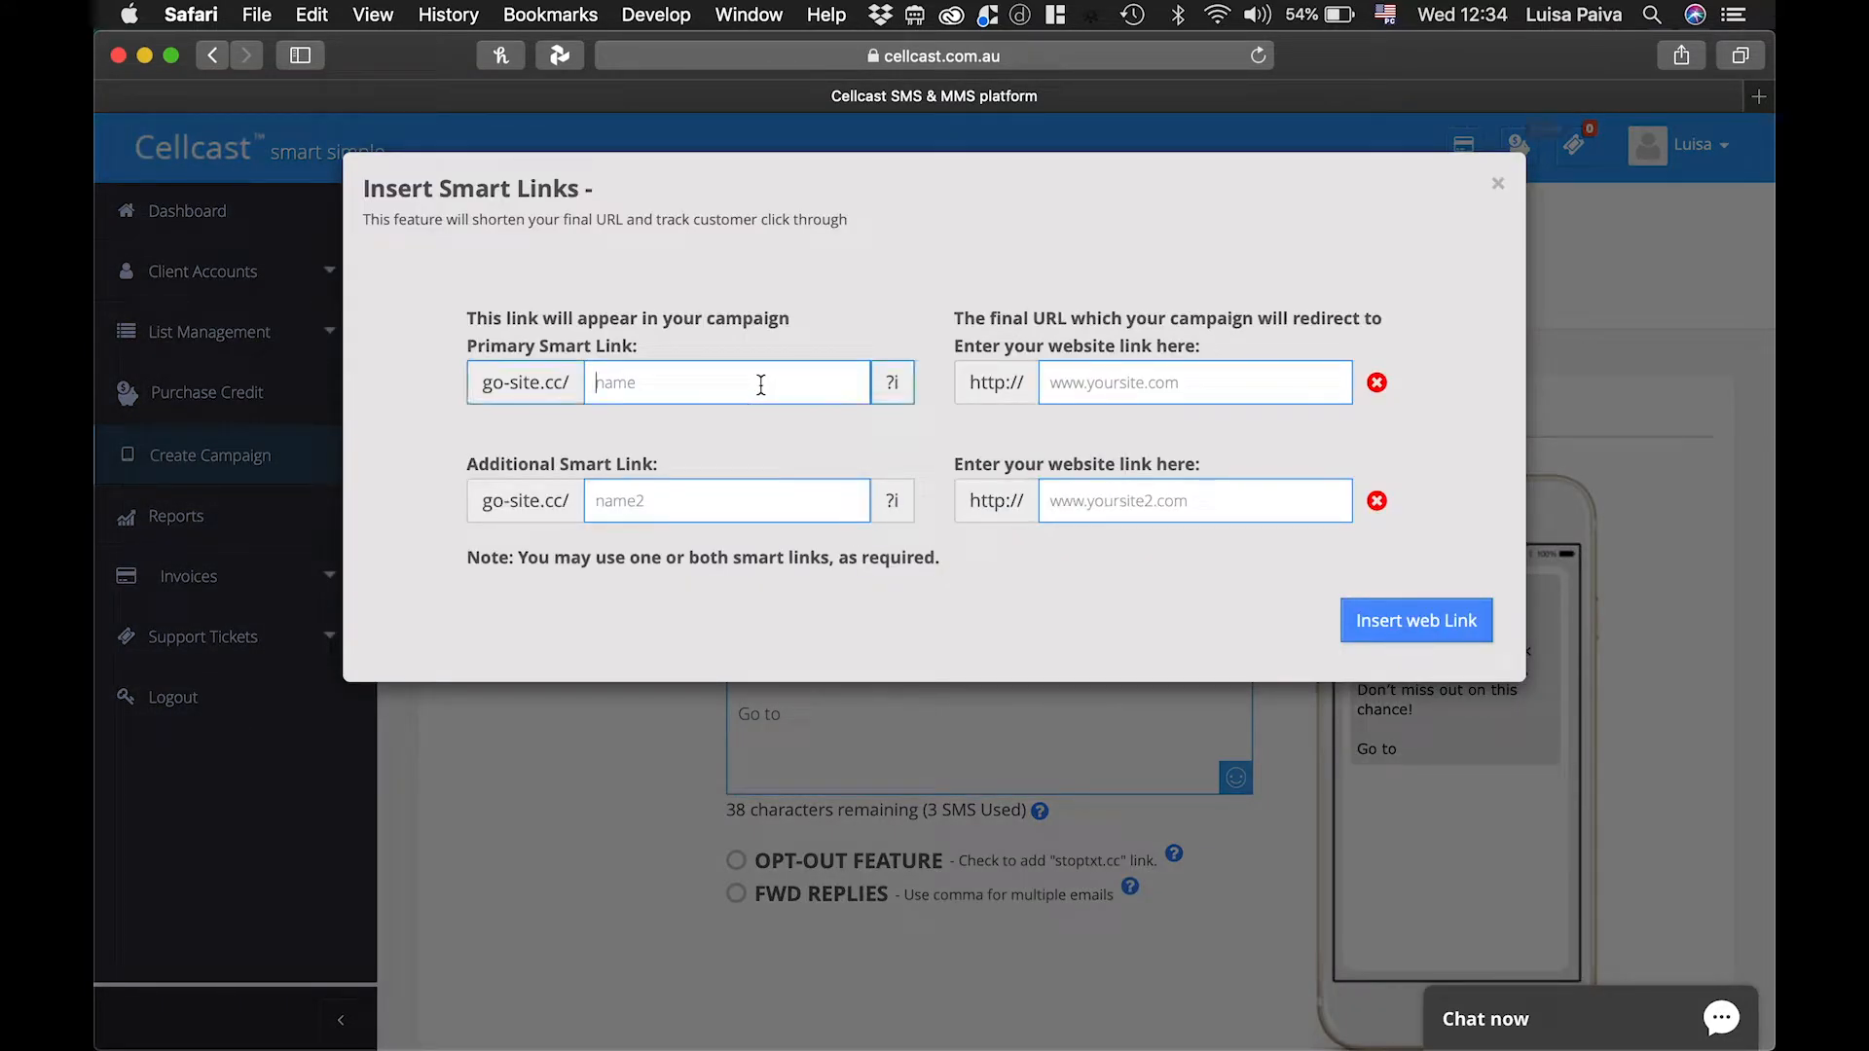
{"action": "type", "text": "Nuttag"}
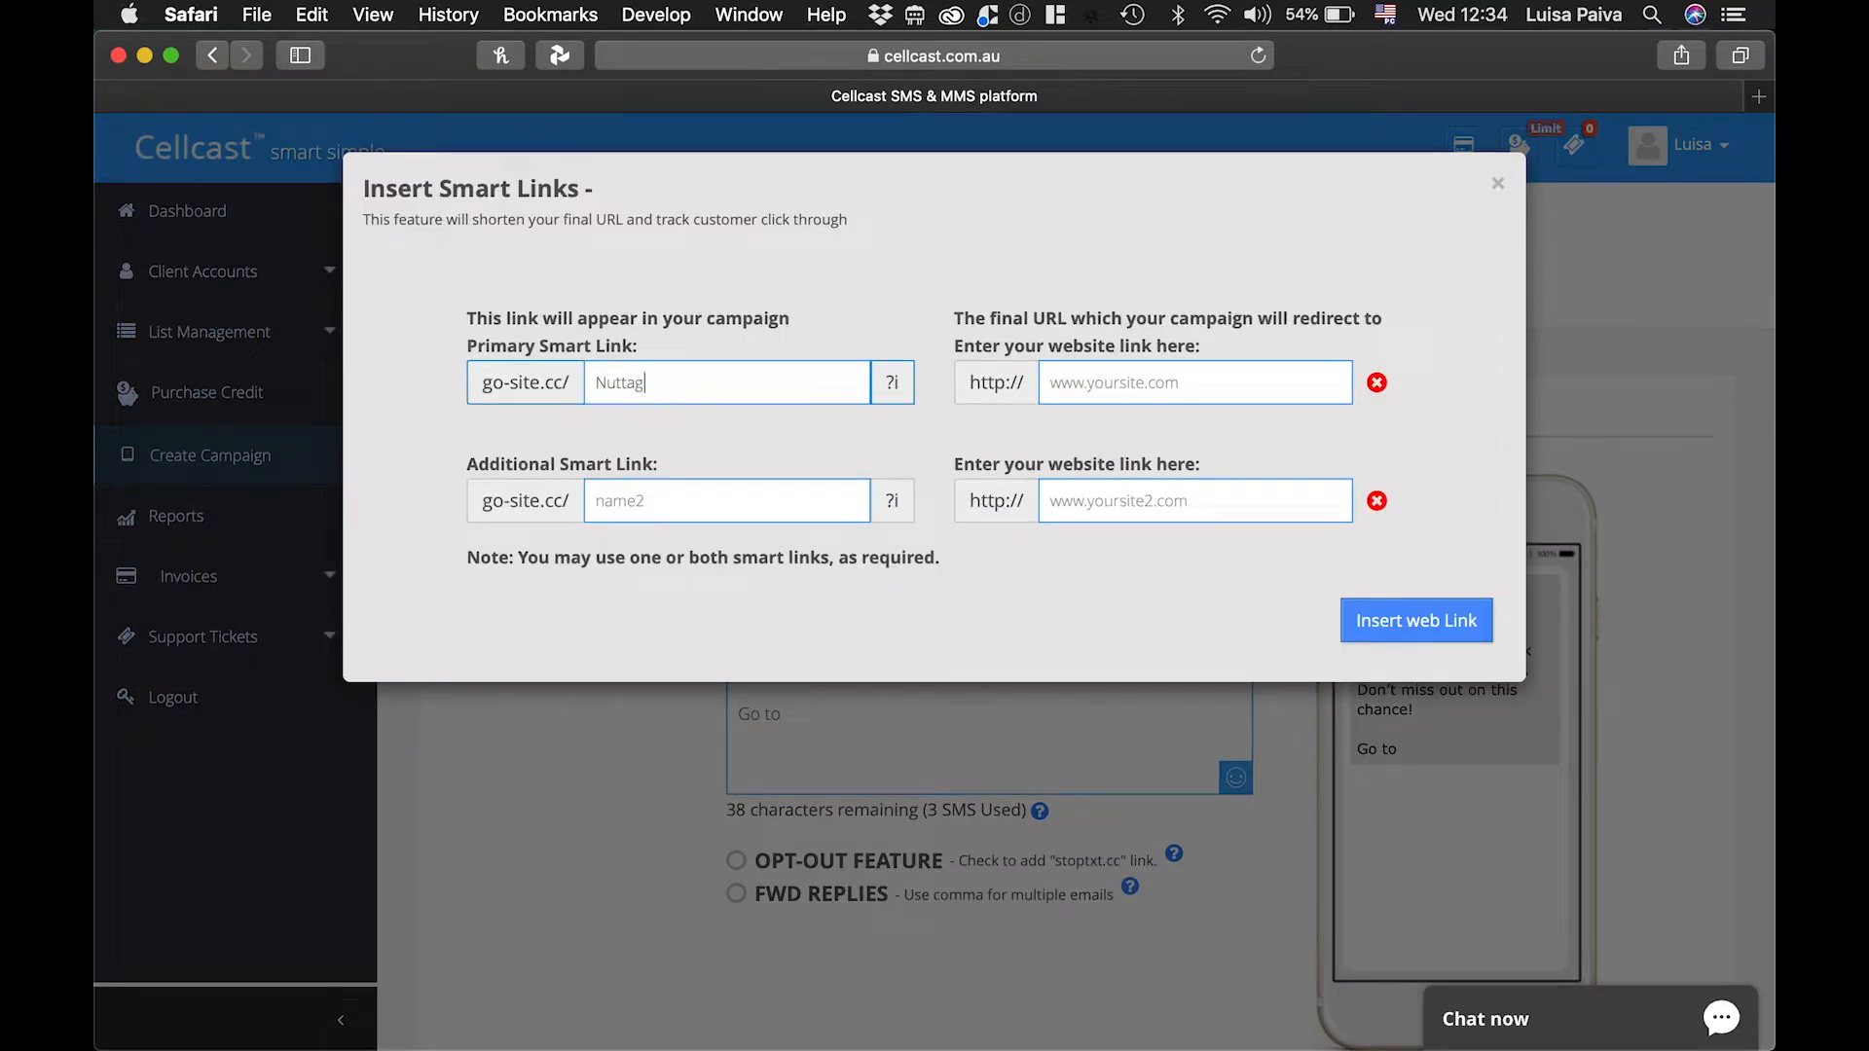
{"action": "type", "text": "www.nuttag.com.au"}
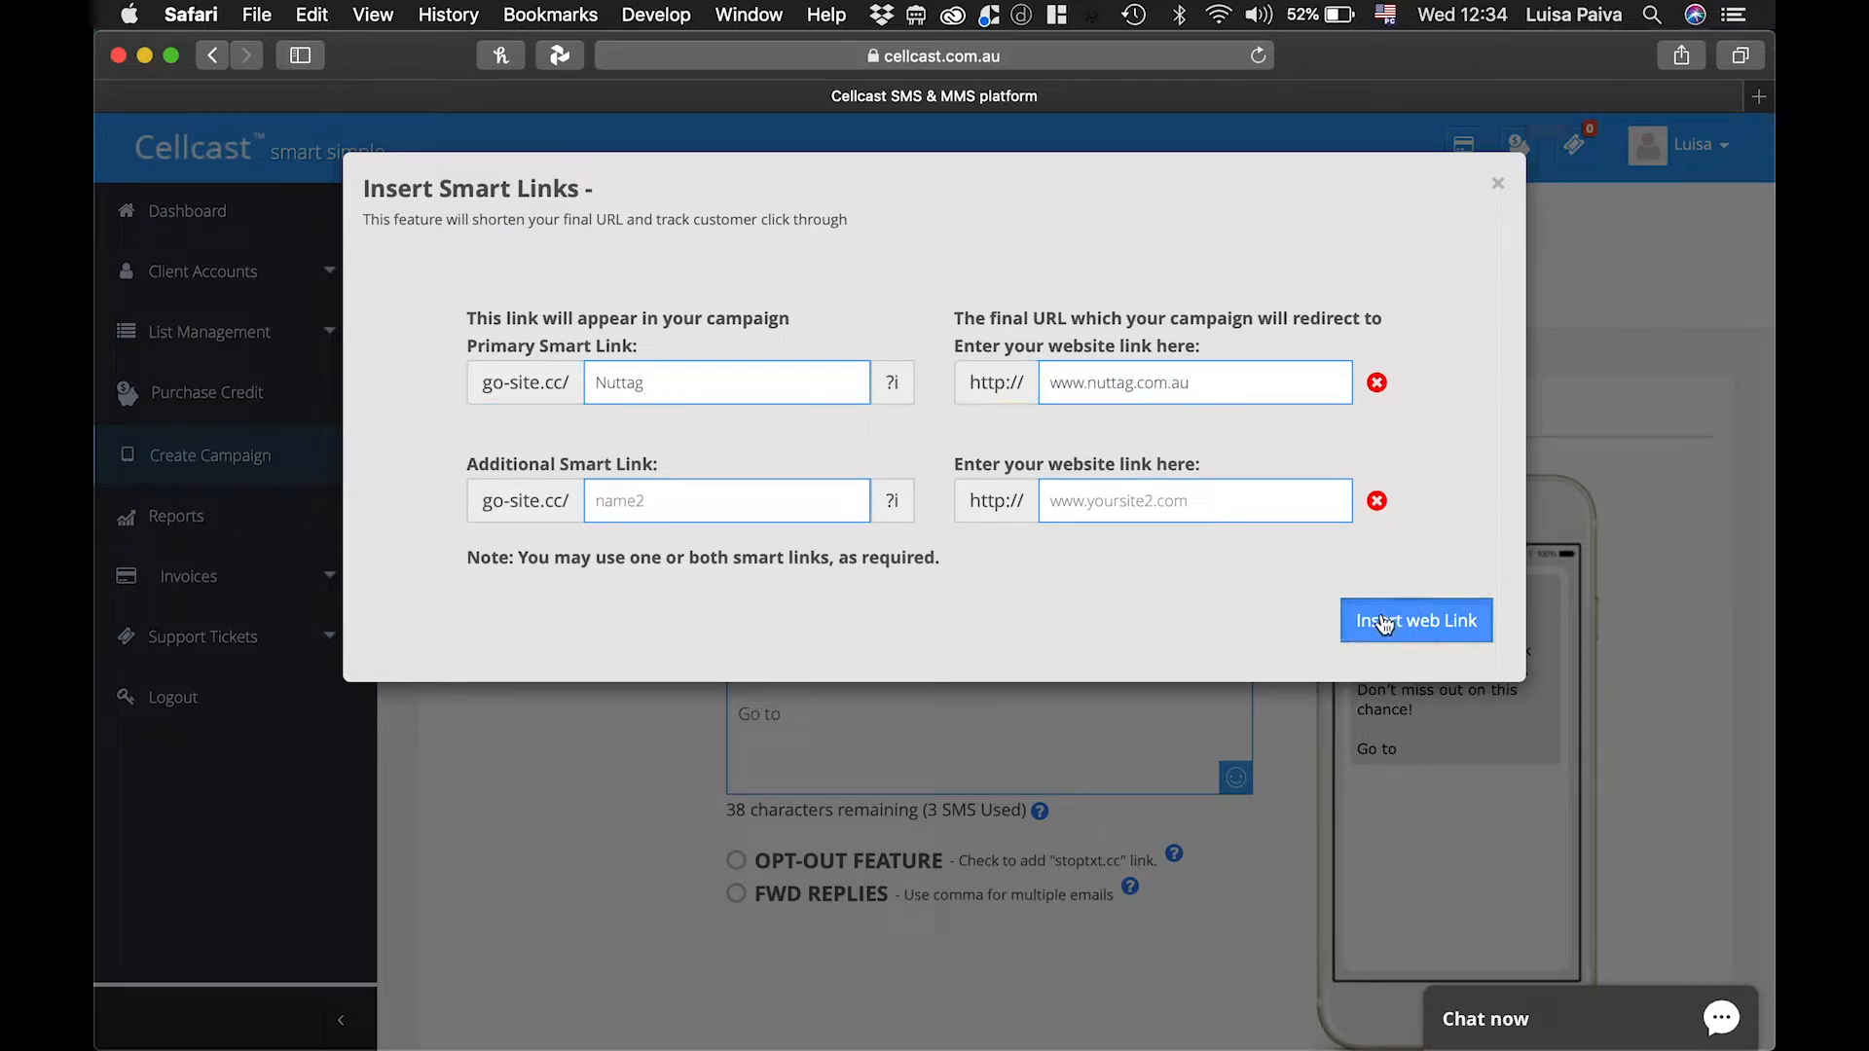
{"action": "left_click", "coordinate": [1416, 619]}
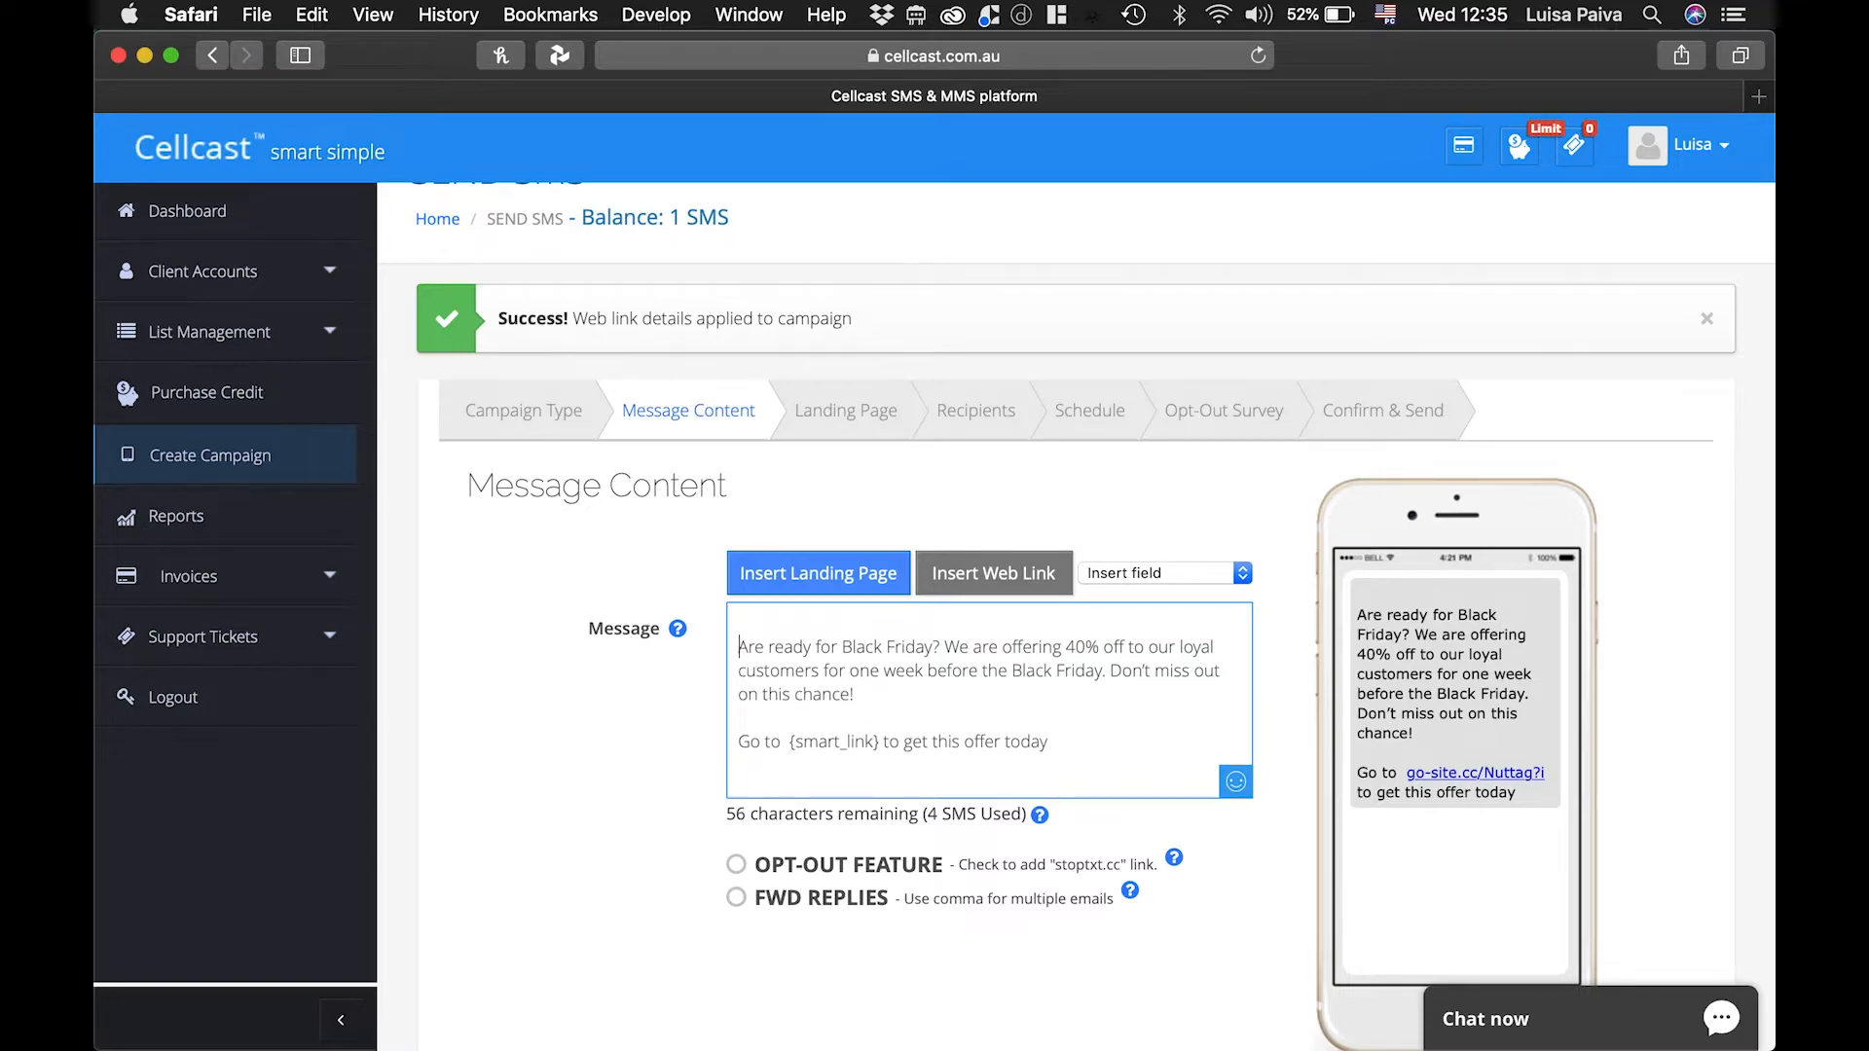
Step: Begin the message with "Hello" followed by the recipient's first-name field
{"action": "type", "text": "Hello"}
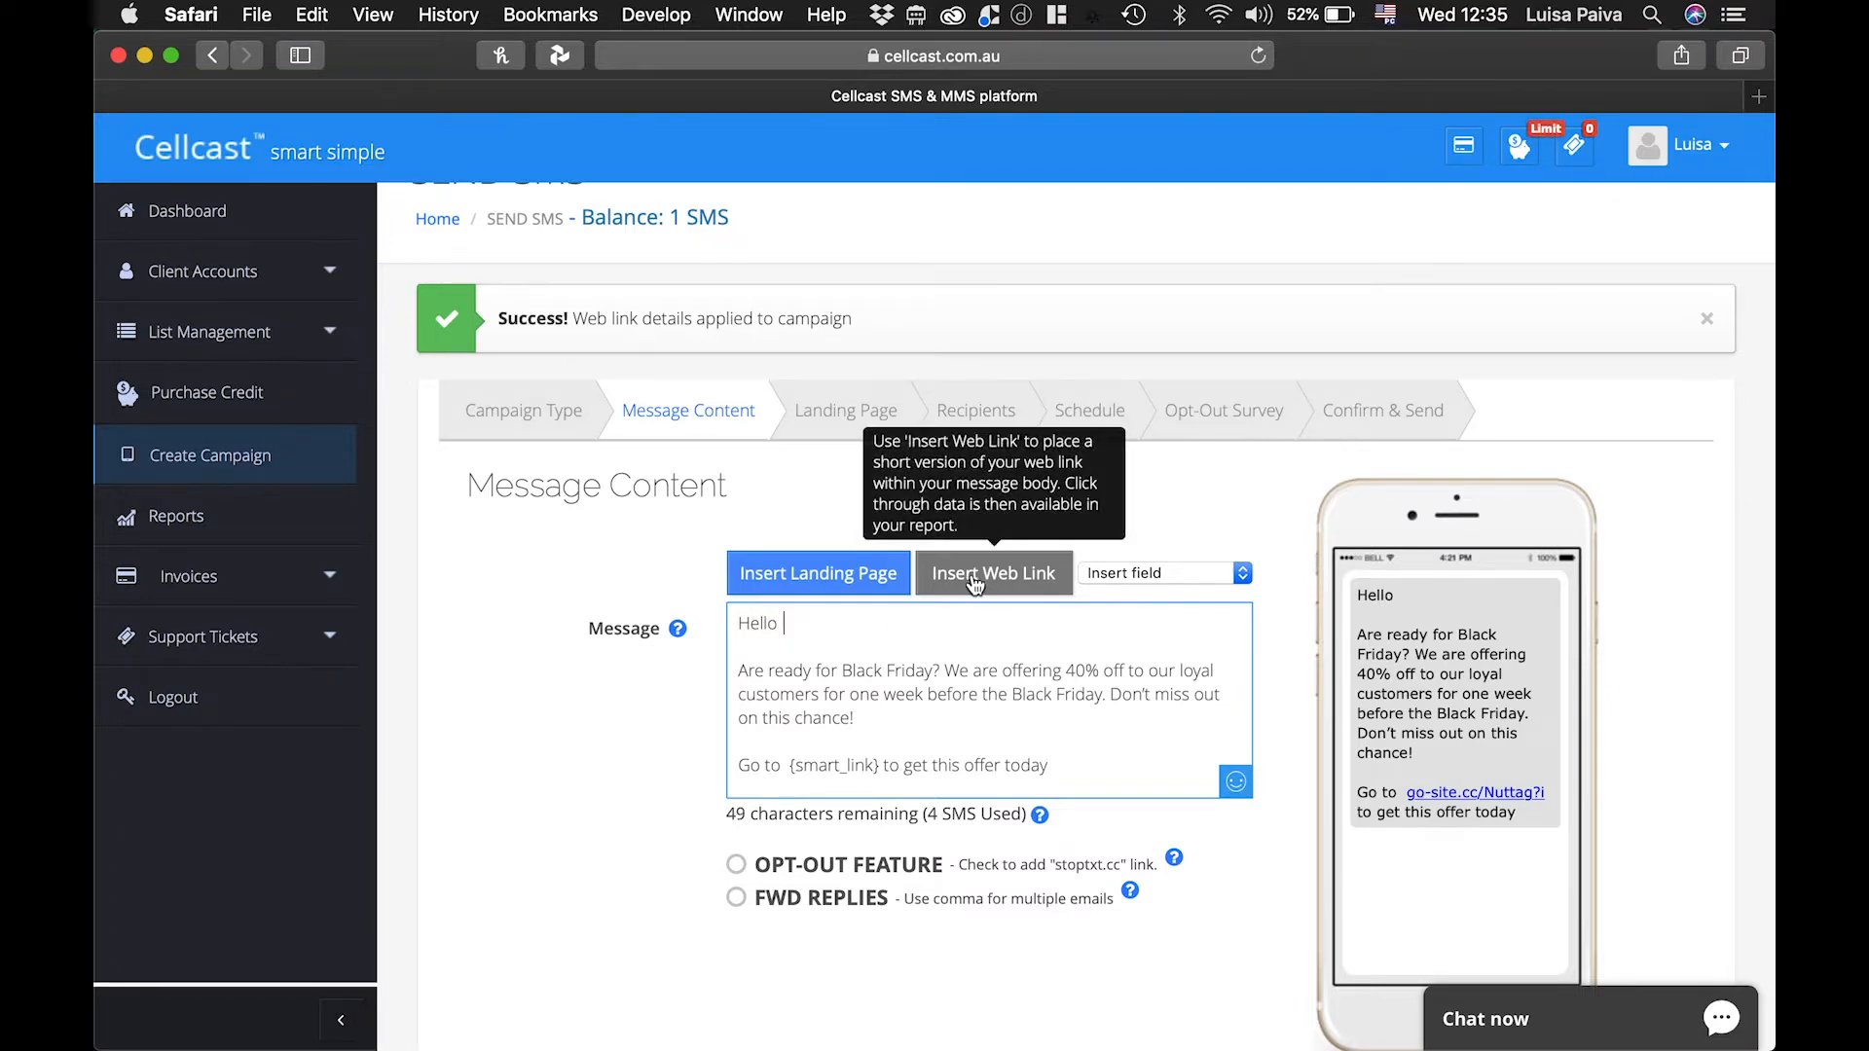
{"action": "left_click", "coordinate": [1163, 572]}
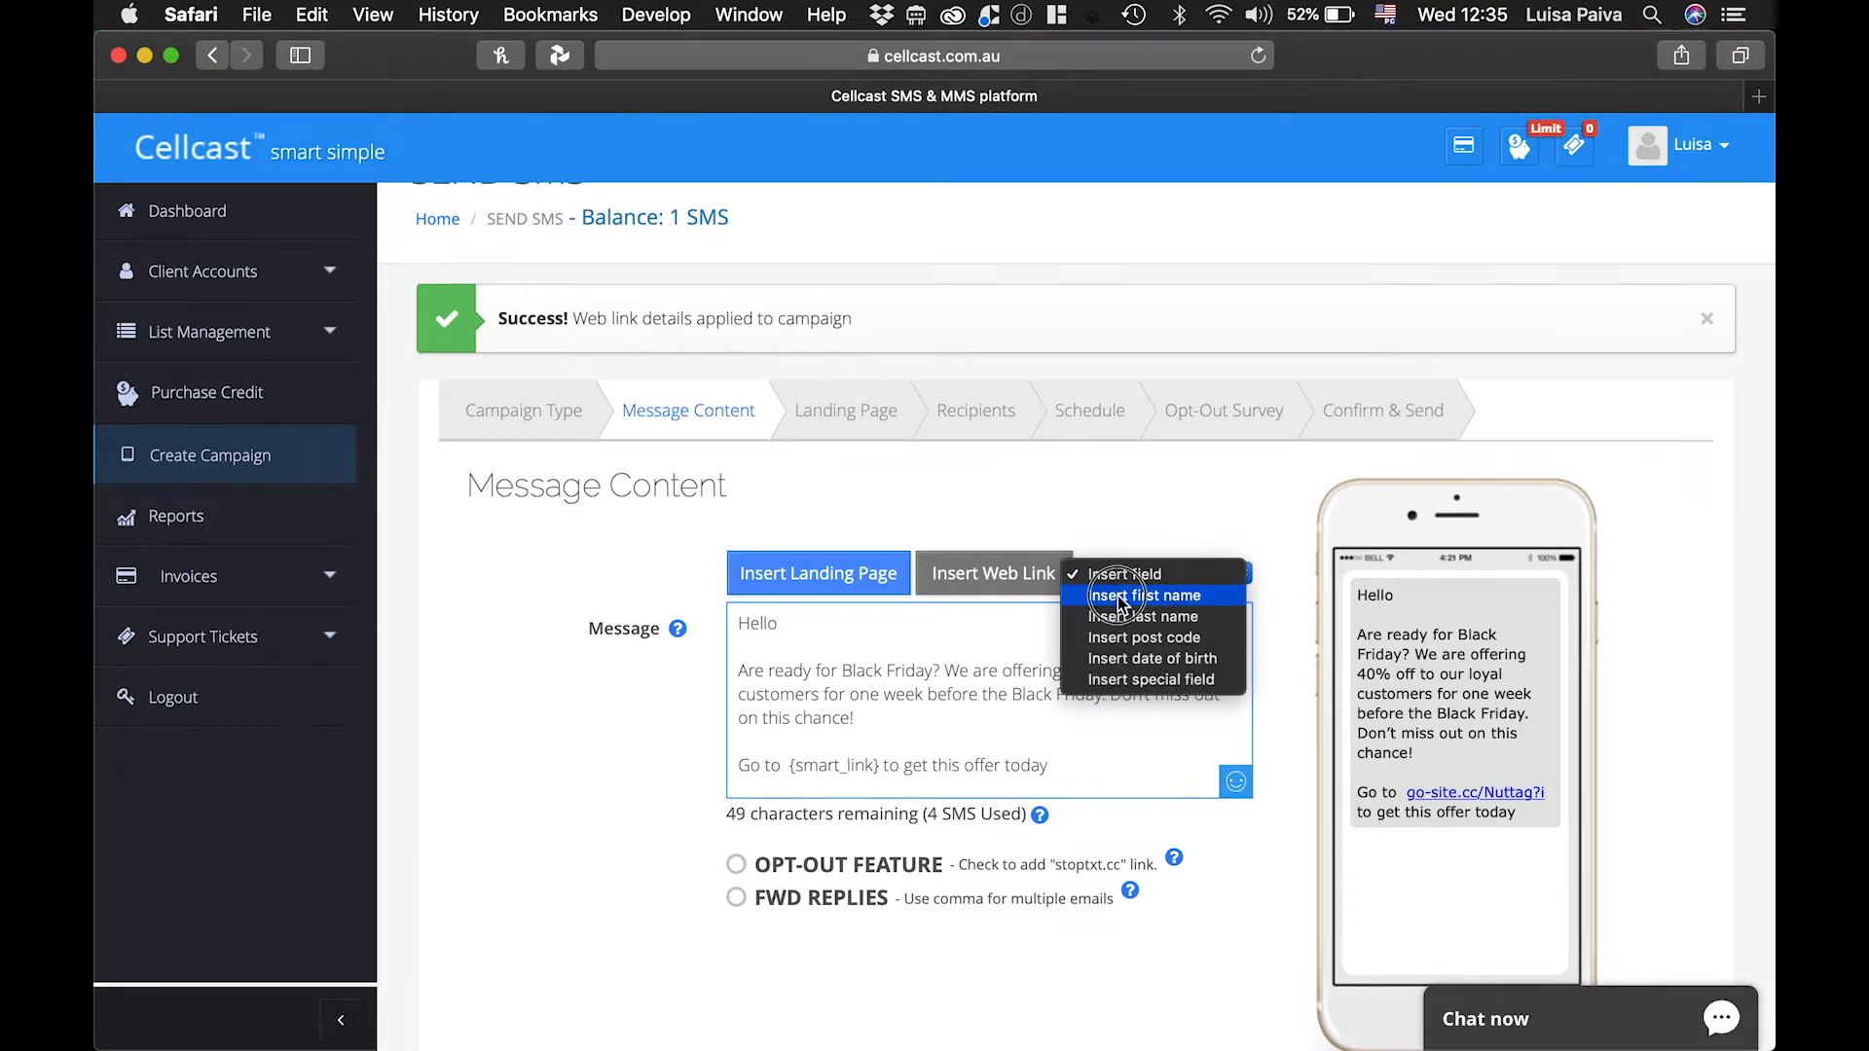
{"action": "left_click", "coordinate": [1145, 596]}
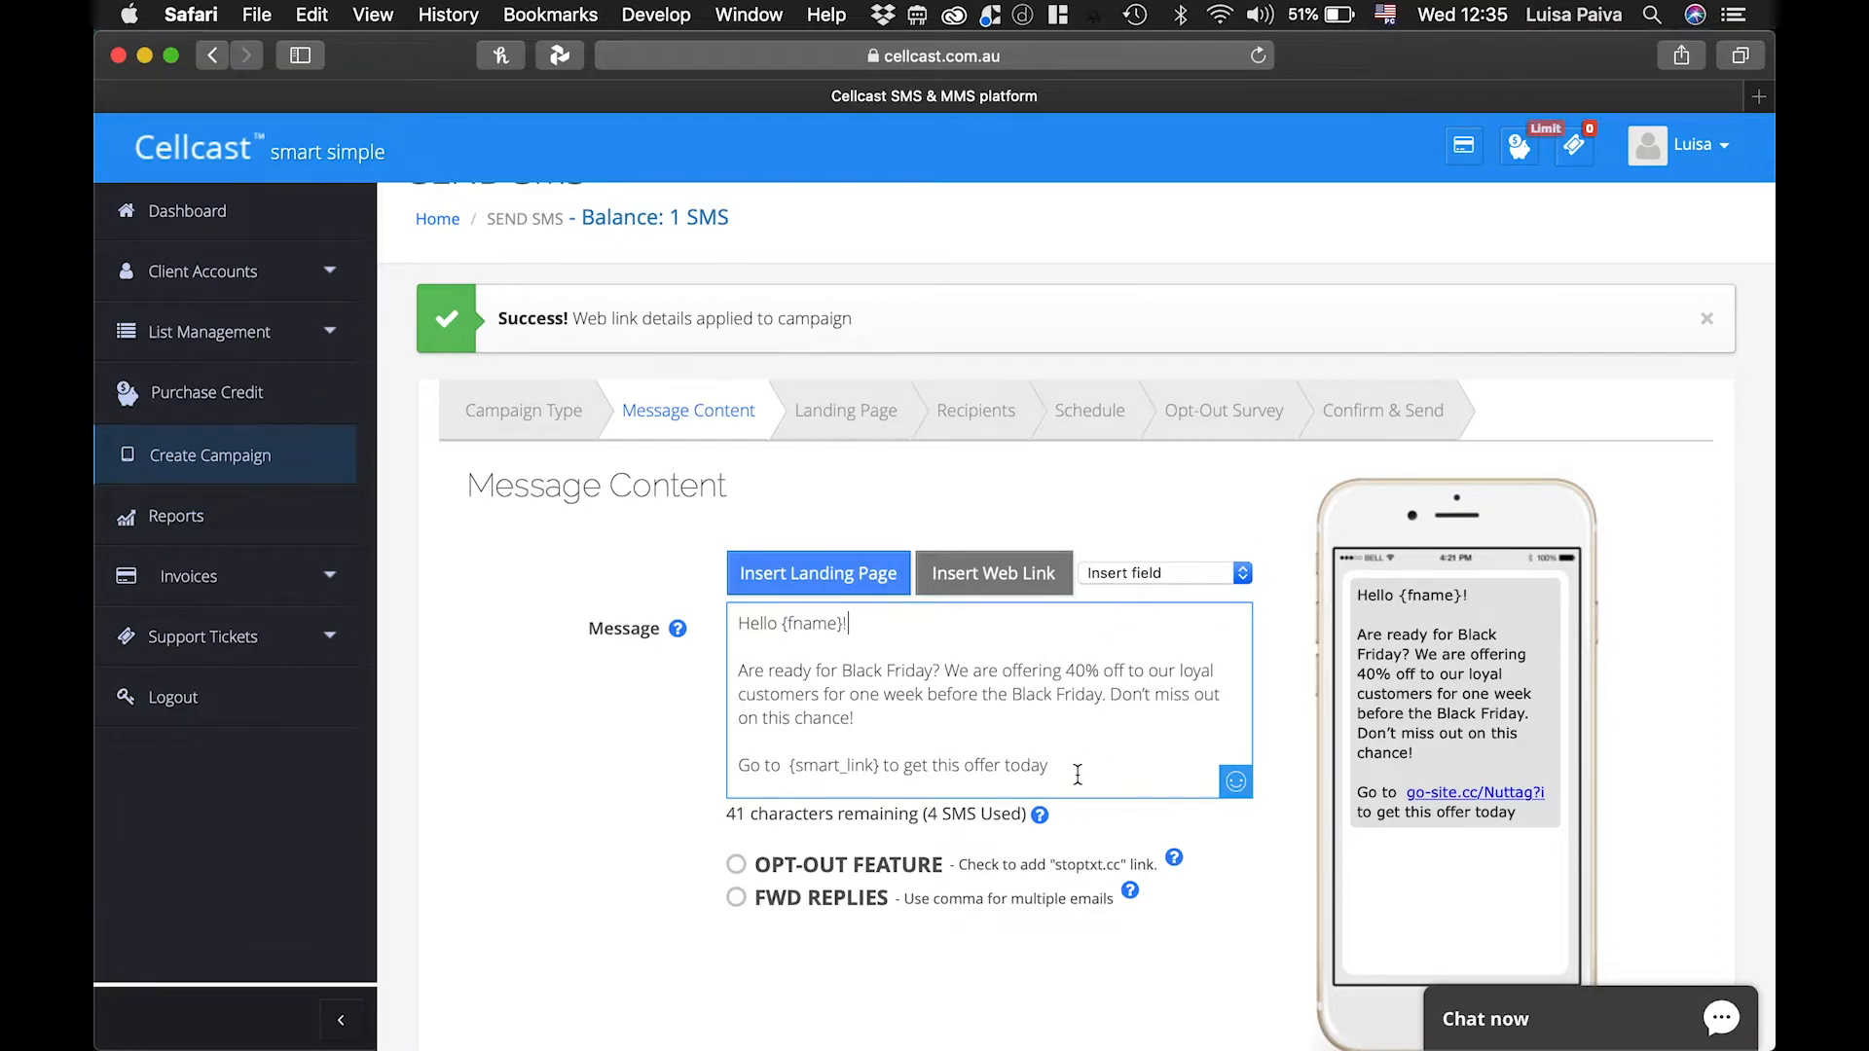
{"action": "mouse_move", "coordinate": [820, 572]}
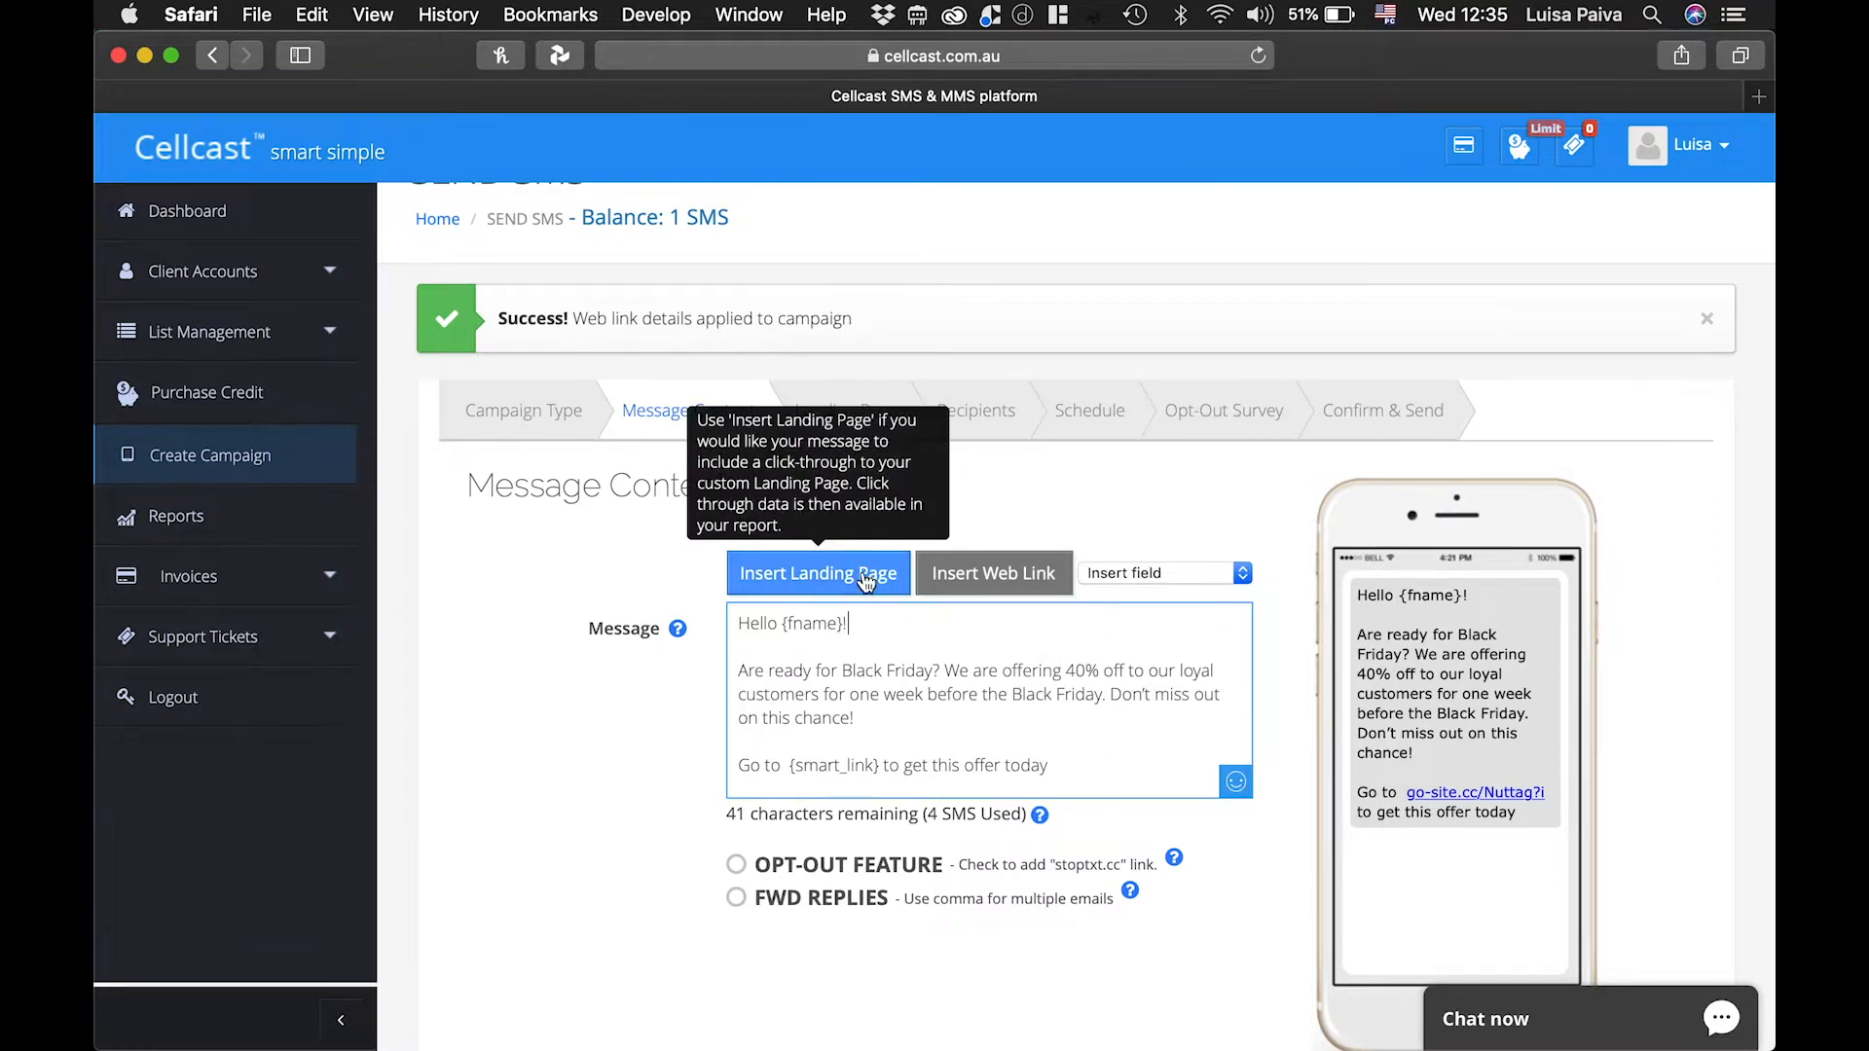
{"action": "mouse_move", "coordinate": [819, 769]}
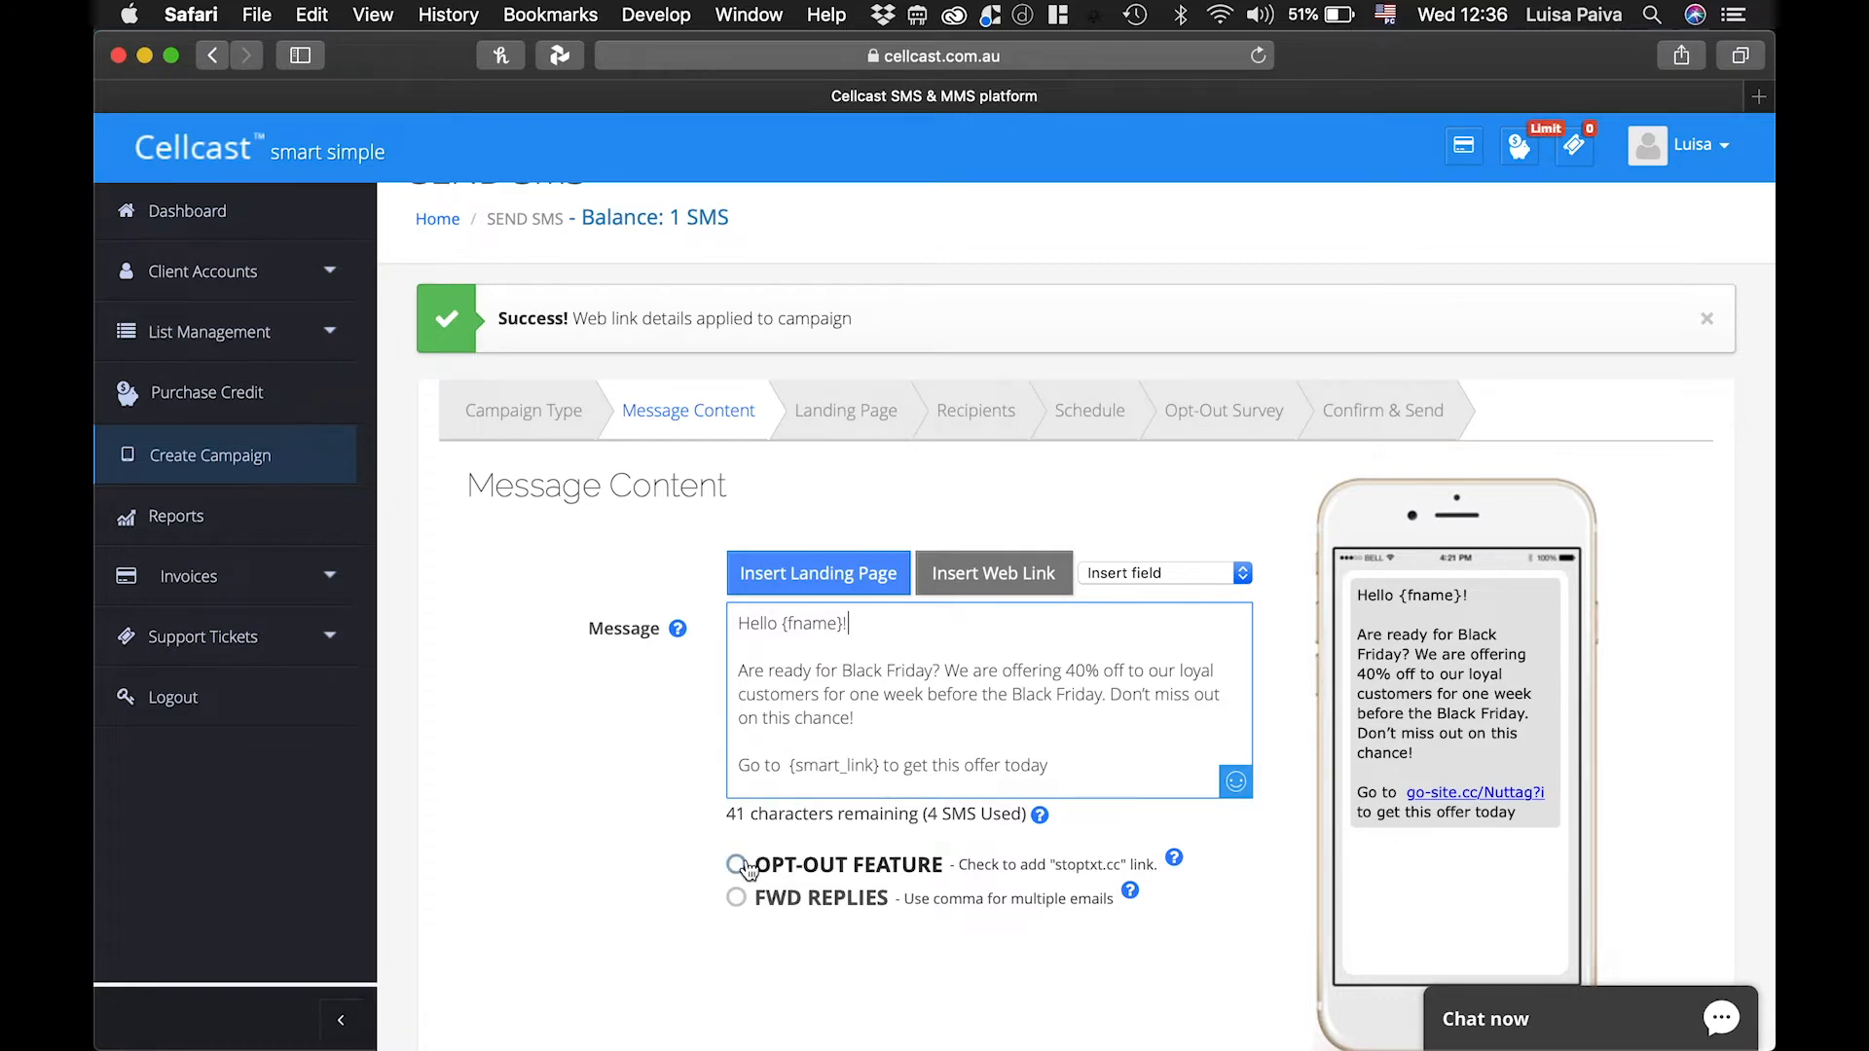
Step: Enable the opt-out STOP link, then enter and clear a test mobile number
{"action": "left_click", "coordinate": [734, 865]}
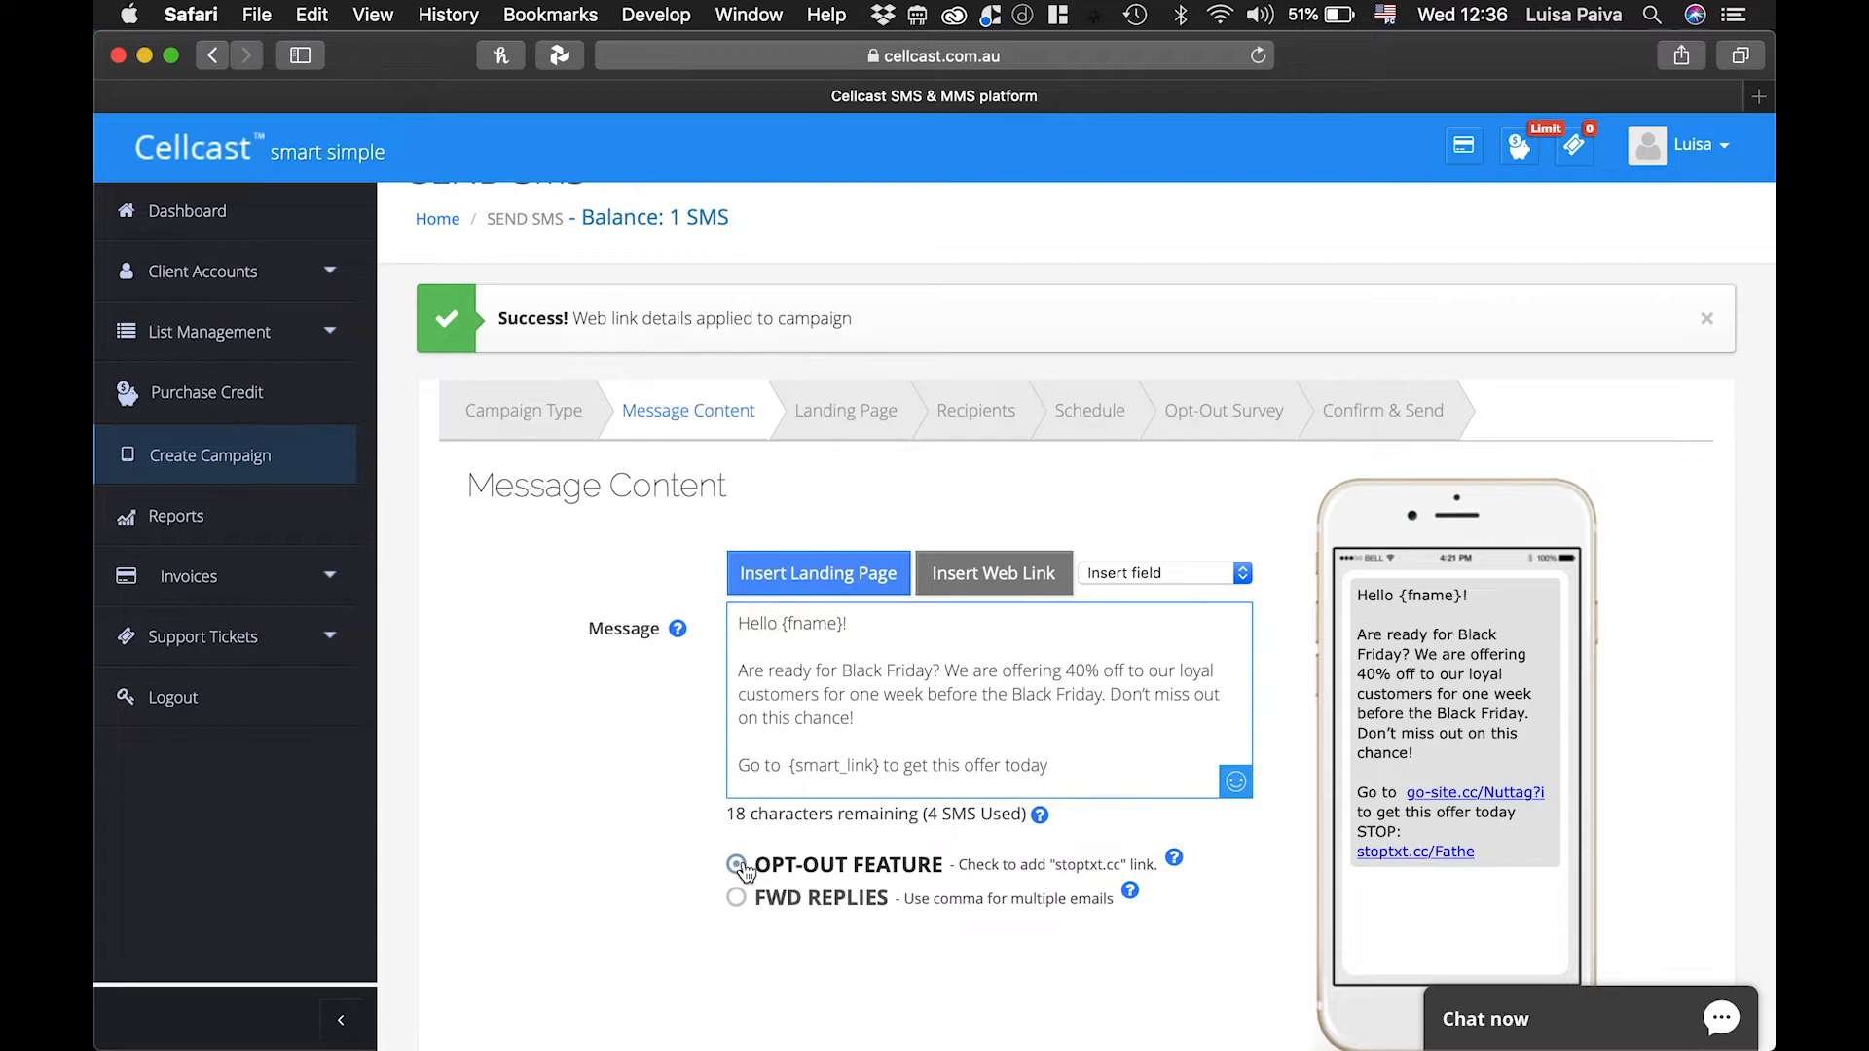
{"action": "left_click", "coordinate": [734, 864]}
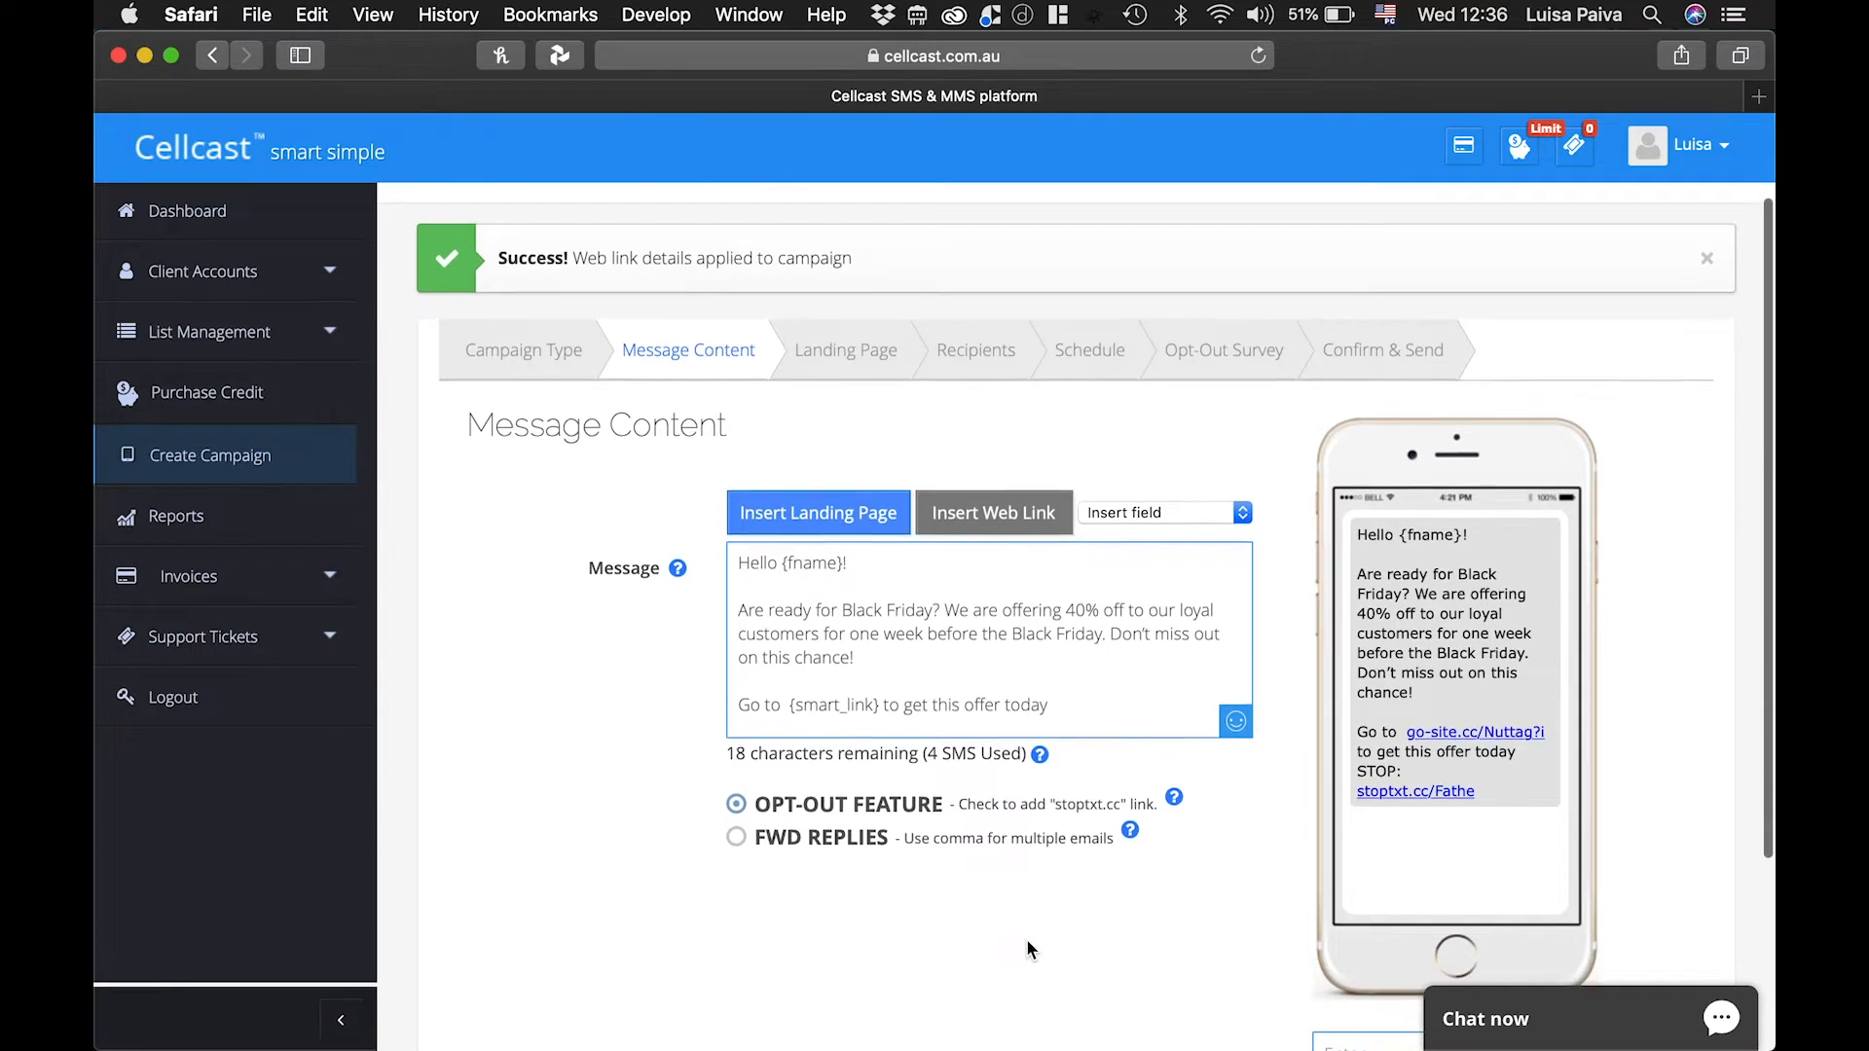
{"action": "scroll", "scroll_direction": "down", "scroll_amount": 3}
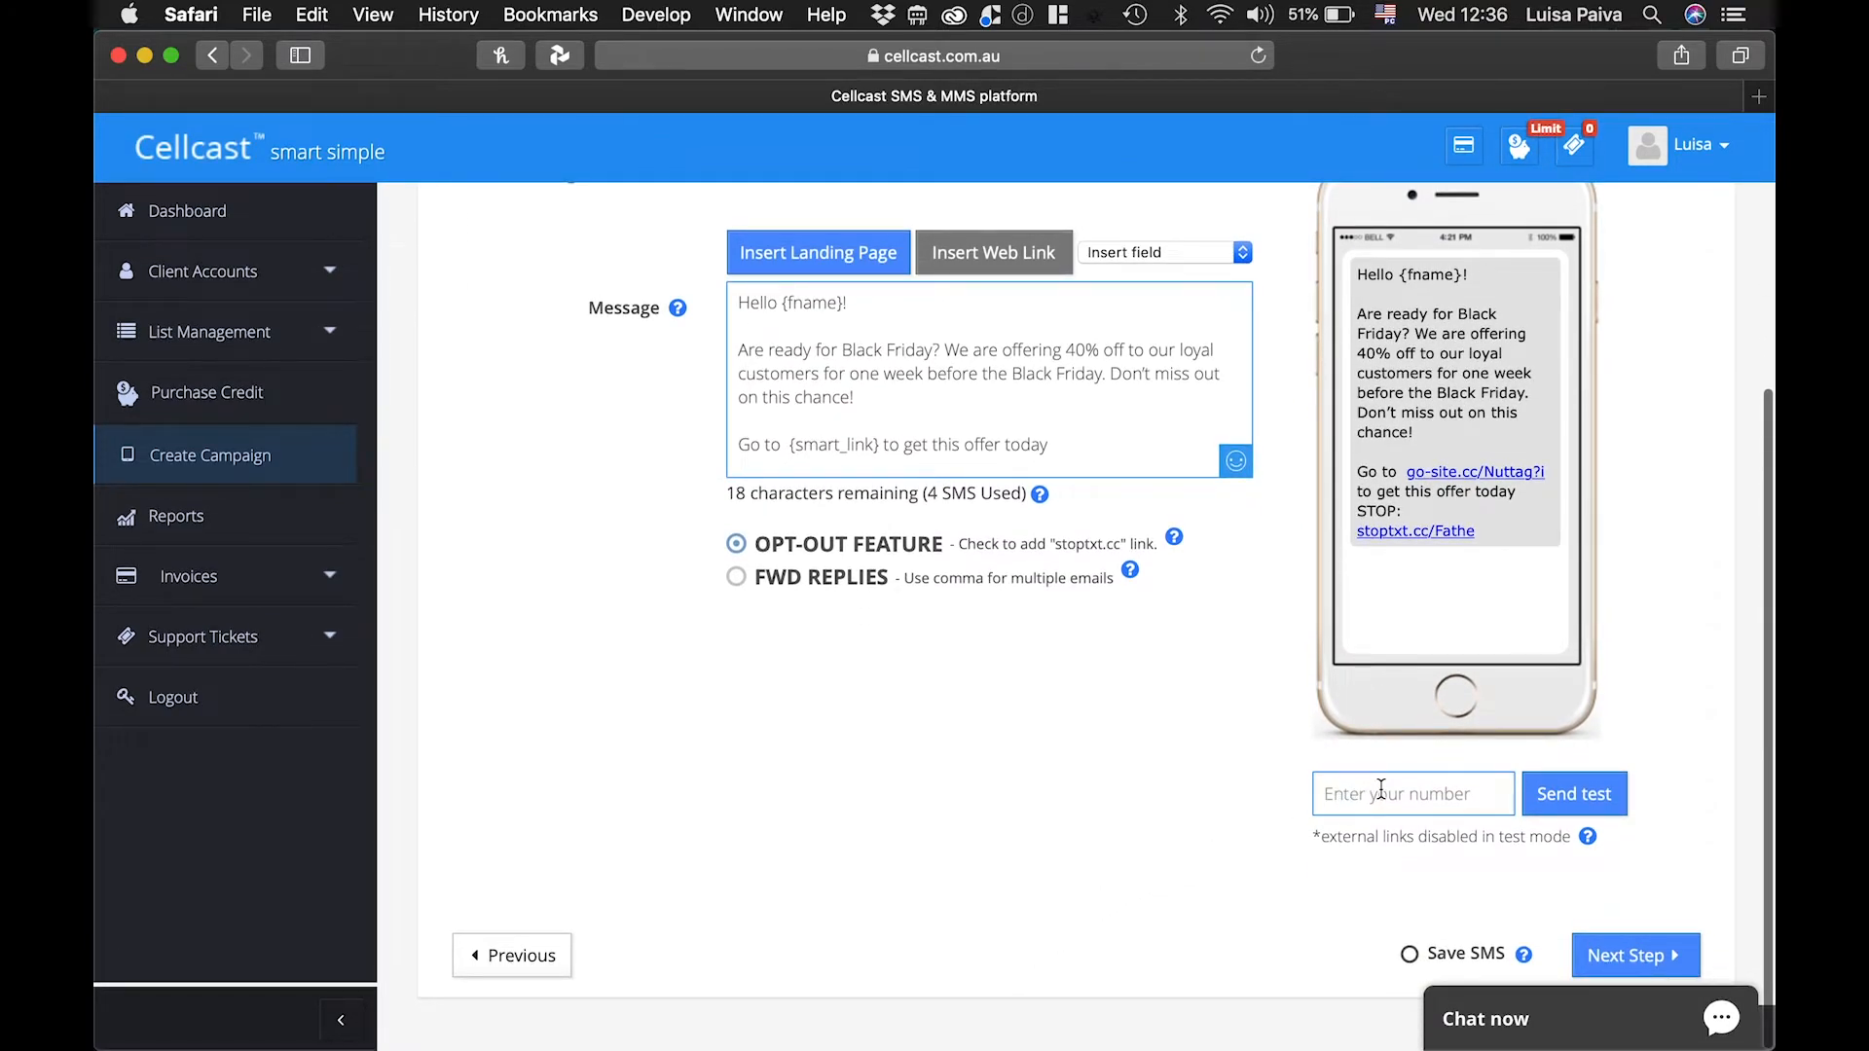
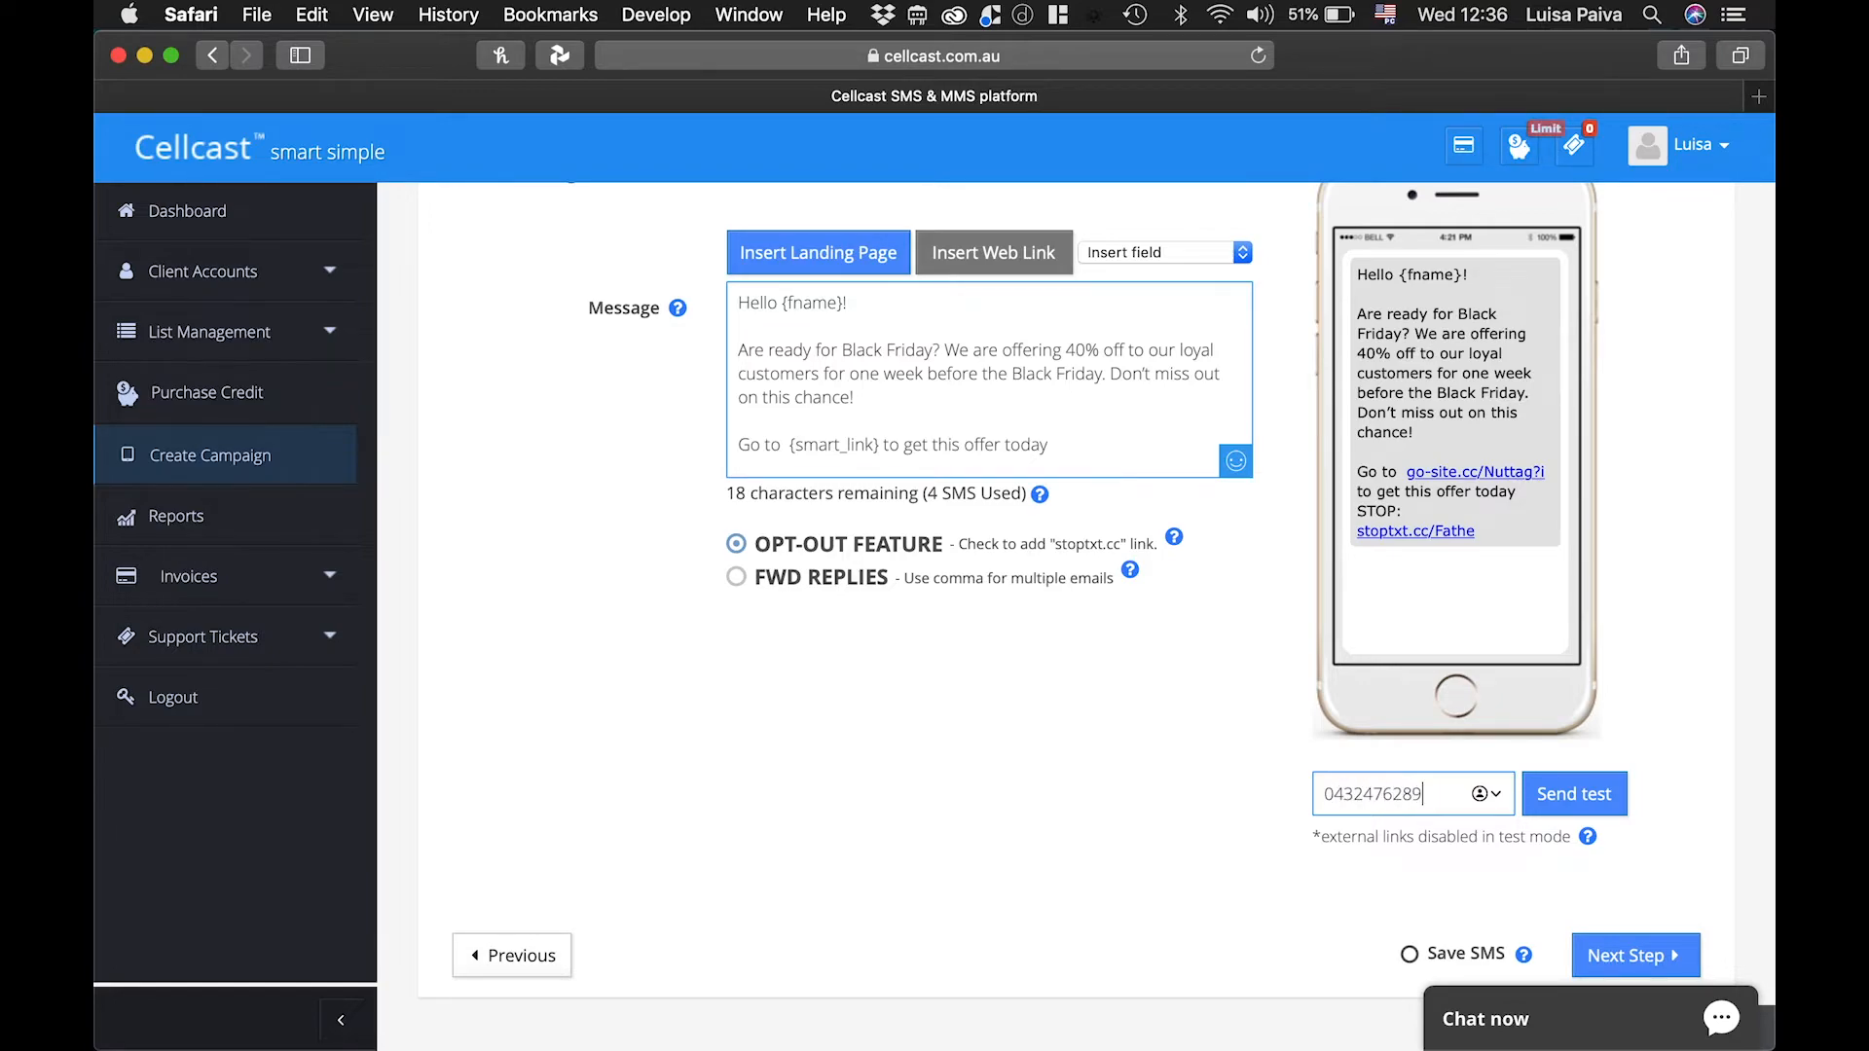
{"action": "double_click", "coordinate": [1371, 794]}
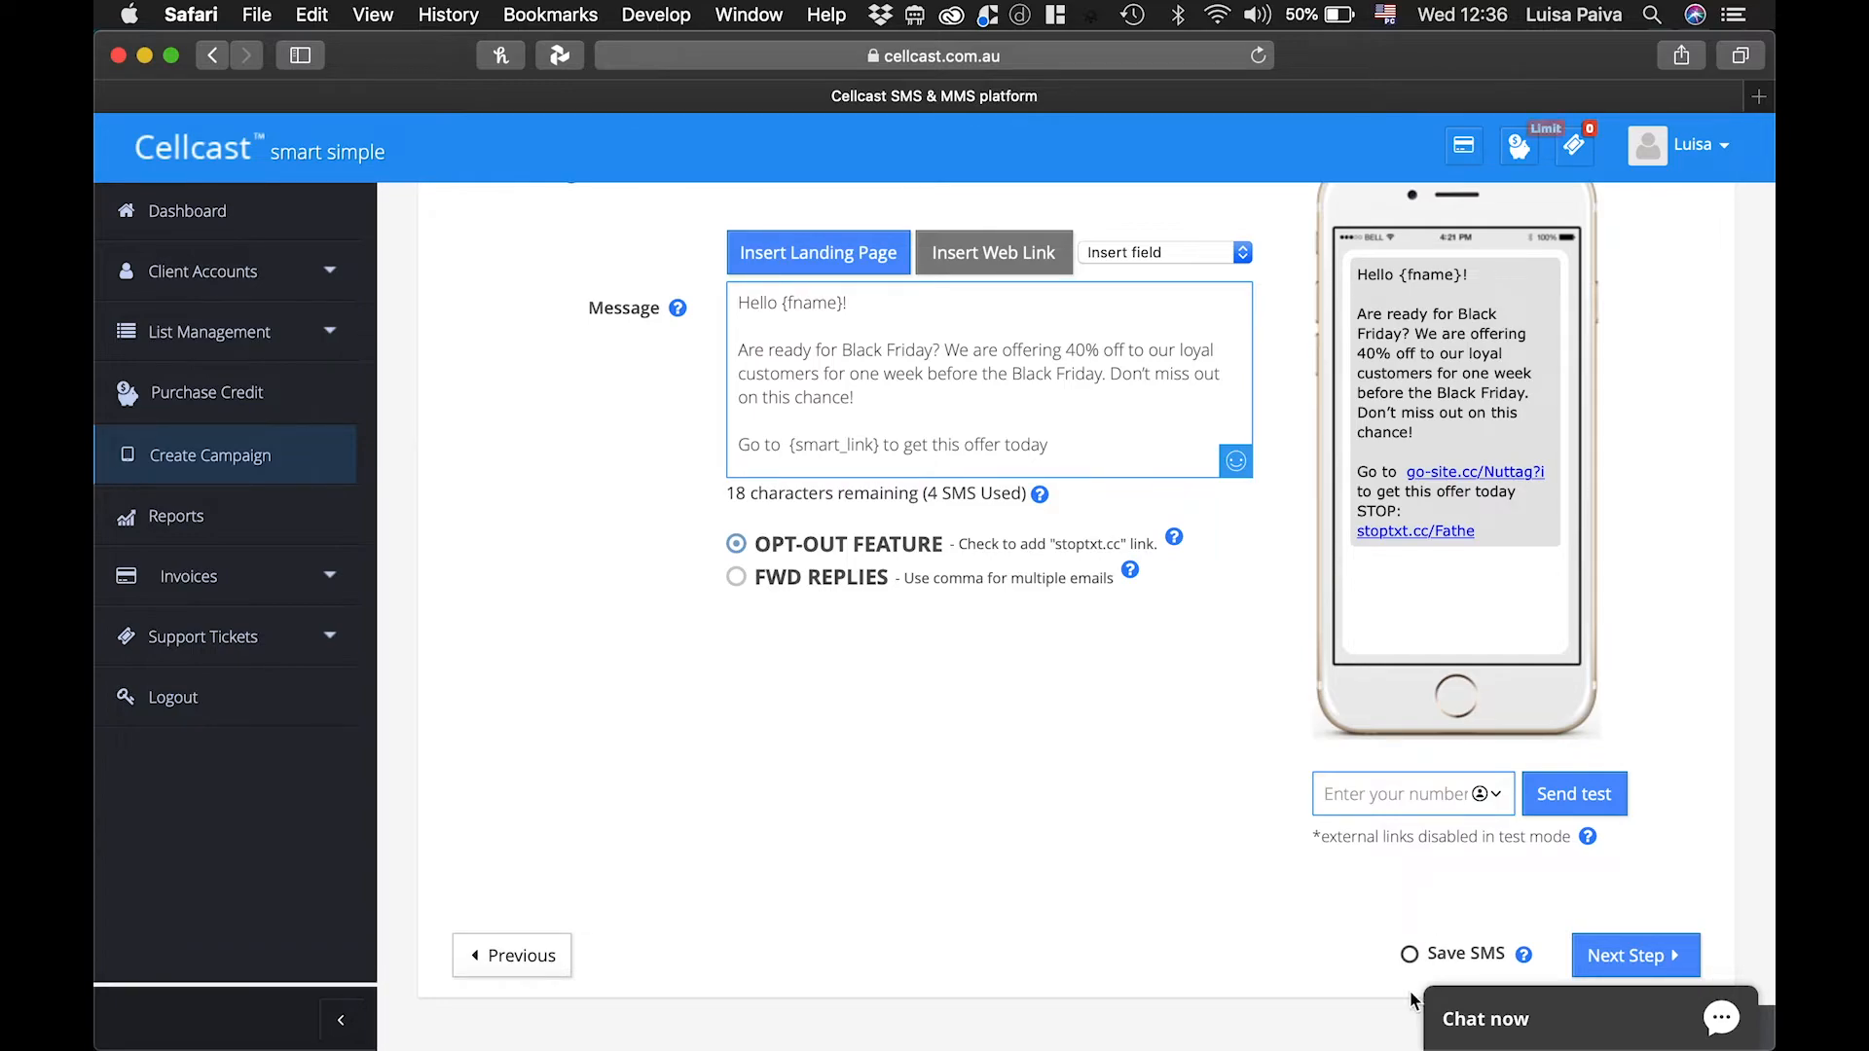
Step: Save the SMS under the campaign name "Father's Days"
{"action": "left_click", "coordinate": [1410, 954]}
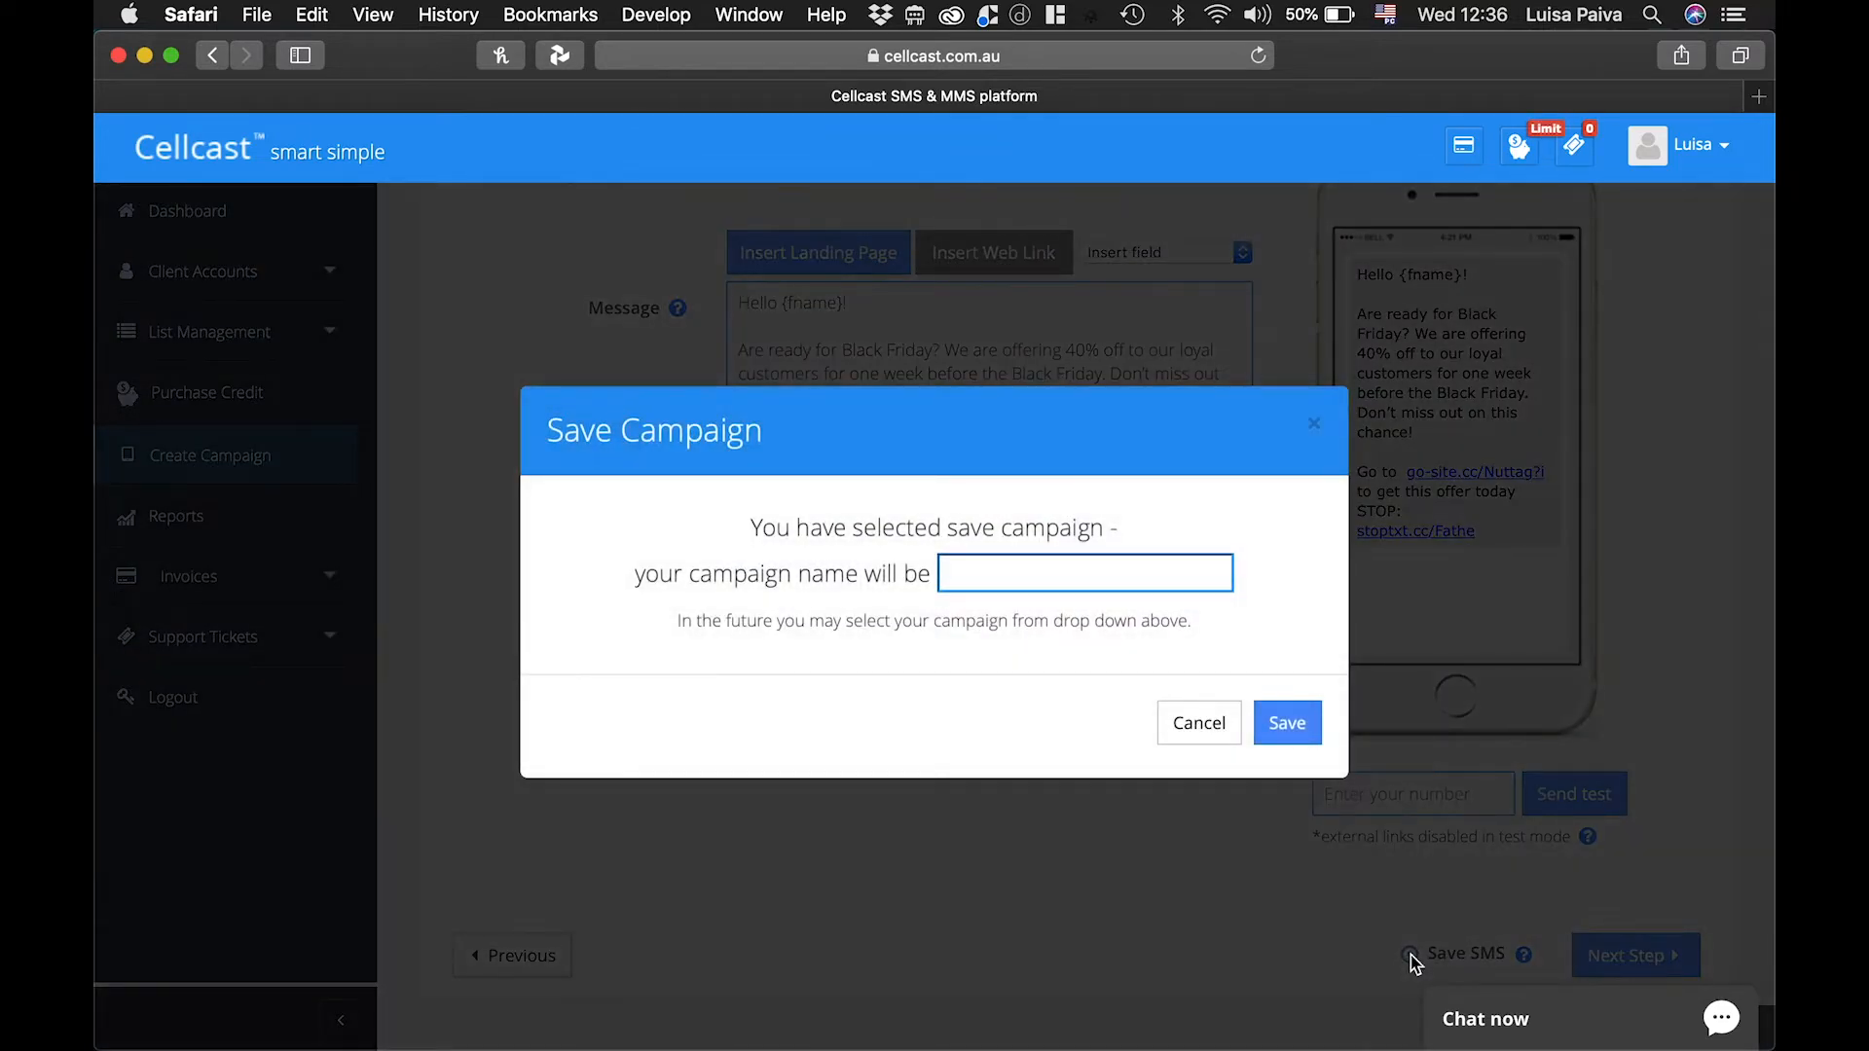
{"action": "type", "text": "F"}
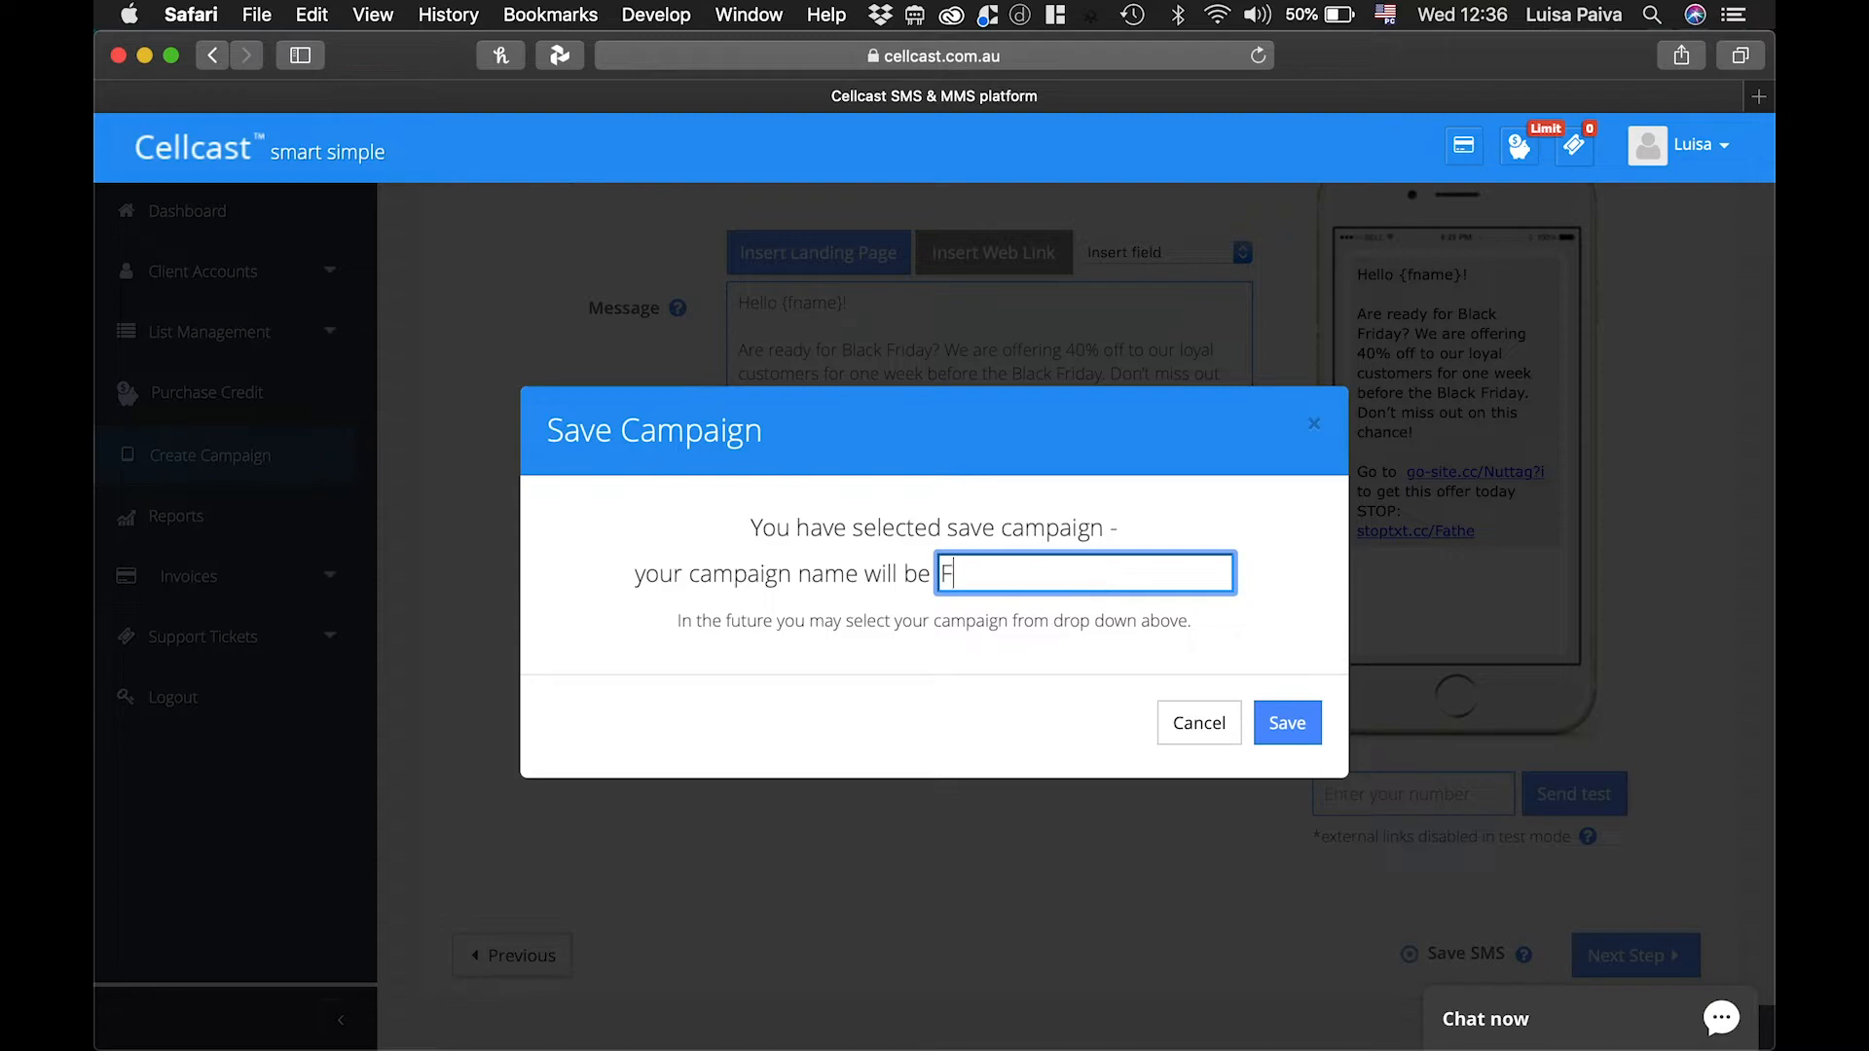
{"action": "type", "text": "ather's Days"}
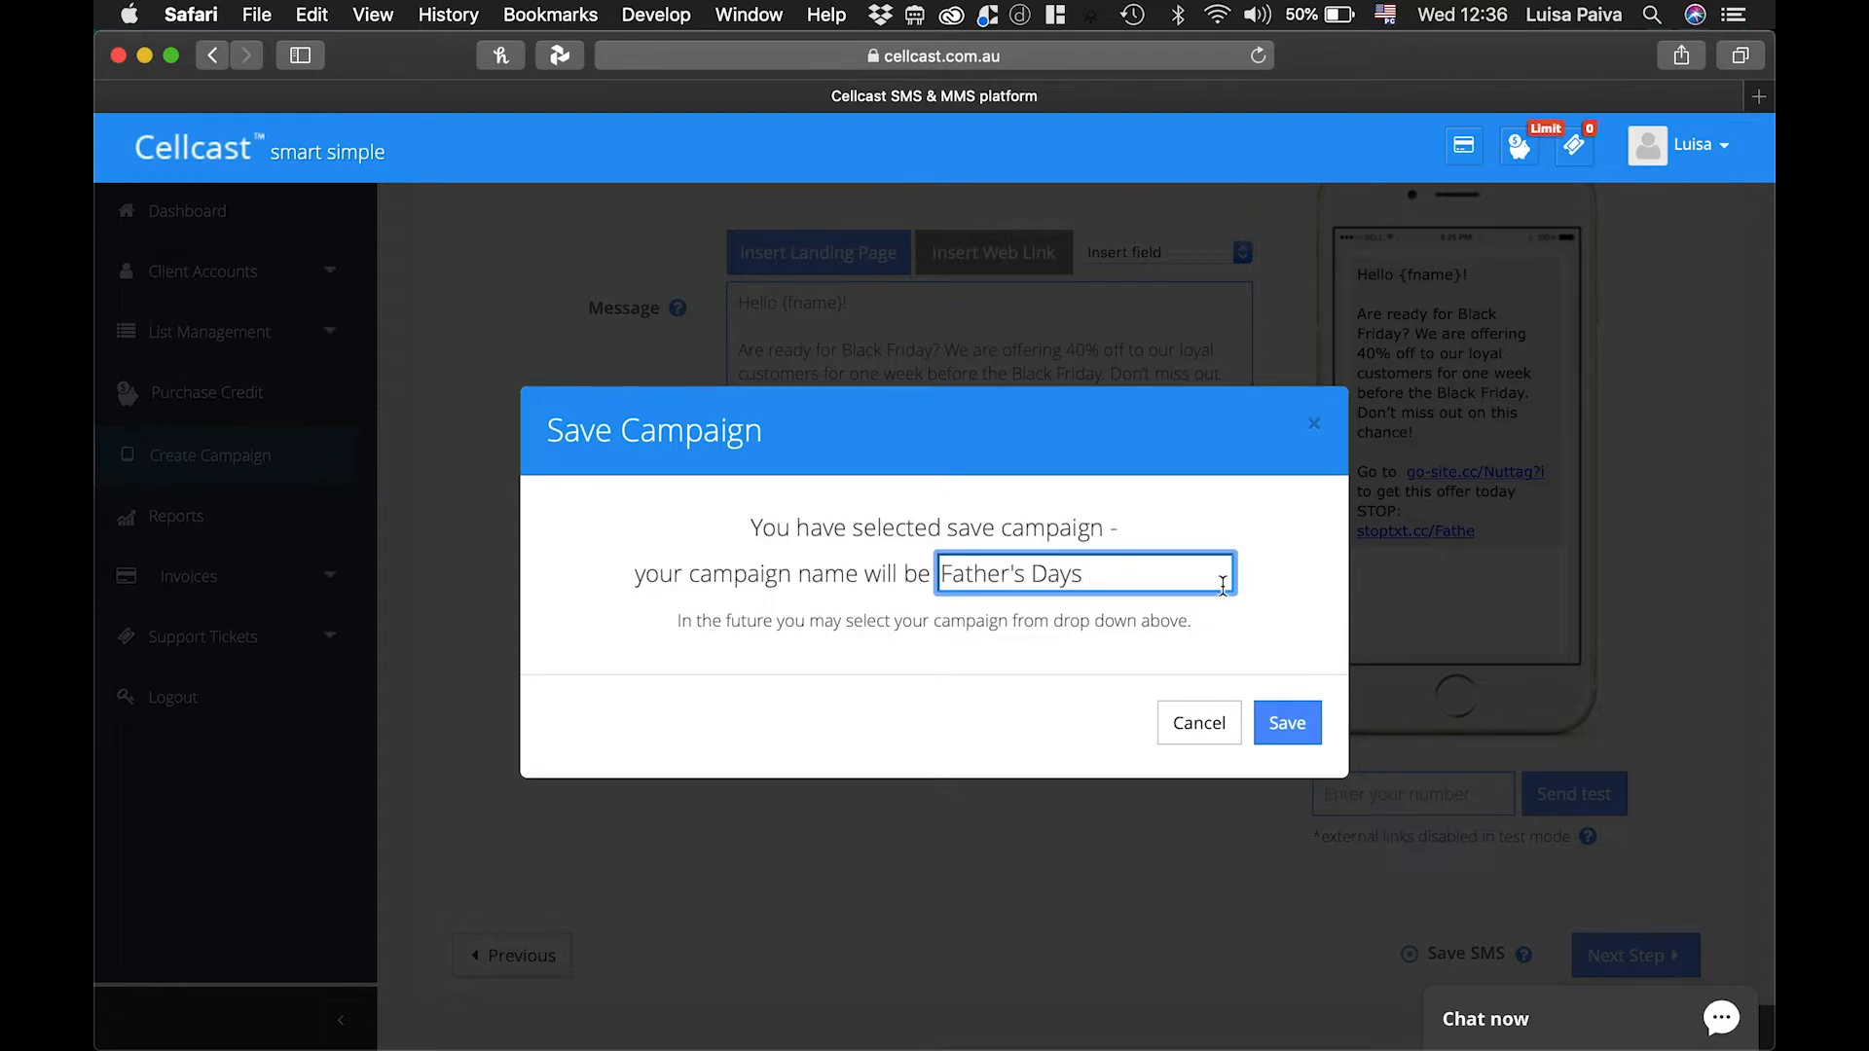
{"action": "left_click", "coordinate": [1287, 722]}
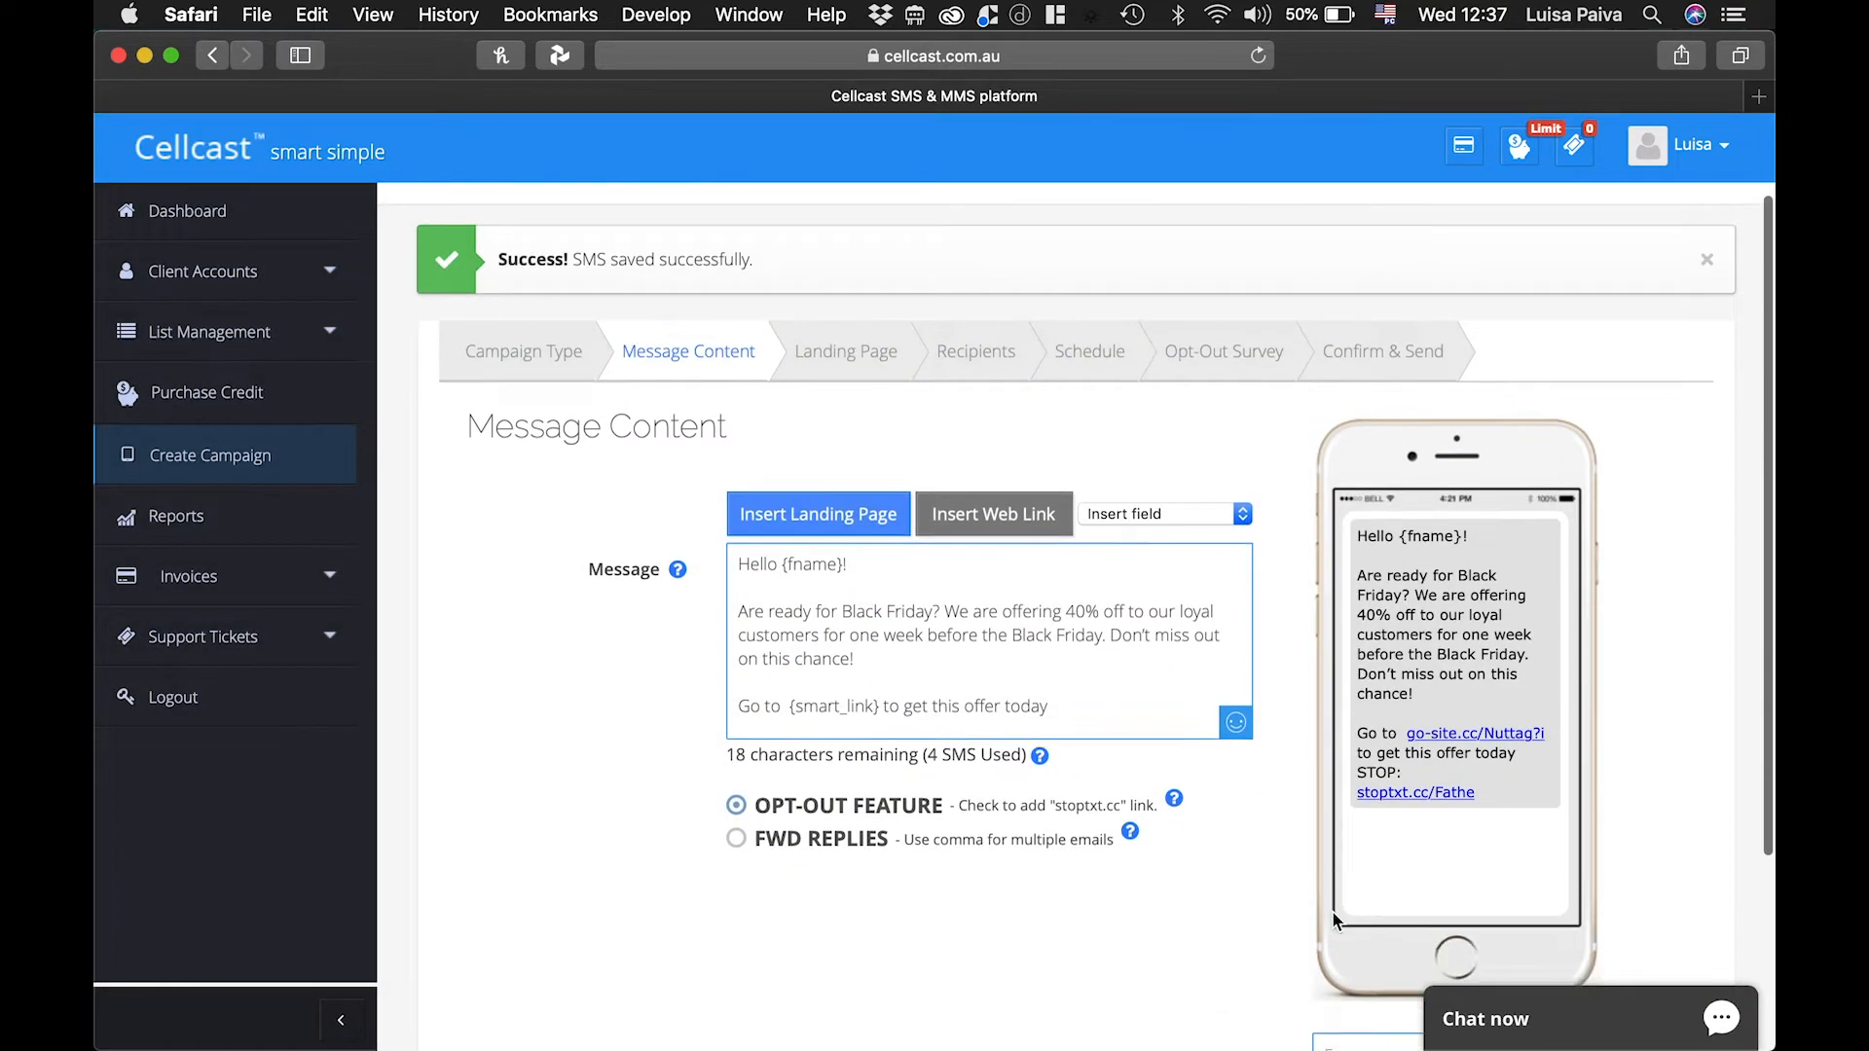
{"action": "scroll", "scroll_direction": "down", "scroll_amount": 3}
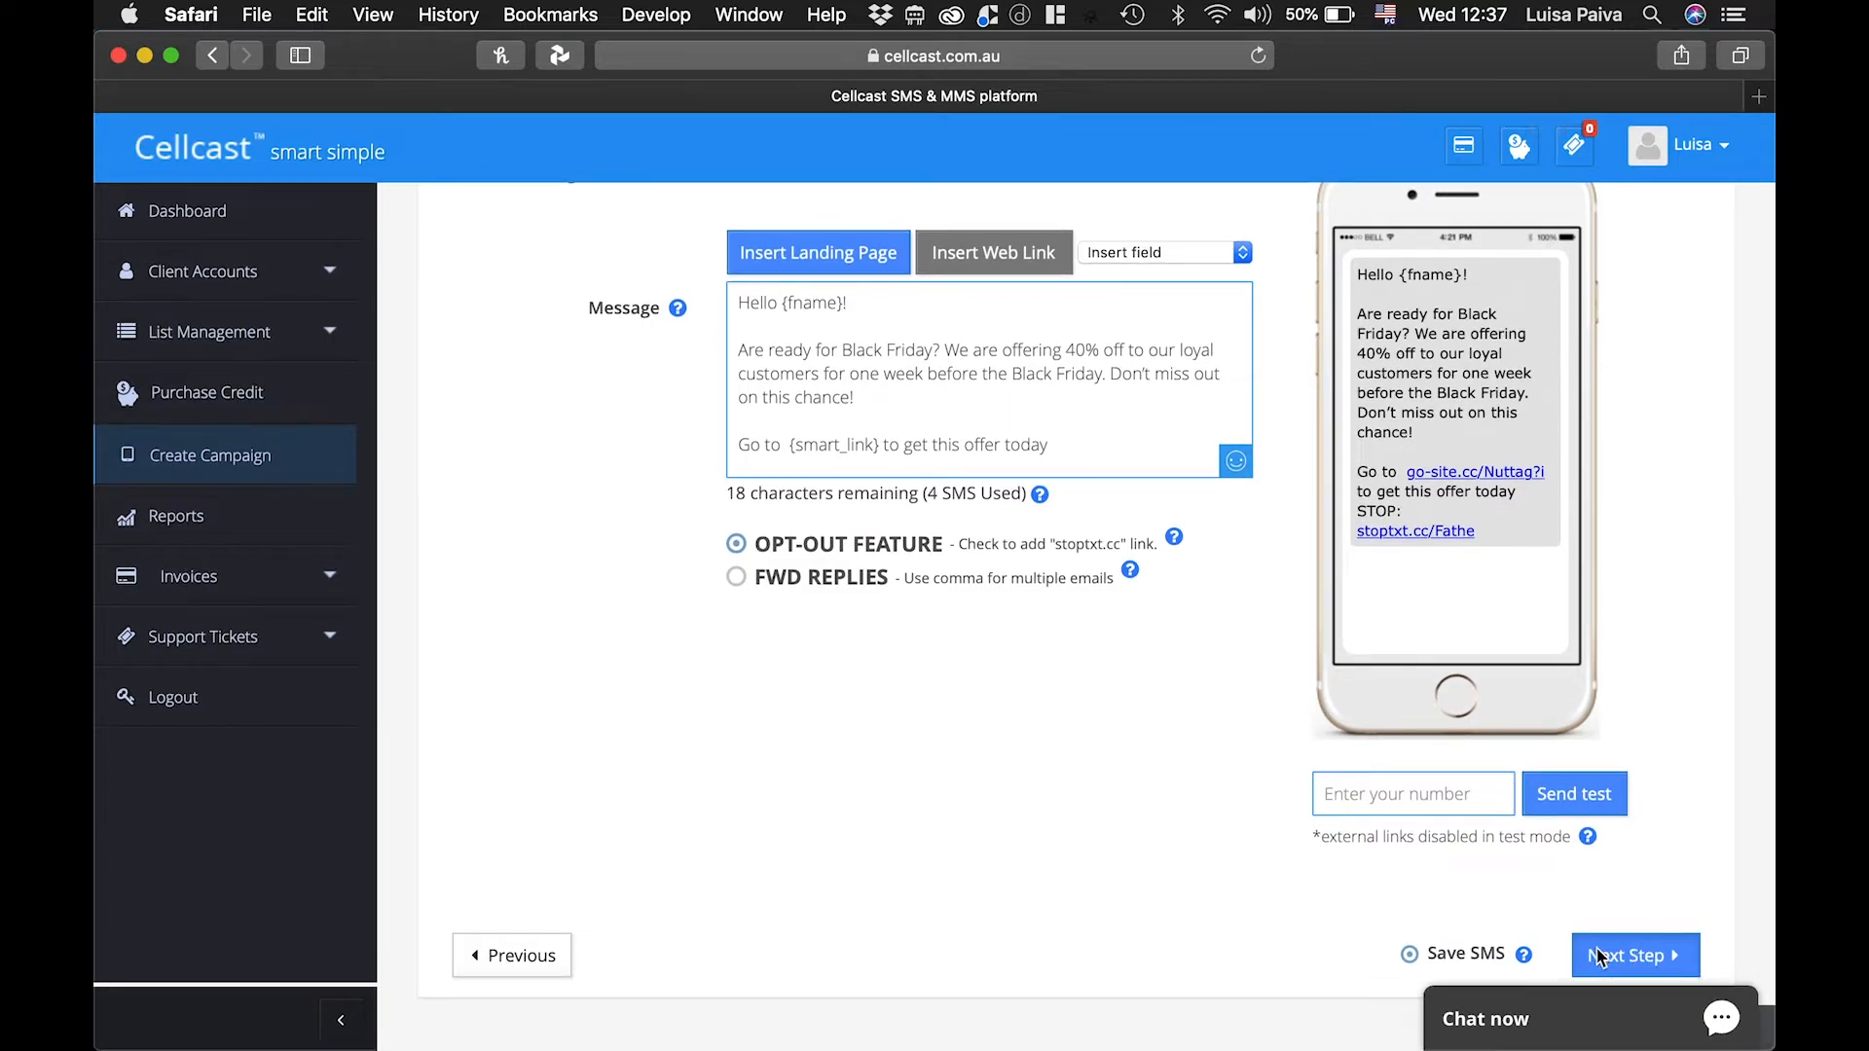
Step: Choose the Father's Day client list (40 recipients) as the campaign's recipients
{"action": "left_click", "coordinate": [1633, 954]}
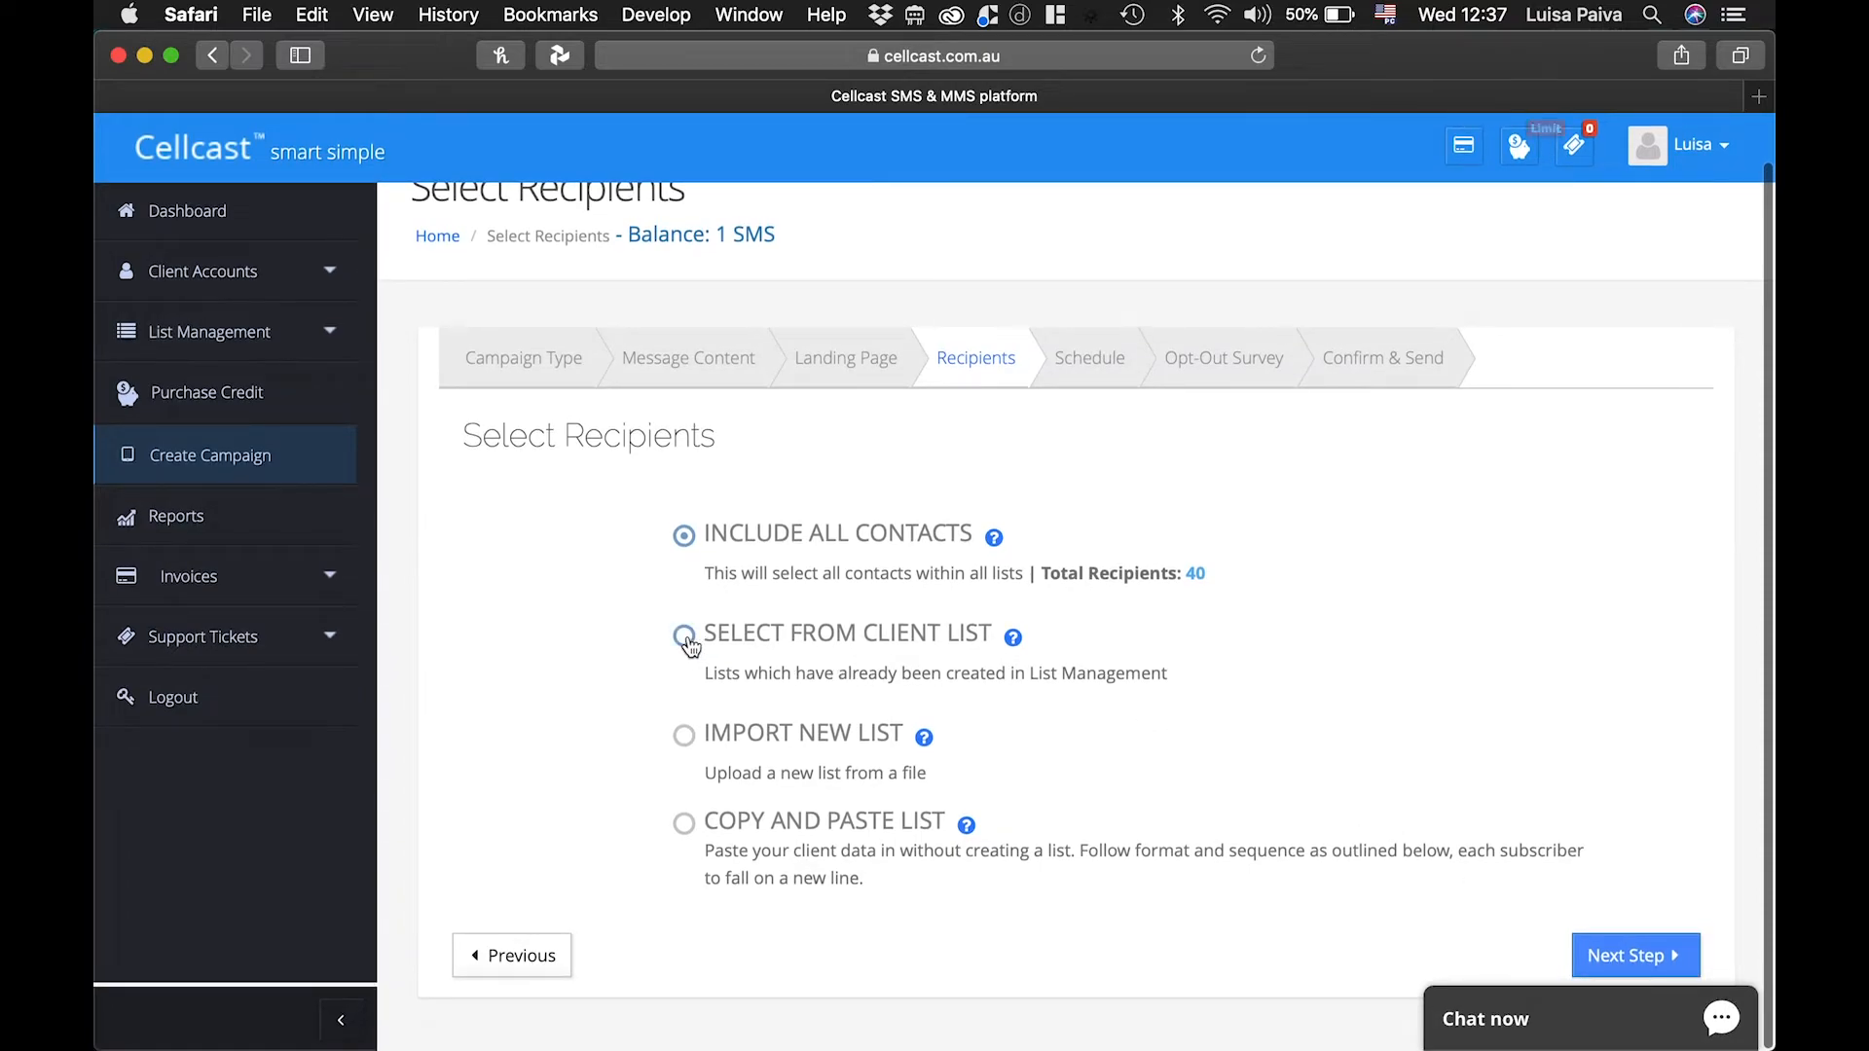
{"action": "left_click", "coordinate": [685, 635]}
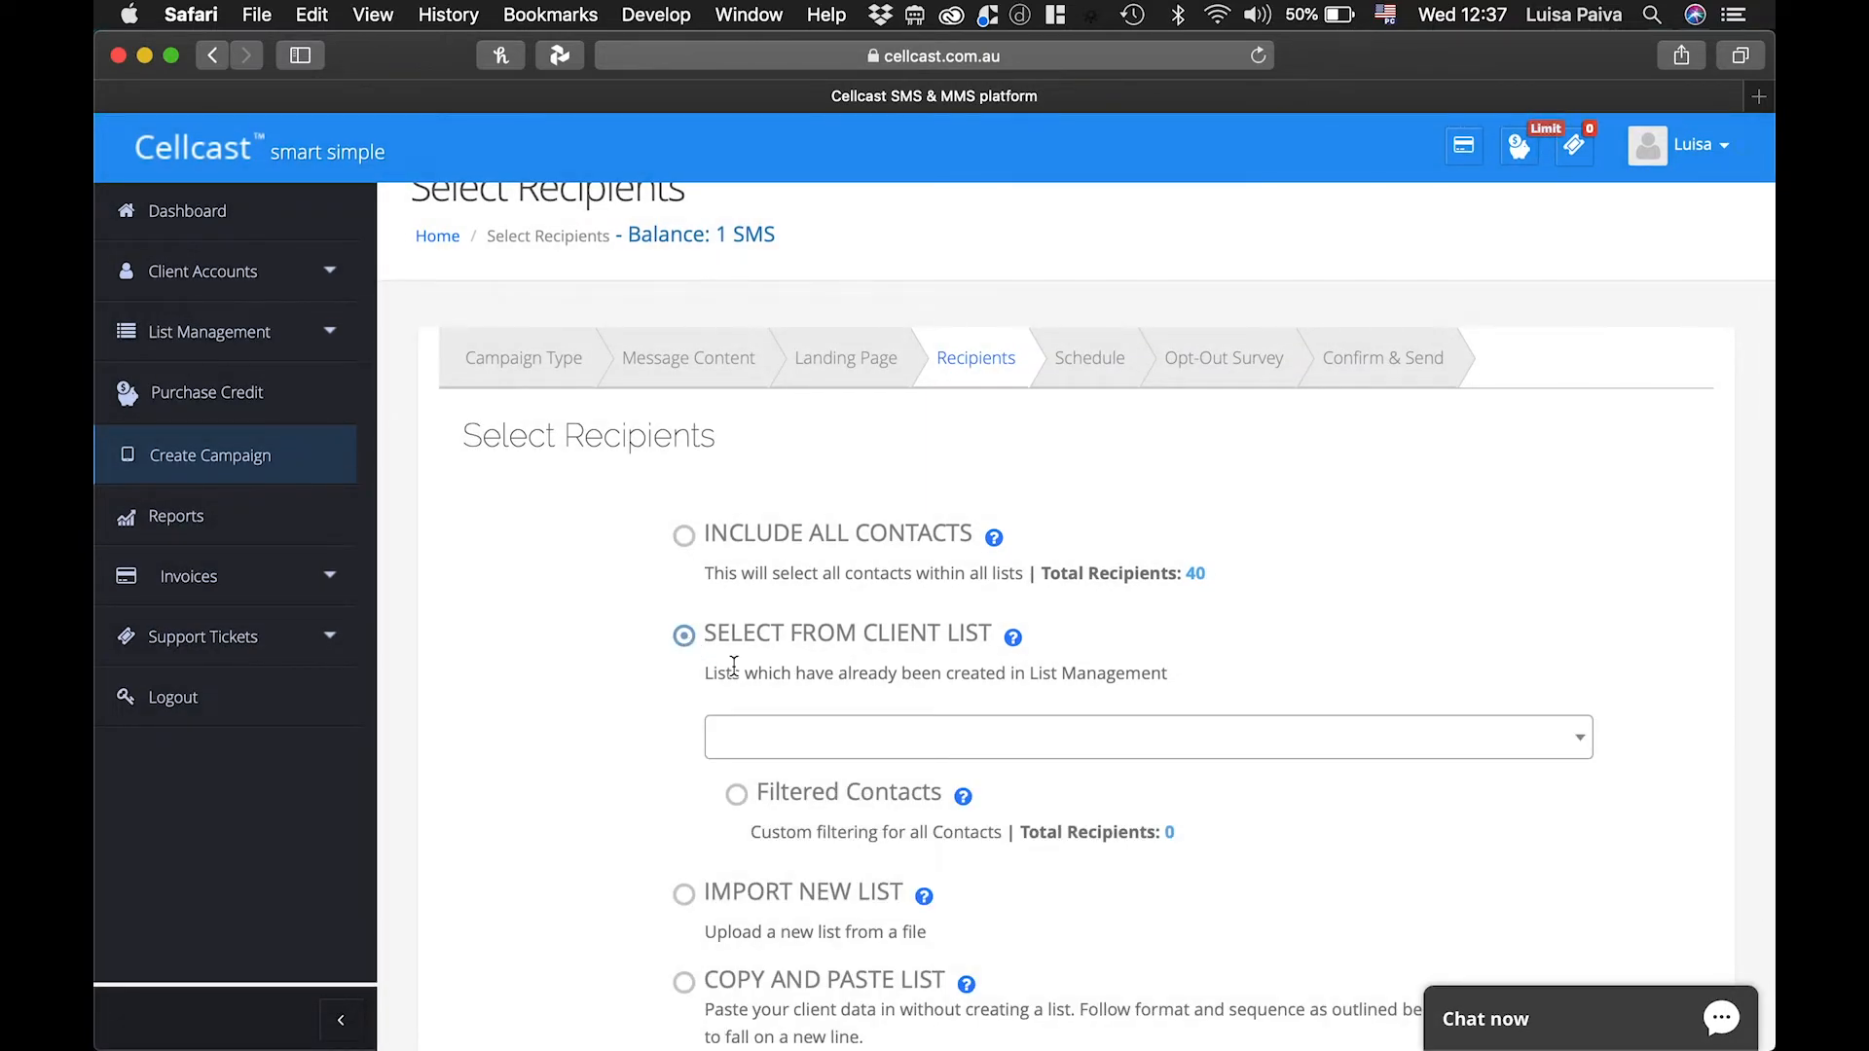
{"action": "left_click", "coordinate": [1146, 736]}
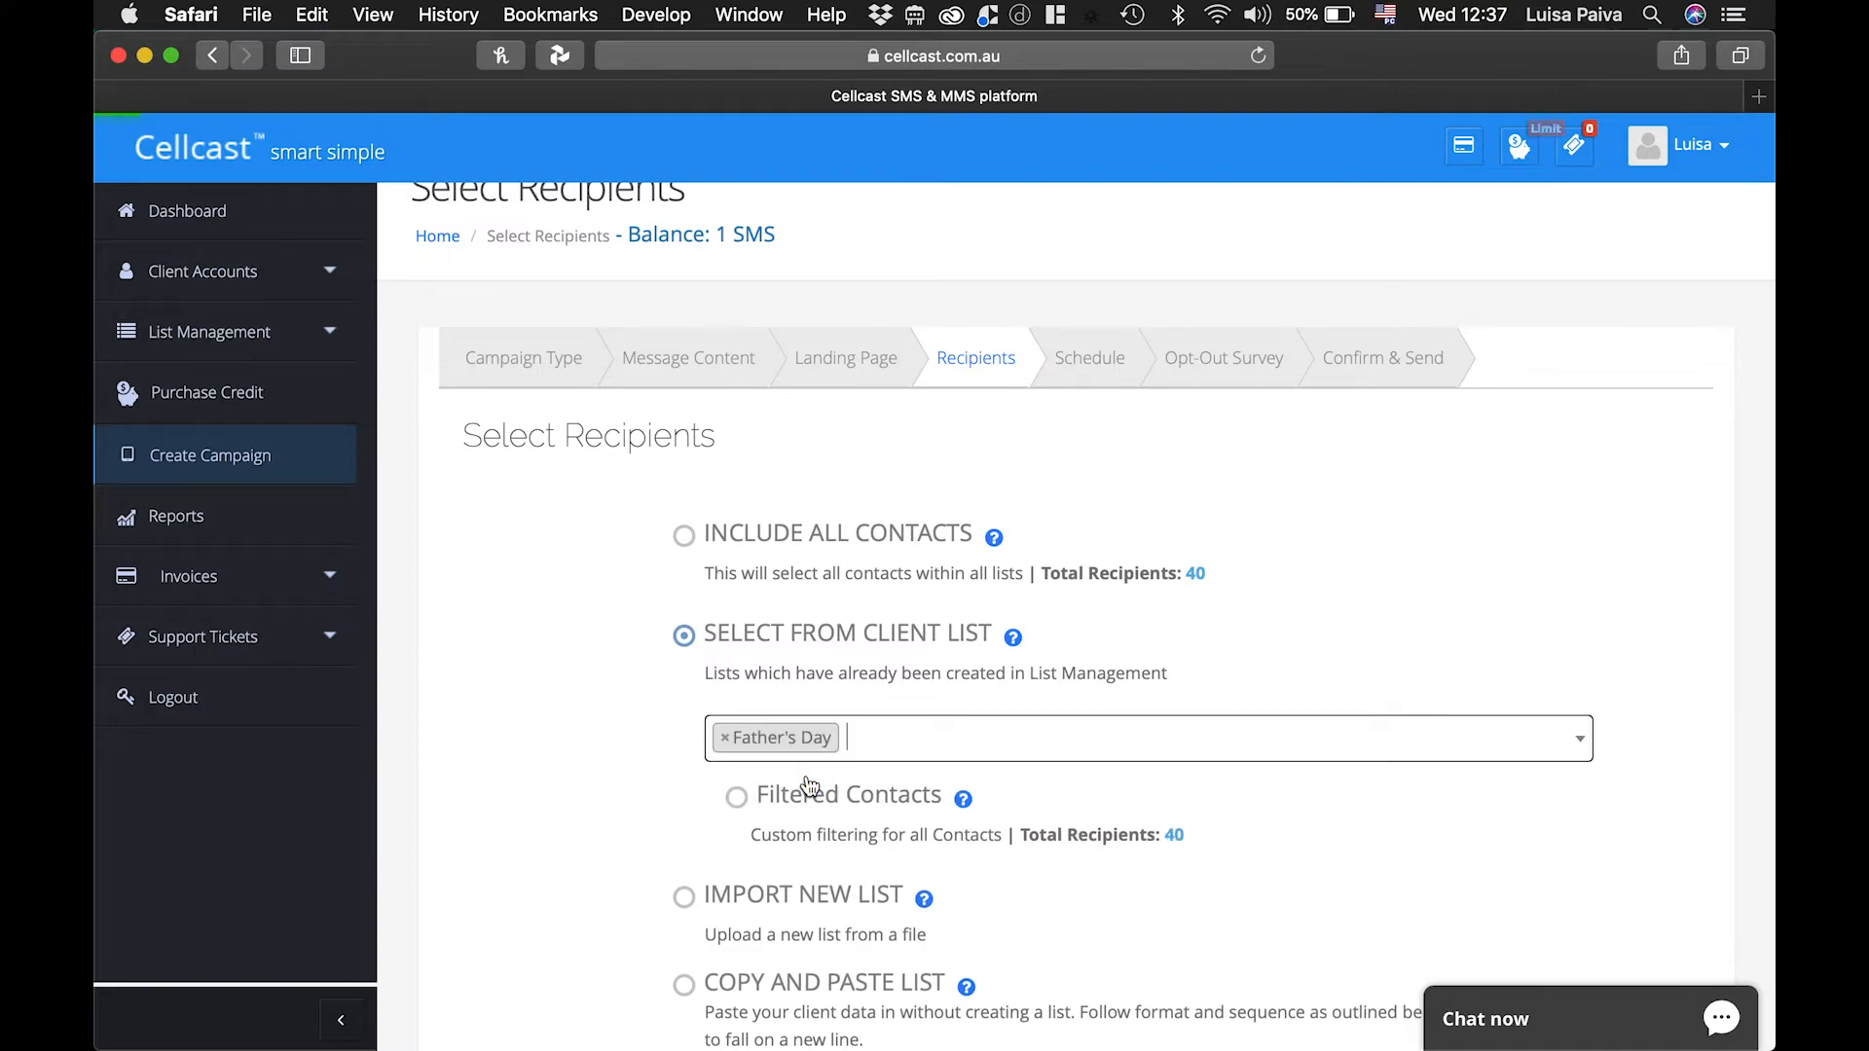
{"action": "mouse_move", "coordinate": [682, 800]}
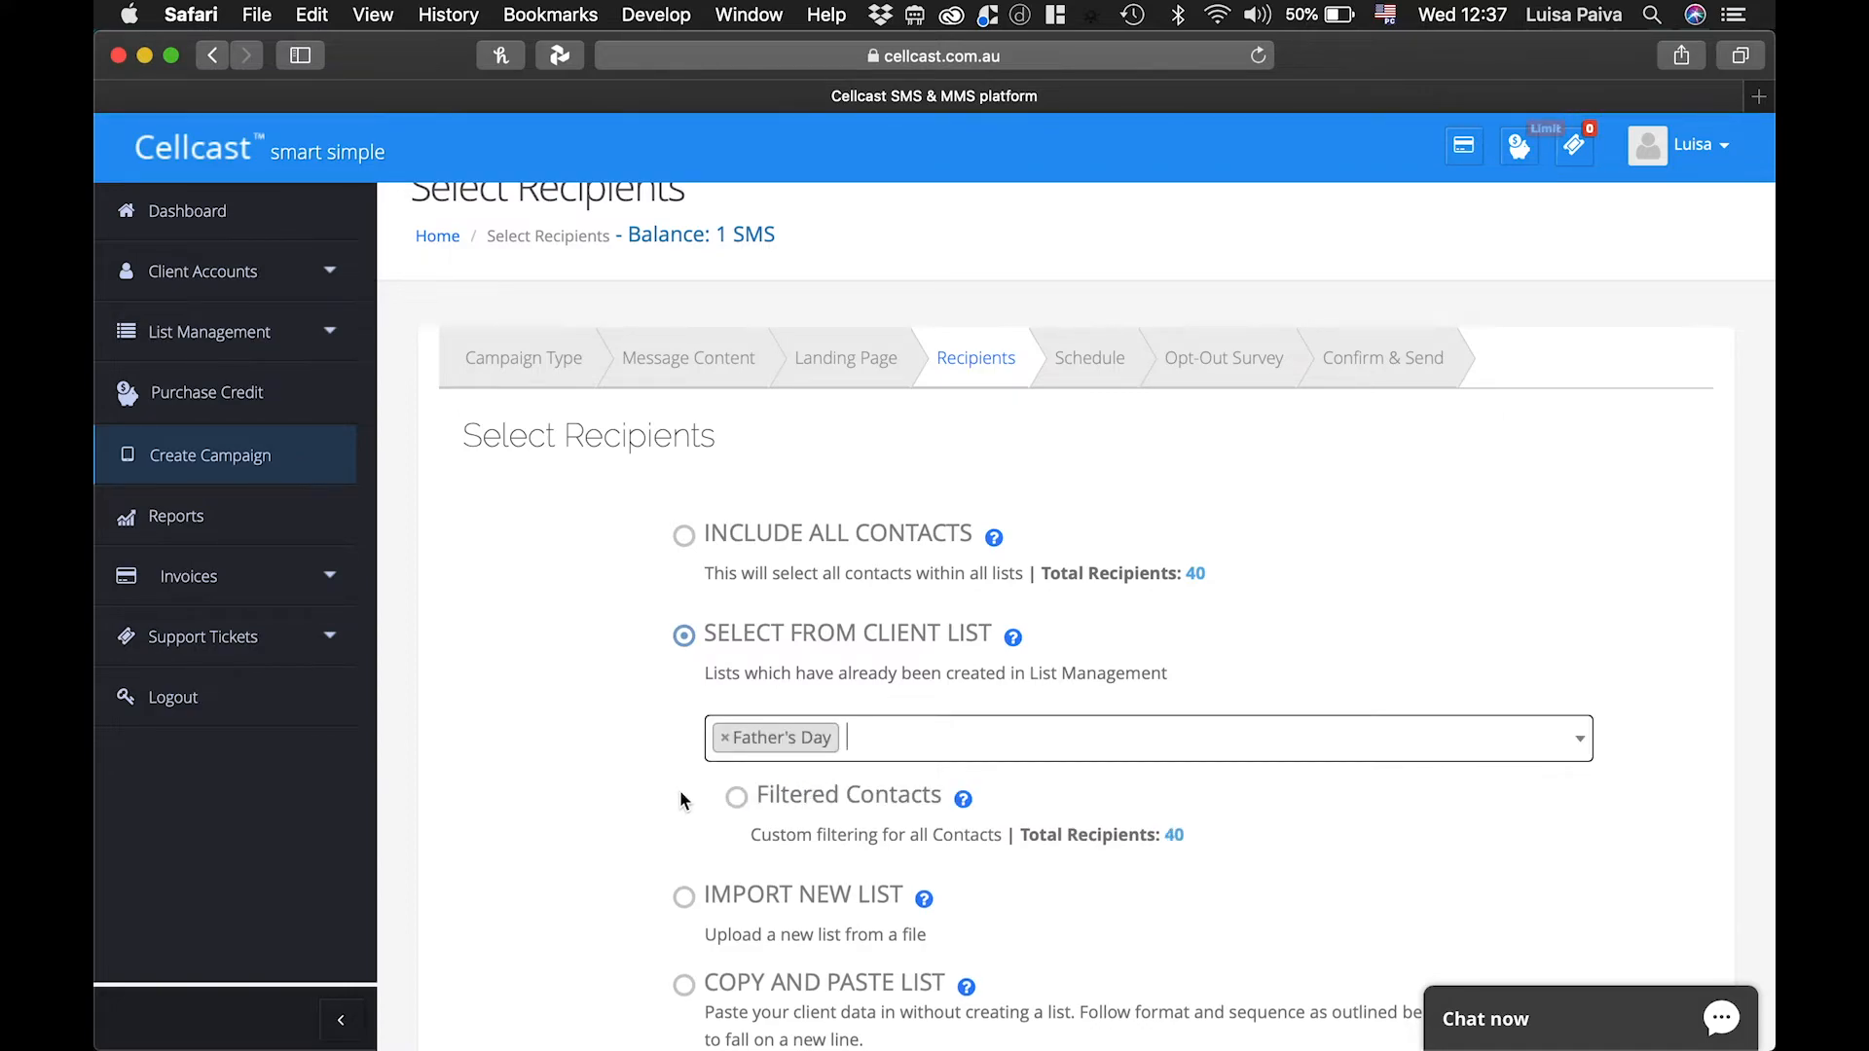
{"action": "scroll", "scroll_direction": "down", "scroll_amount": 3}
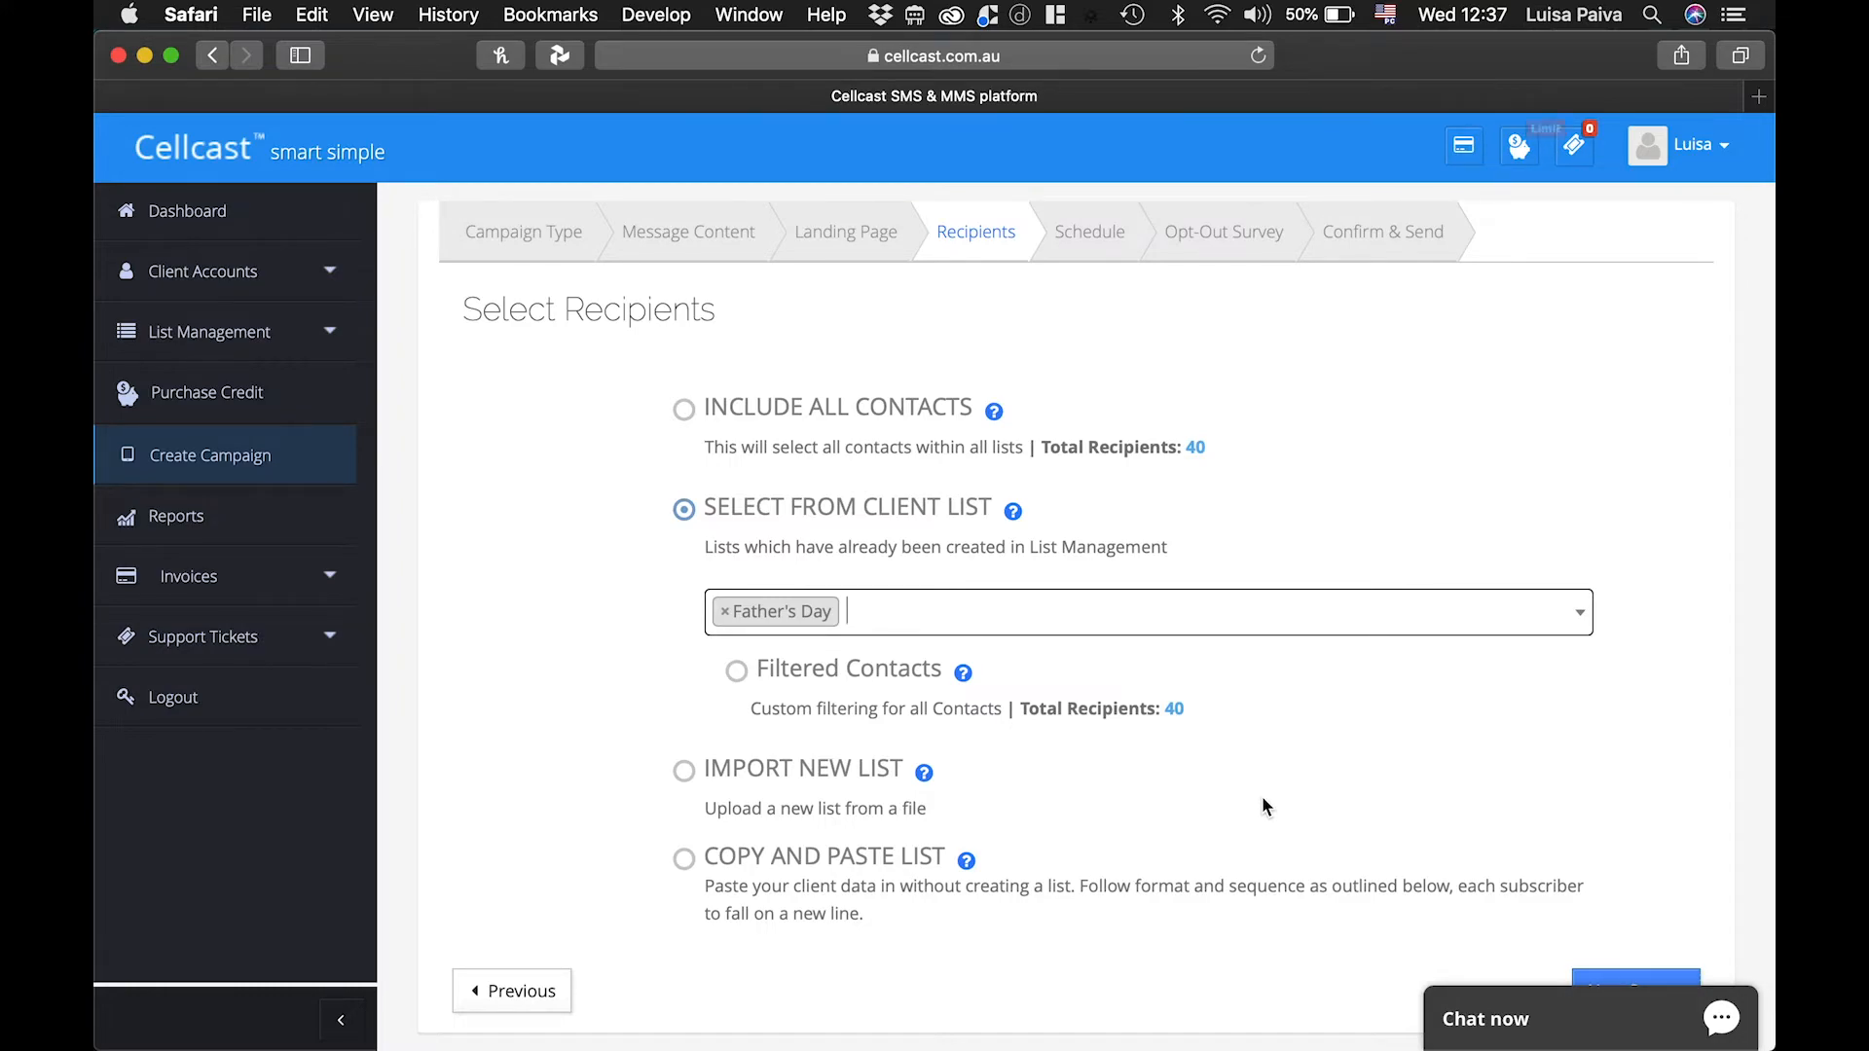
{"action": "scroll", "scroll_direction": "down", "scroll_amount": 3}
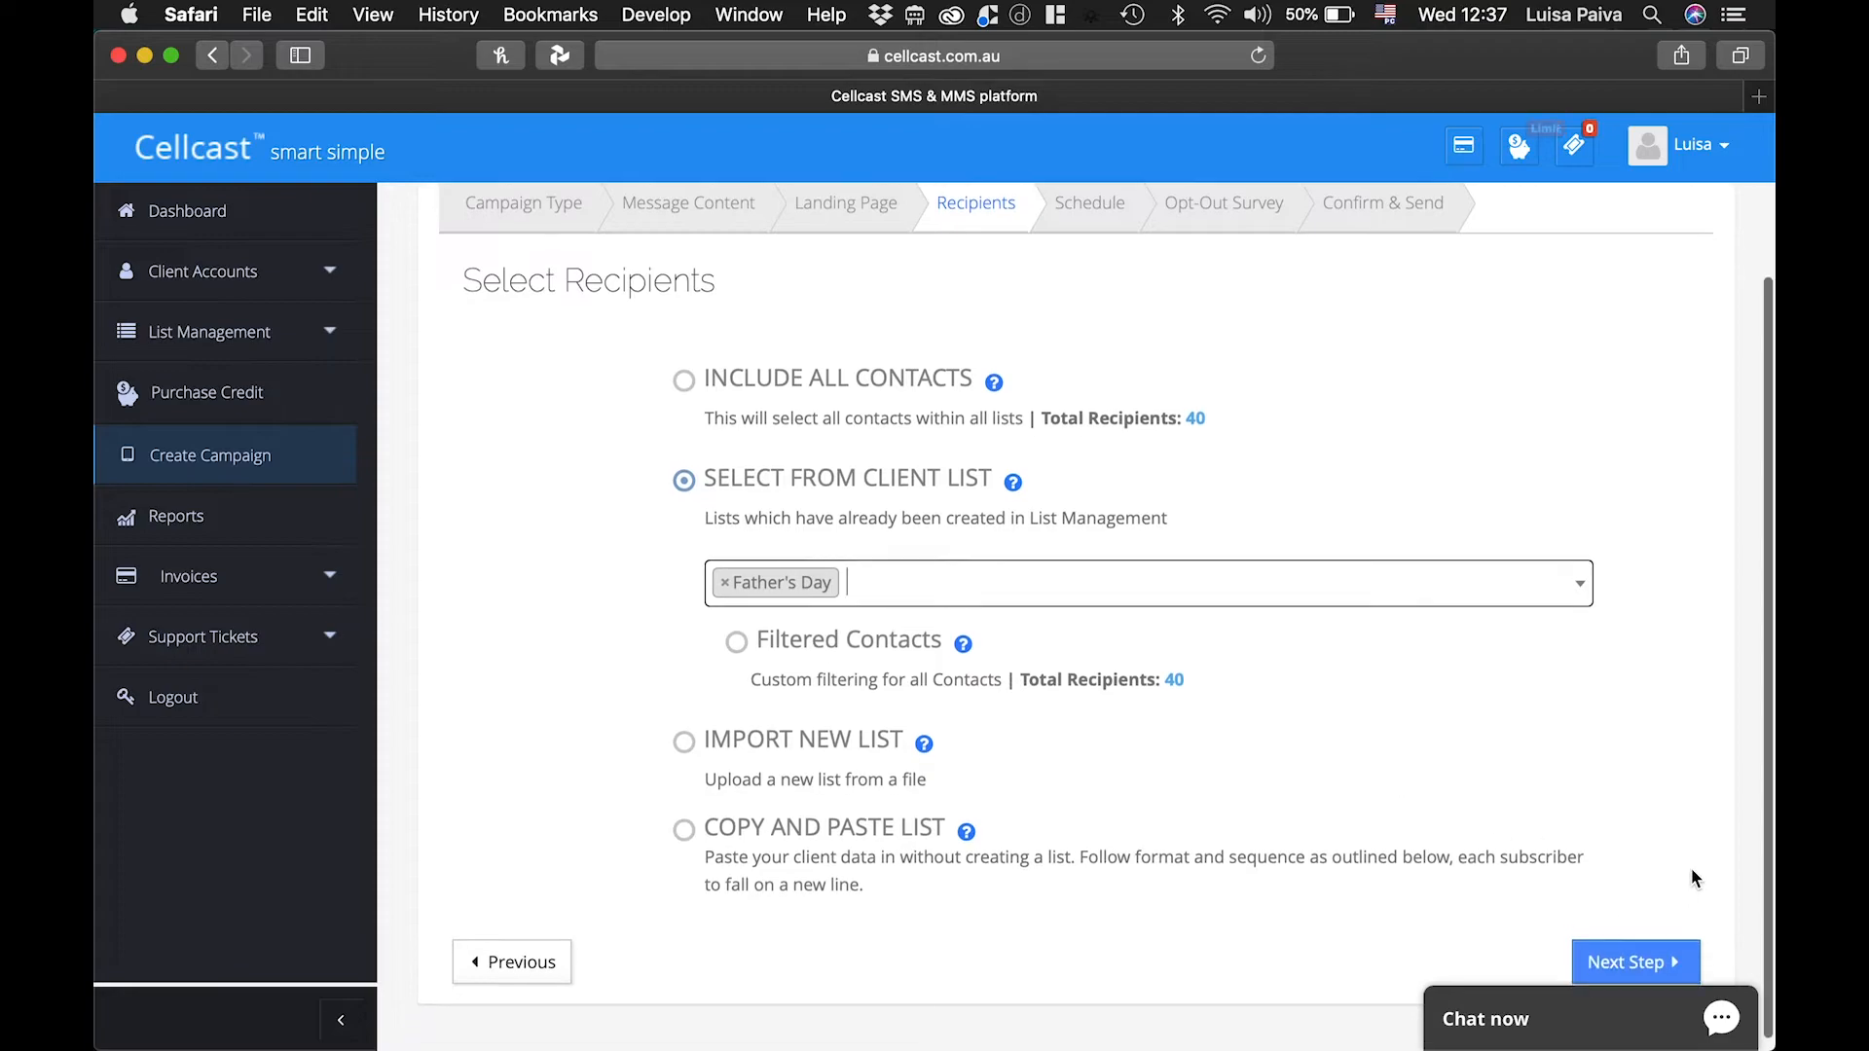
Step: Schedule Send Now with advanced staggering: batches of 20 at 1-hour intervals
{"action": "left_click", "coordinate": [1634, 962]}
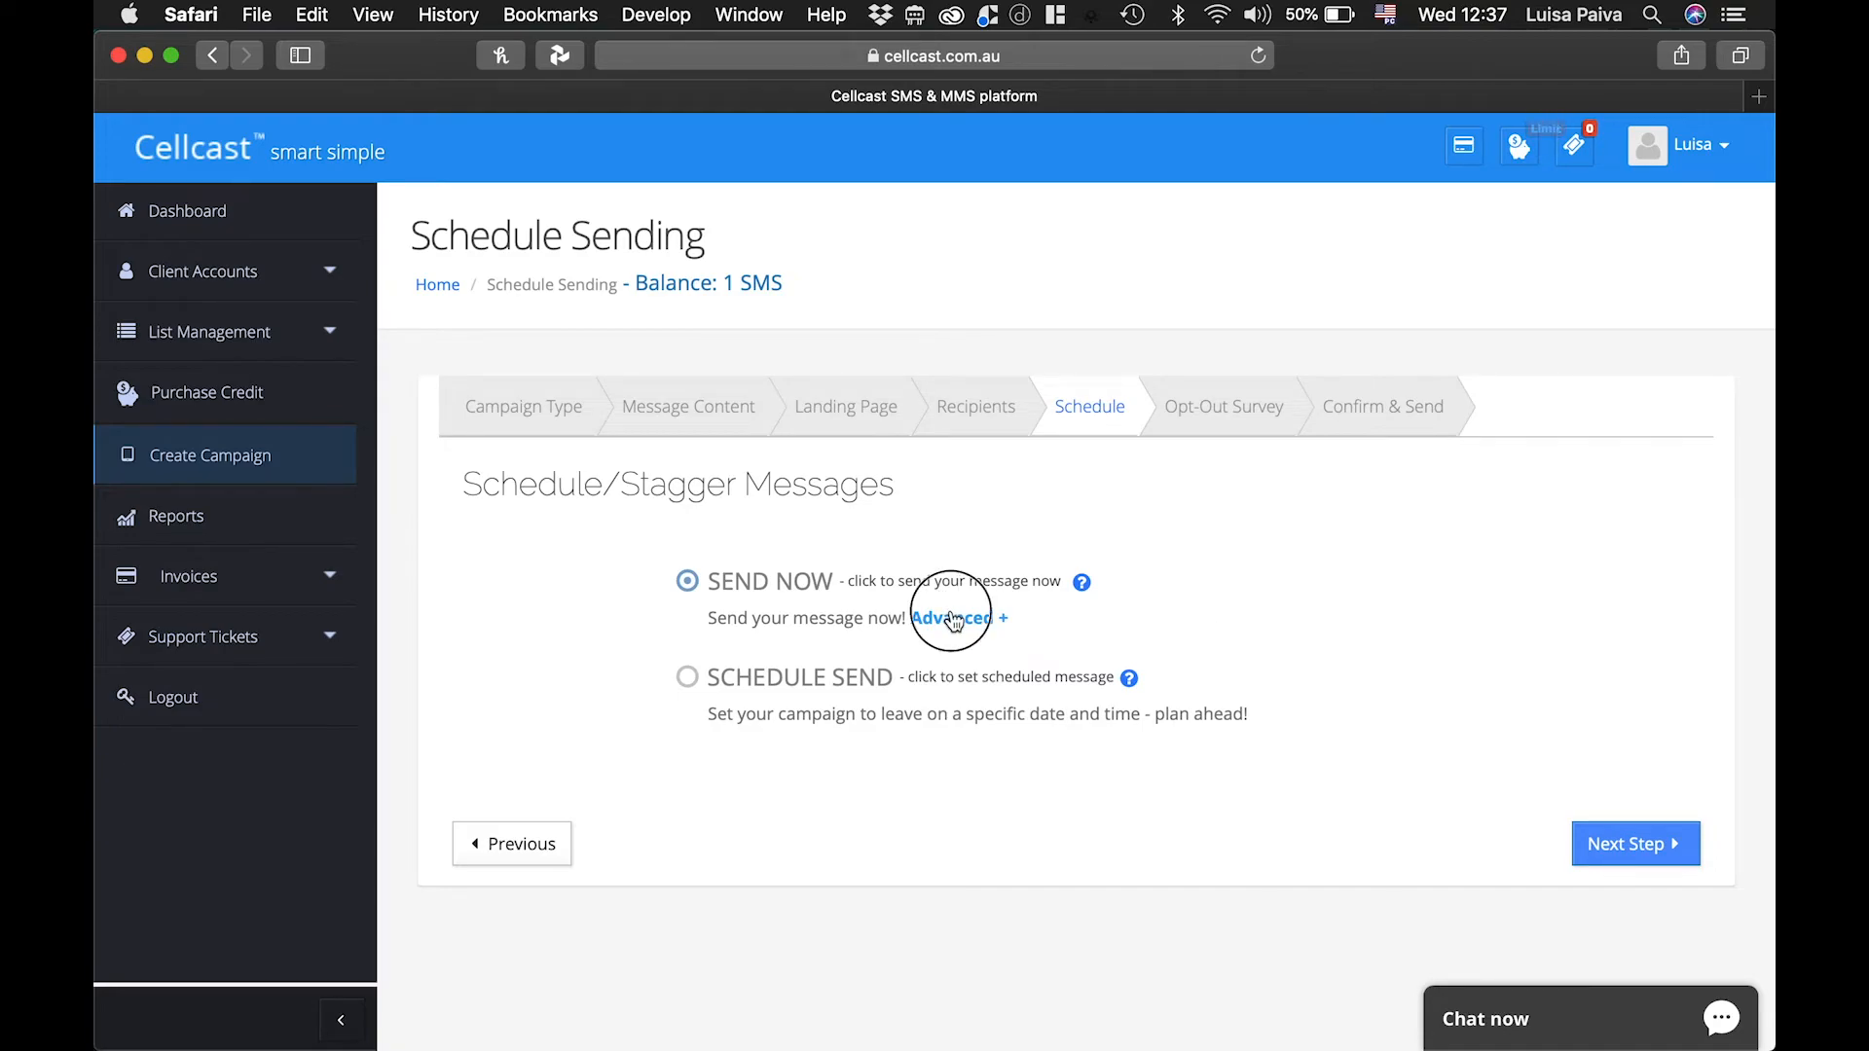
{"action": "left_click", "coordinate": [950, 618]}
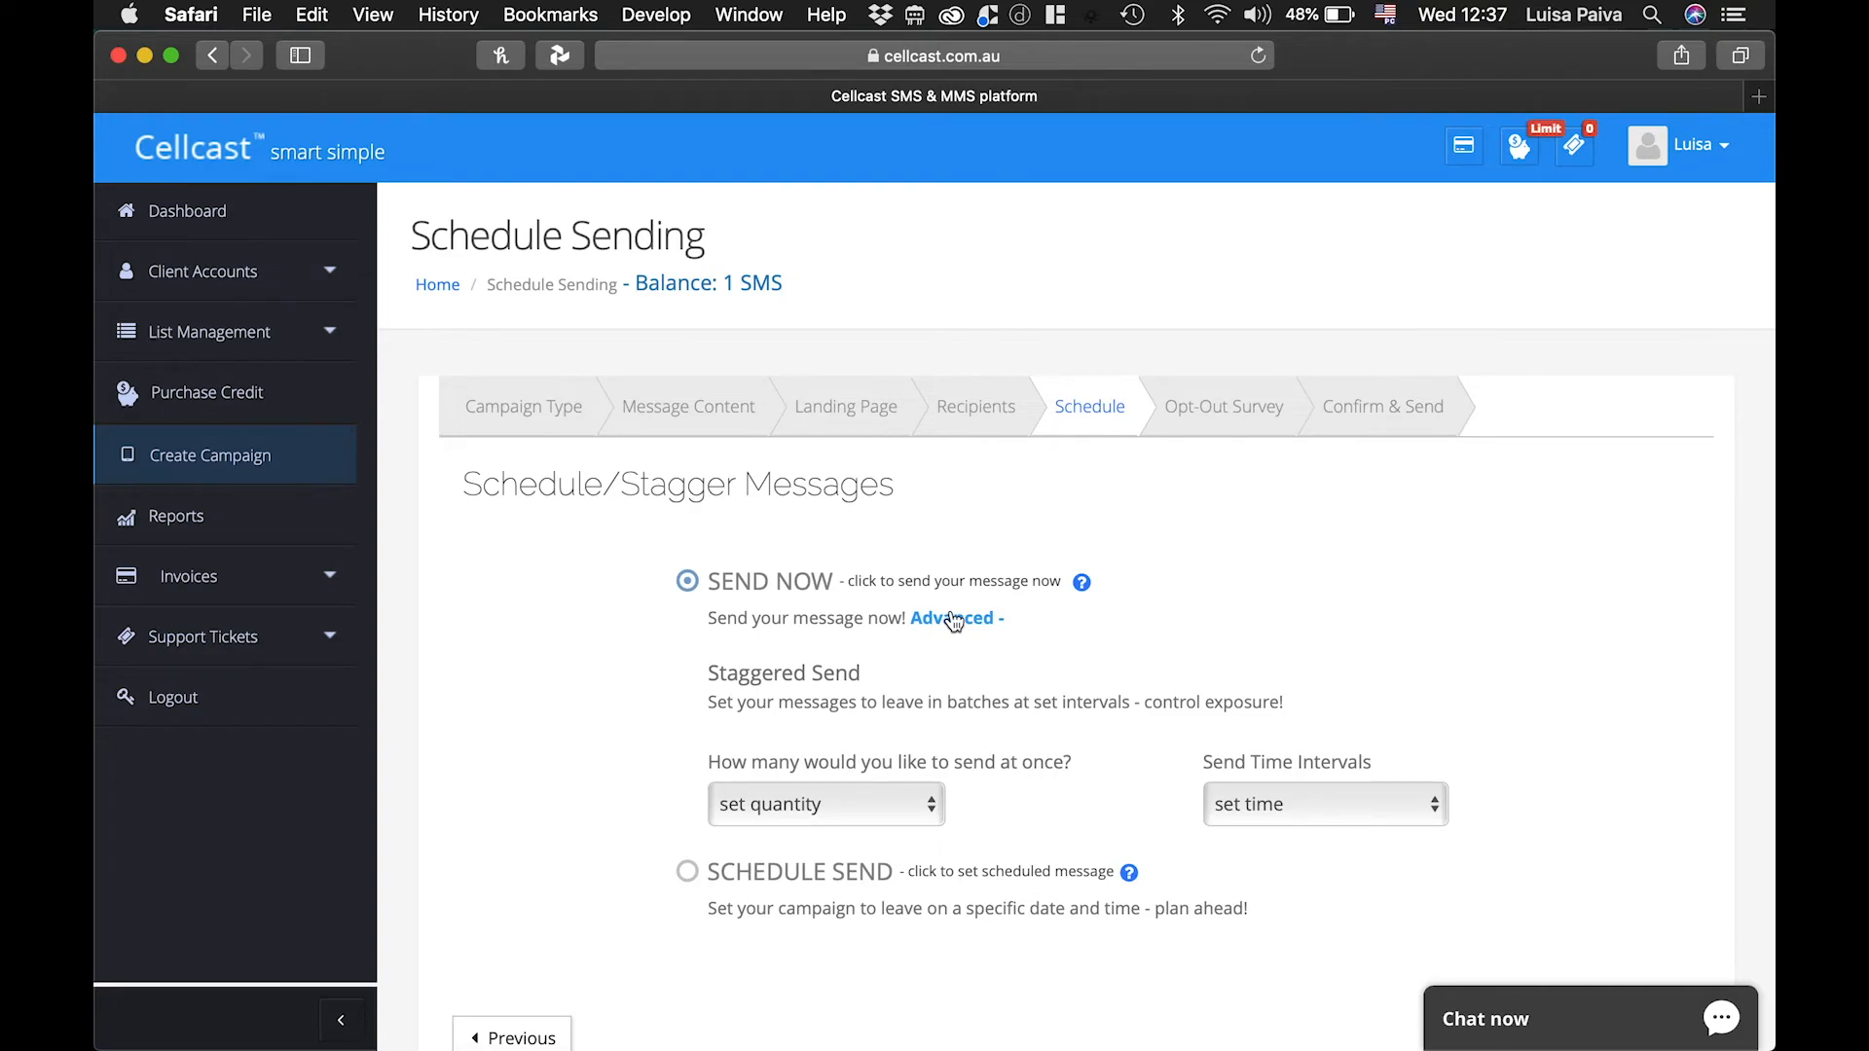
{"action": "left_click", "coordinate": [825, 804]}
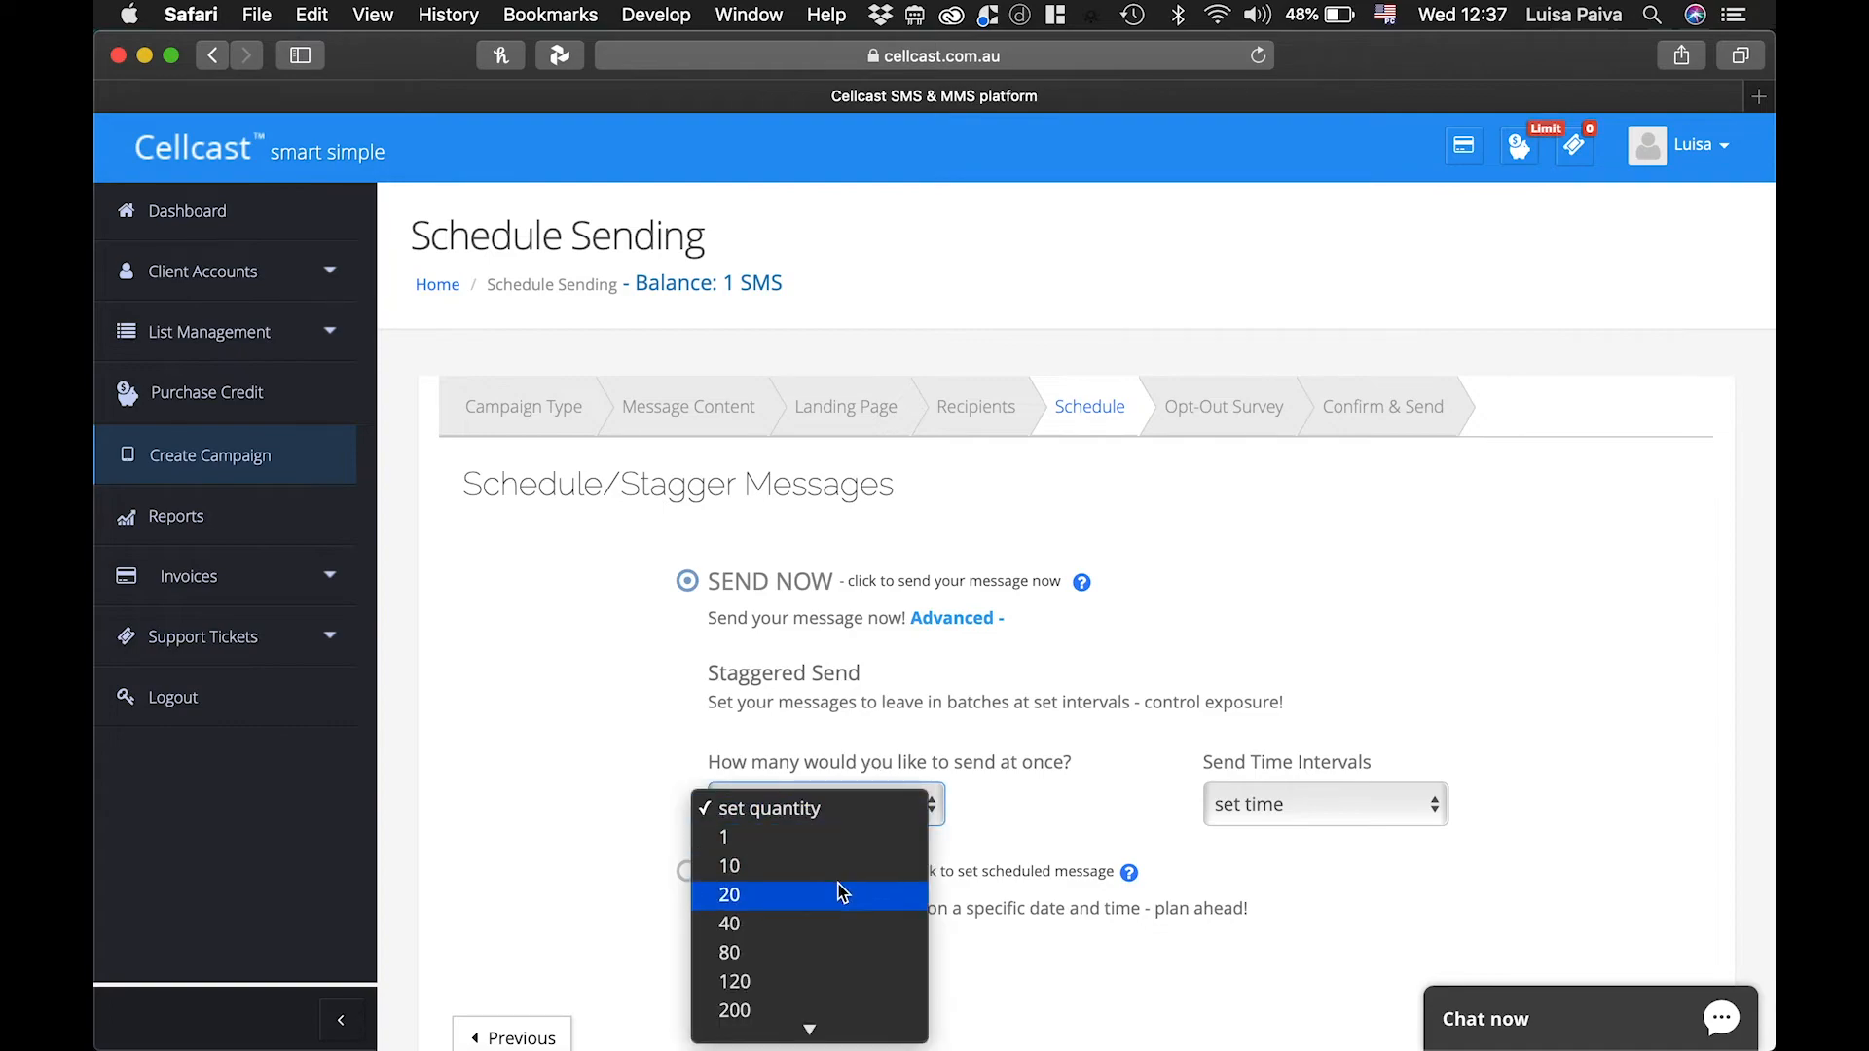
{"action": "left_click", "coordinate": [728, 894]}
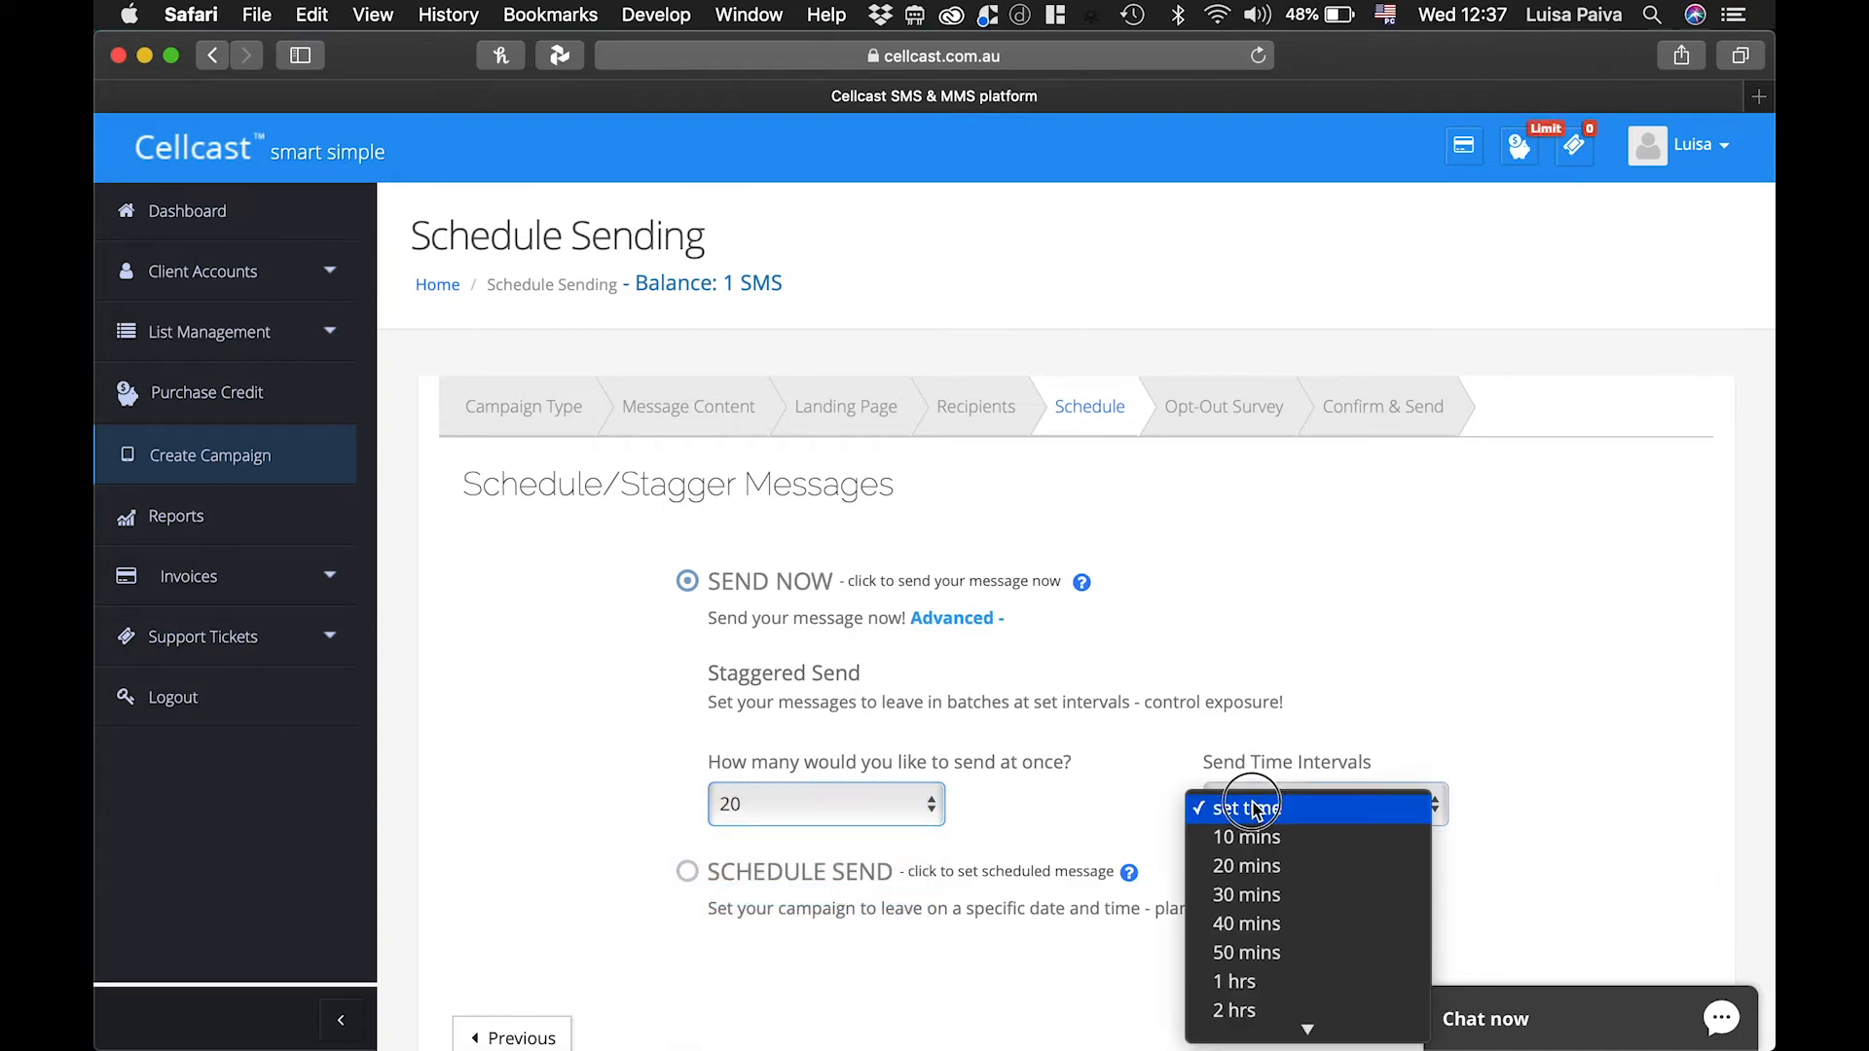
{"action": "mouse_move", "coordinate": [1234, 981]}
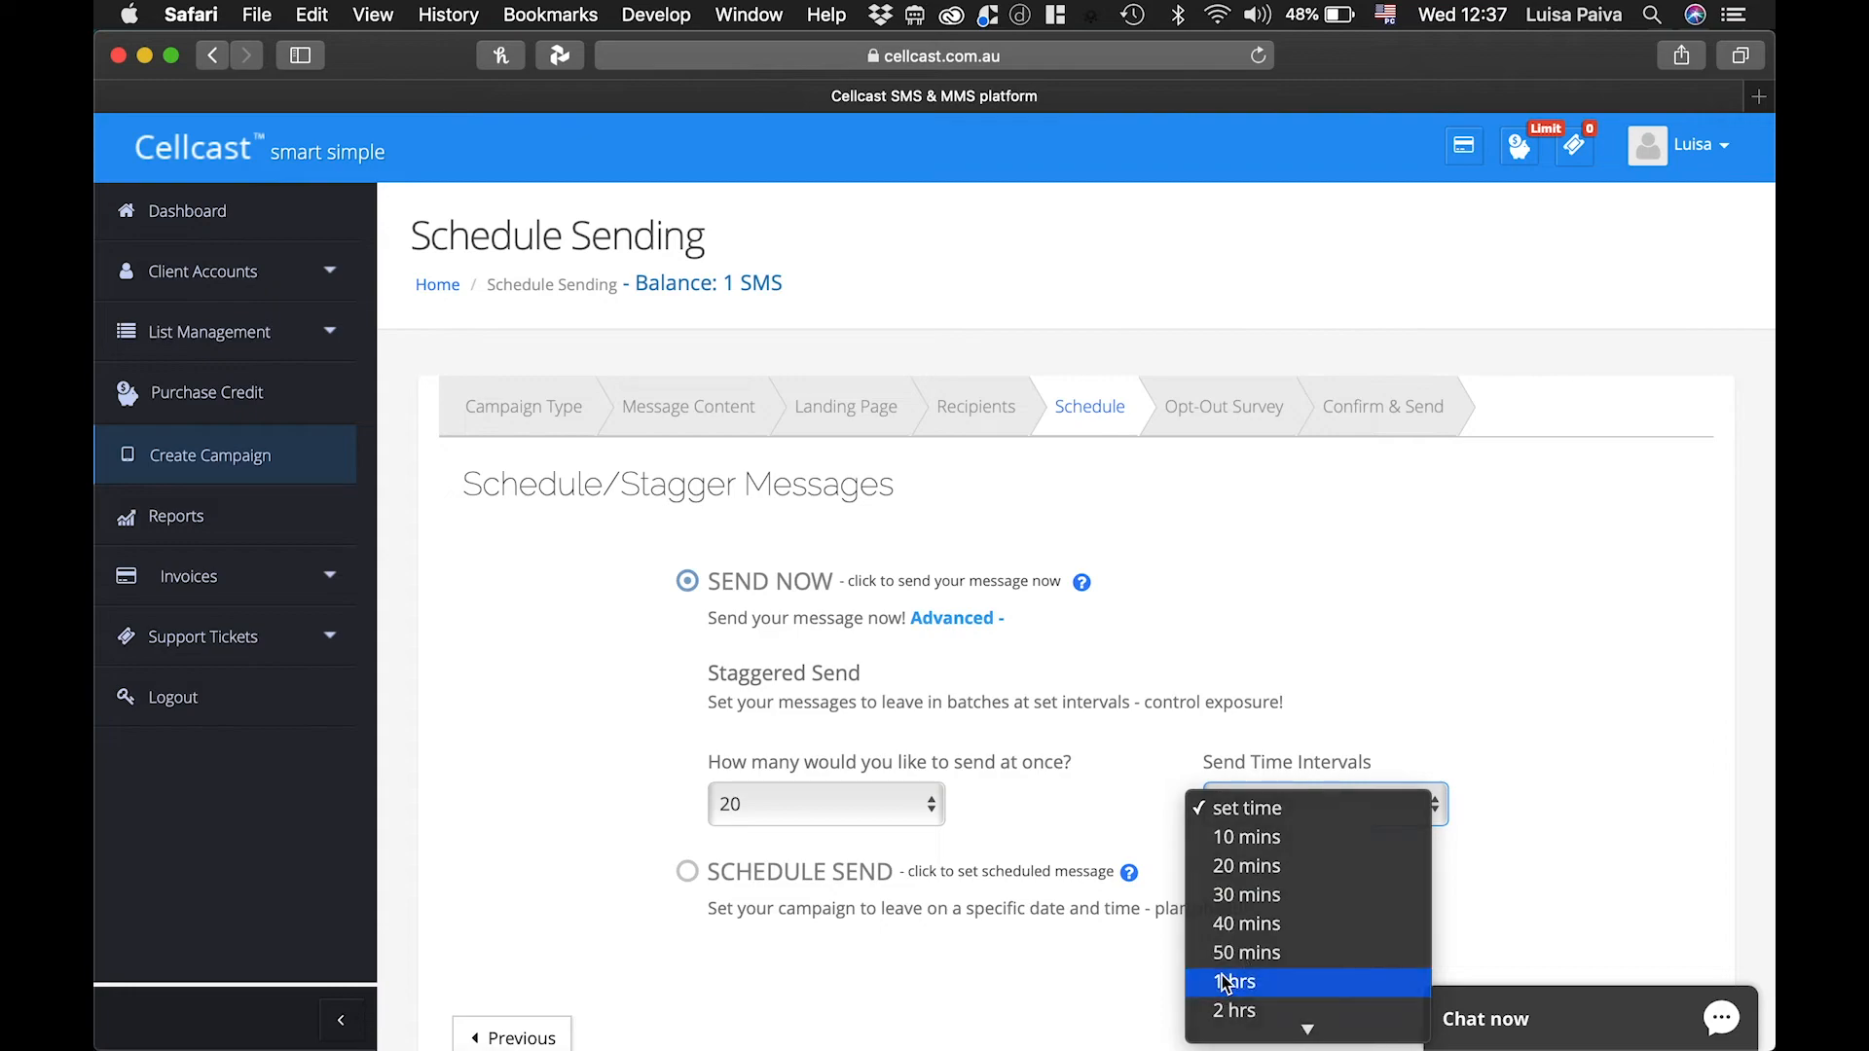
{"action": "left_click", "coordinate": [1234, 981]}
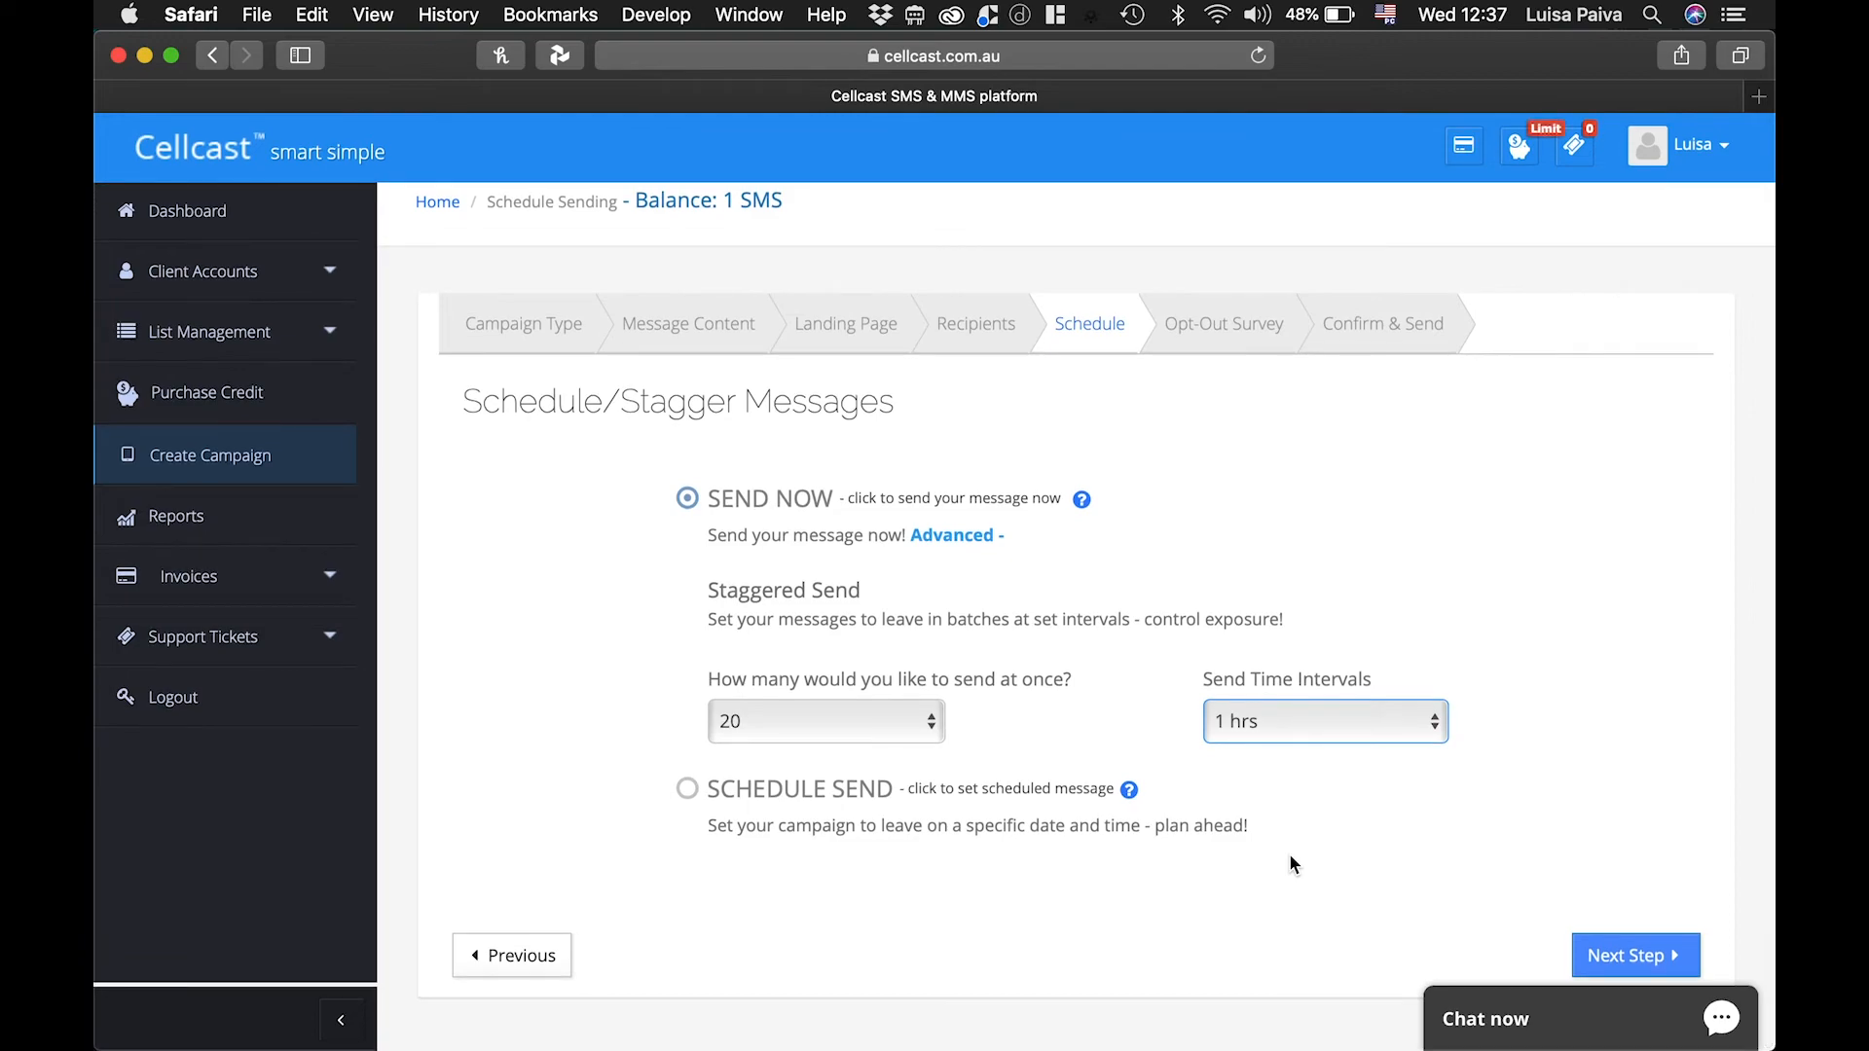
Step: Advance to the Opt-Out Survey step, leaving the default opt-out page selected
{"action": "left_click", "coordinate": [1634, 954]}
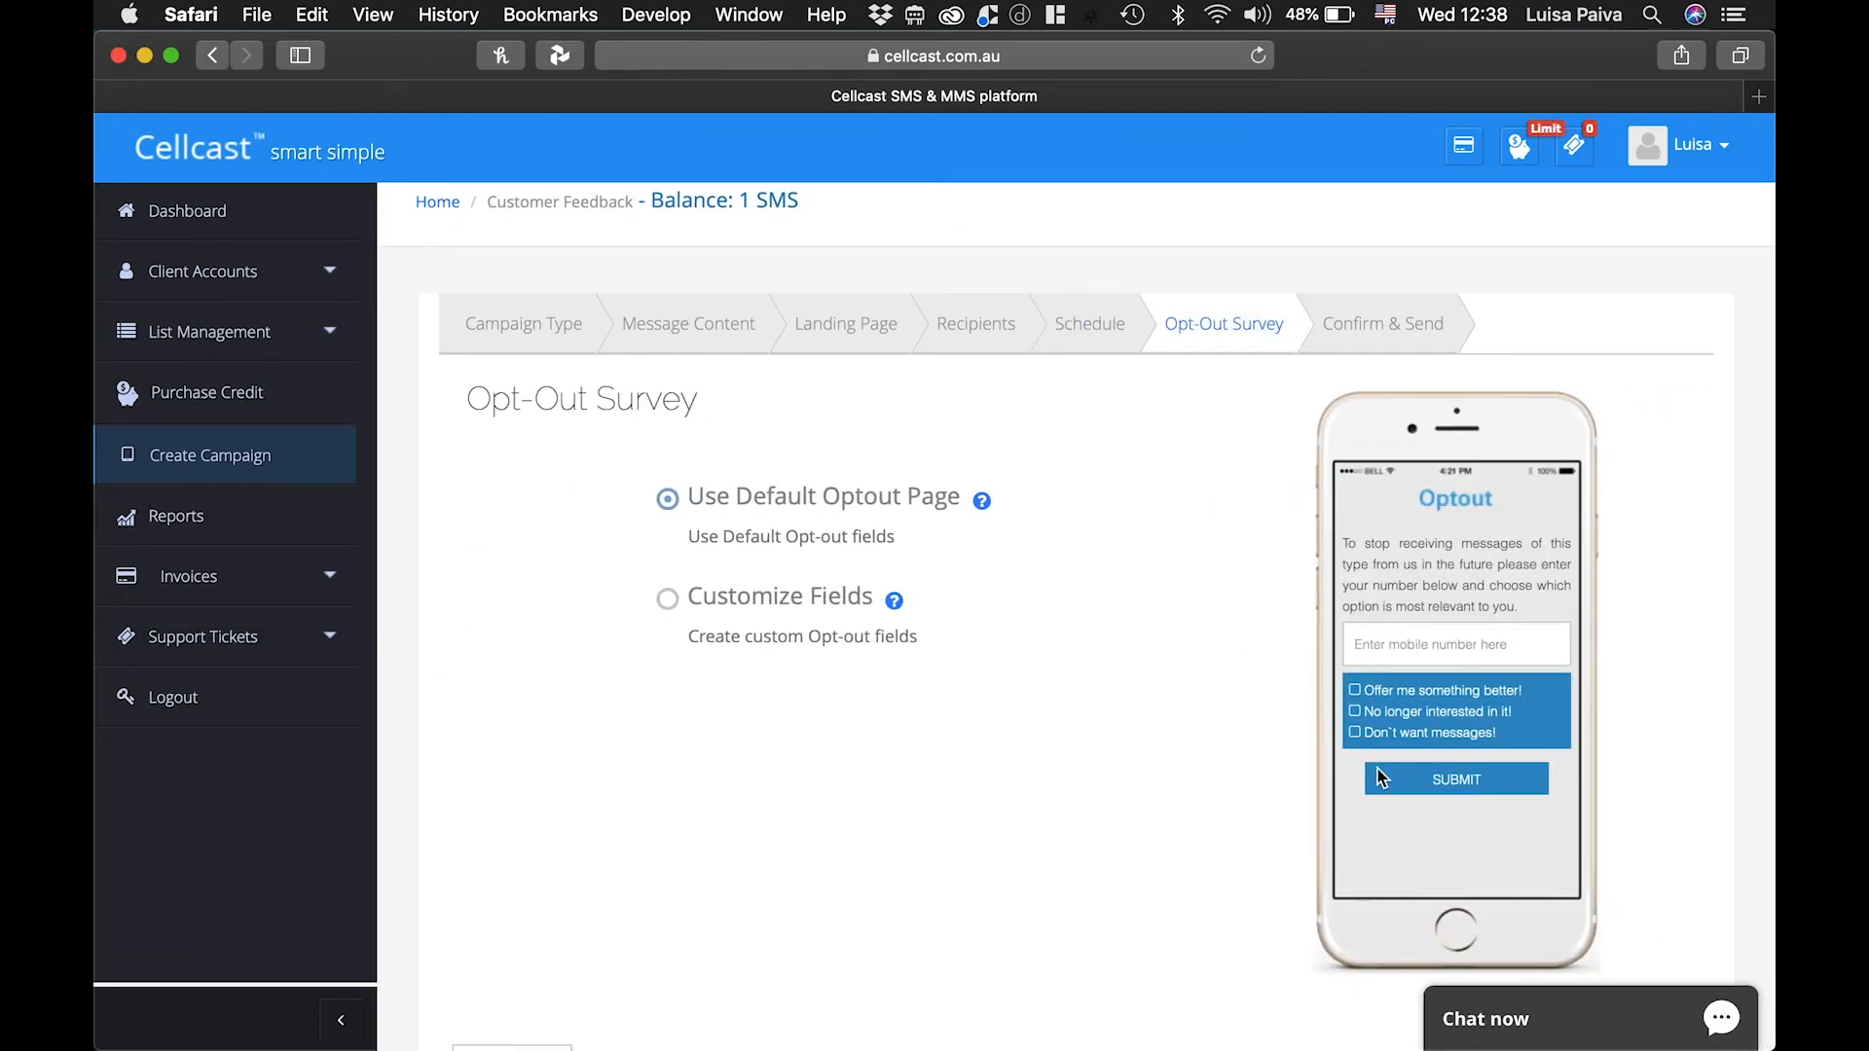
{"action": "mouse_move", "coordinate": [896, 596]}
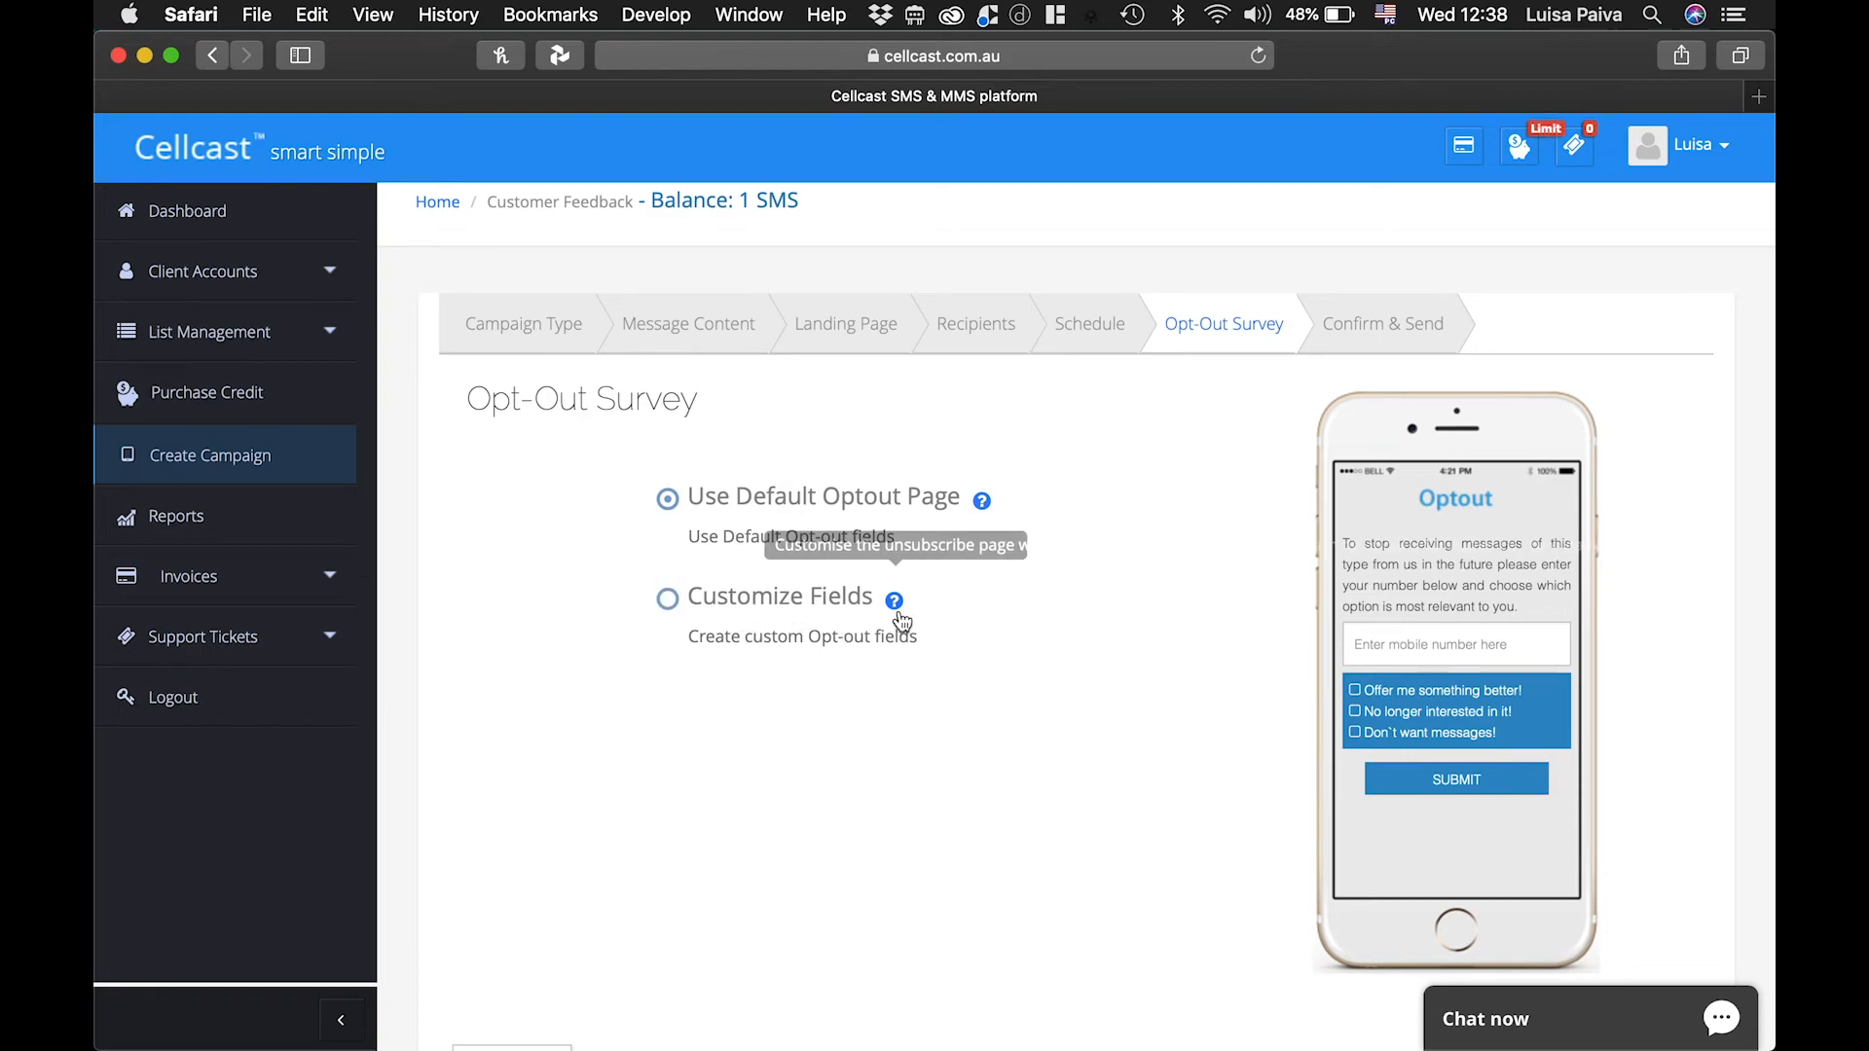
{"action": "scroll", "scroll_direction": "down", "scroll_amount": 3}
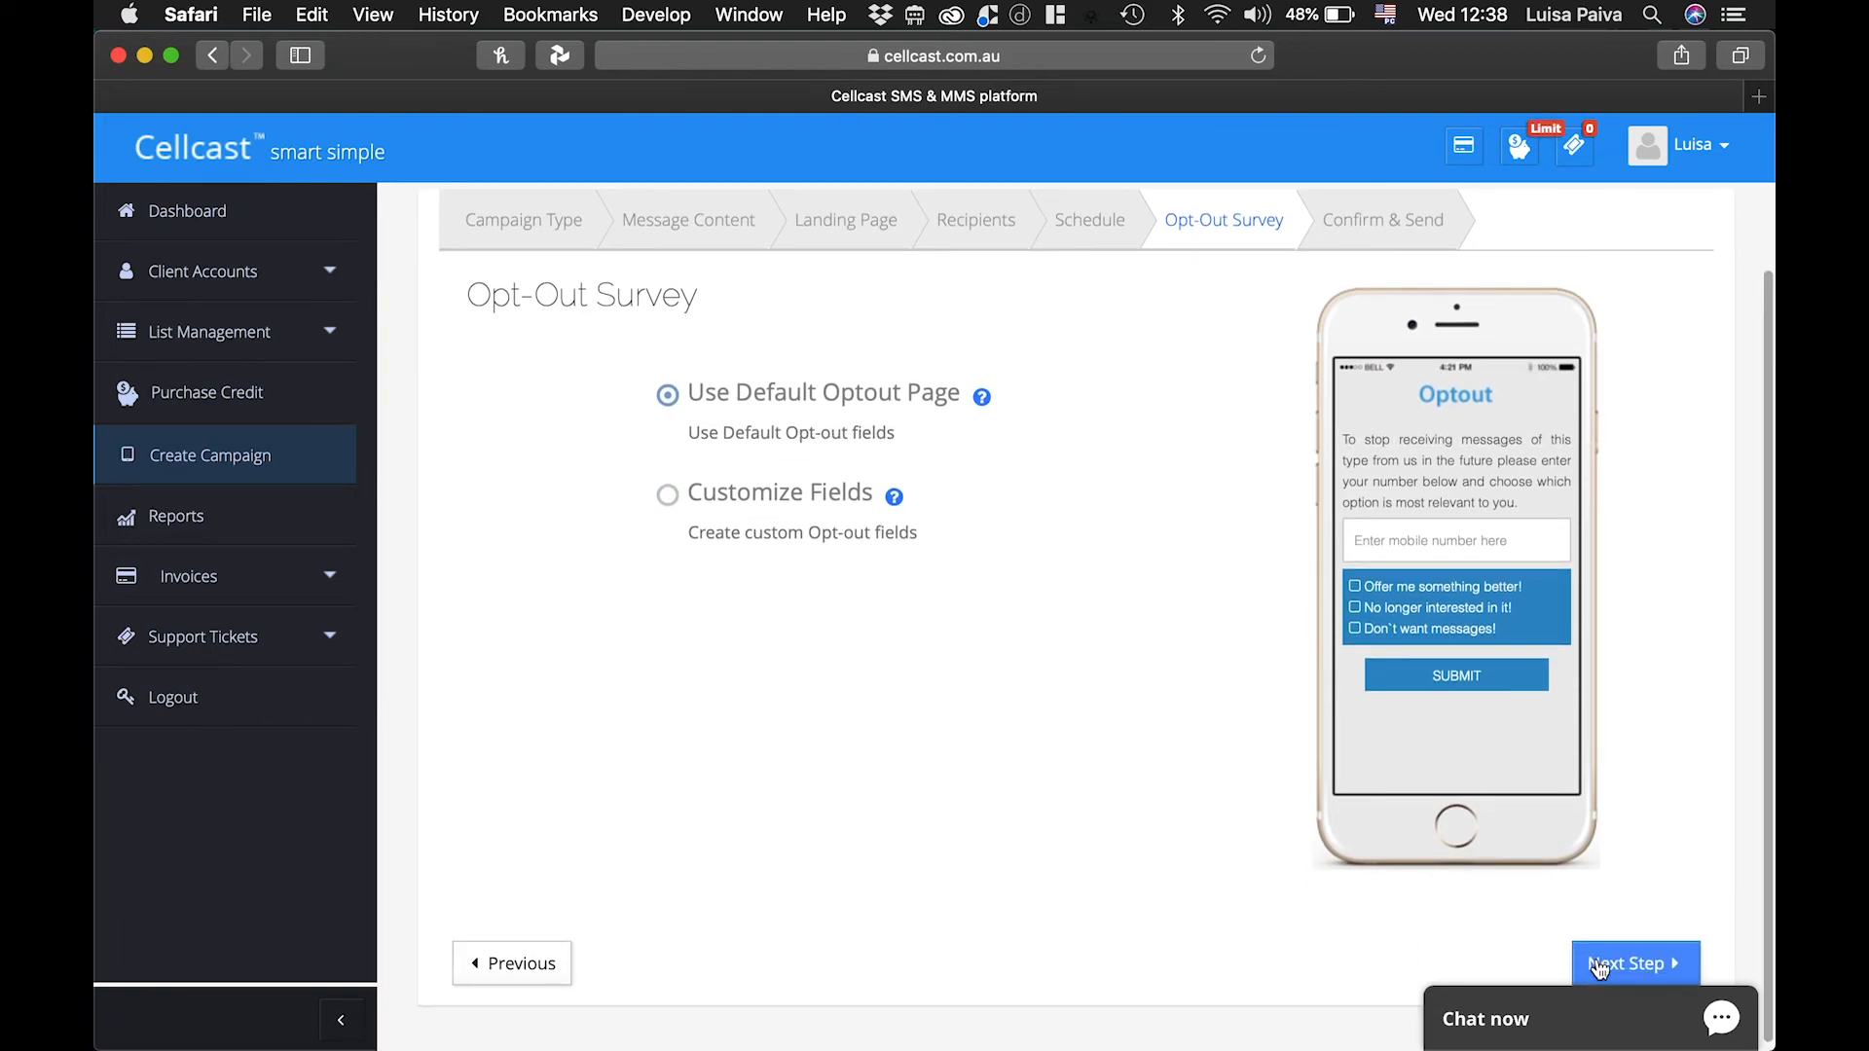
Step: Review the summary: 20 messages at 1-hour intervals to 40 recipients, 160 credits
{"action": "left_click", "coordinate": [1633, 964]}
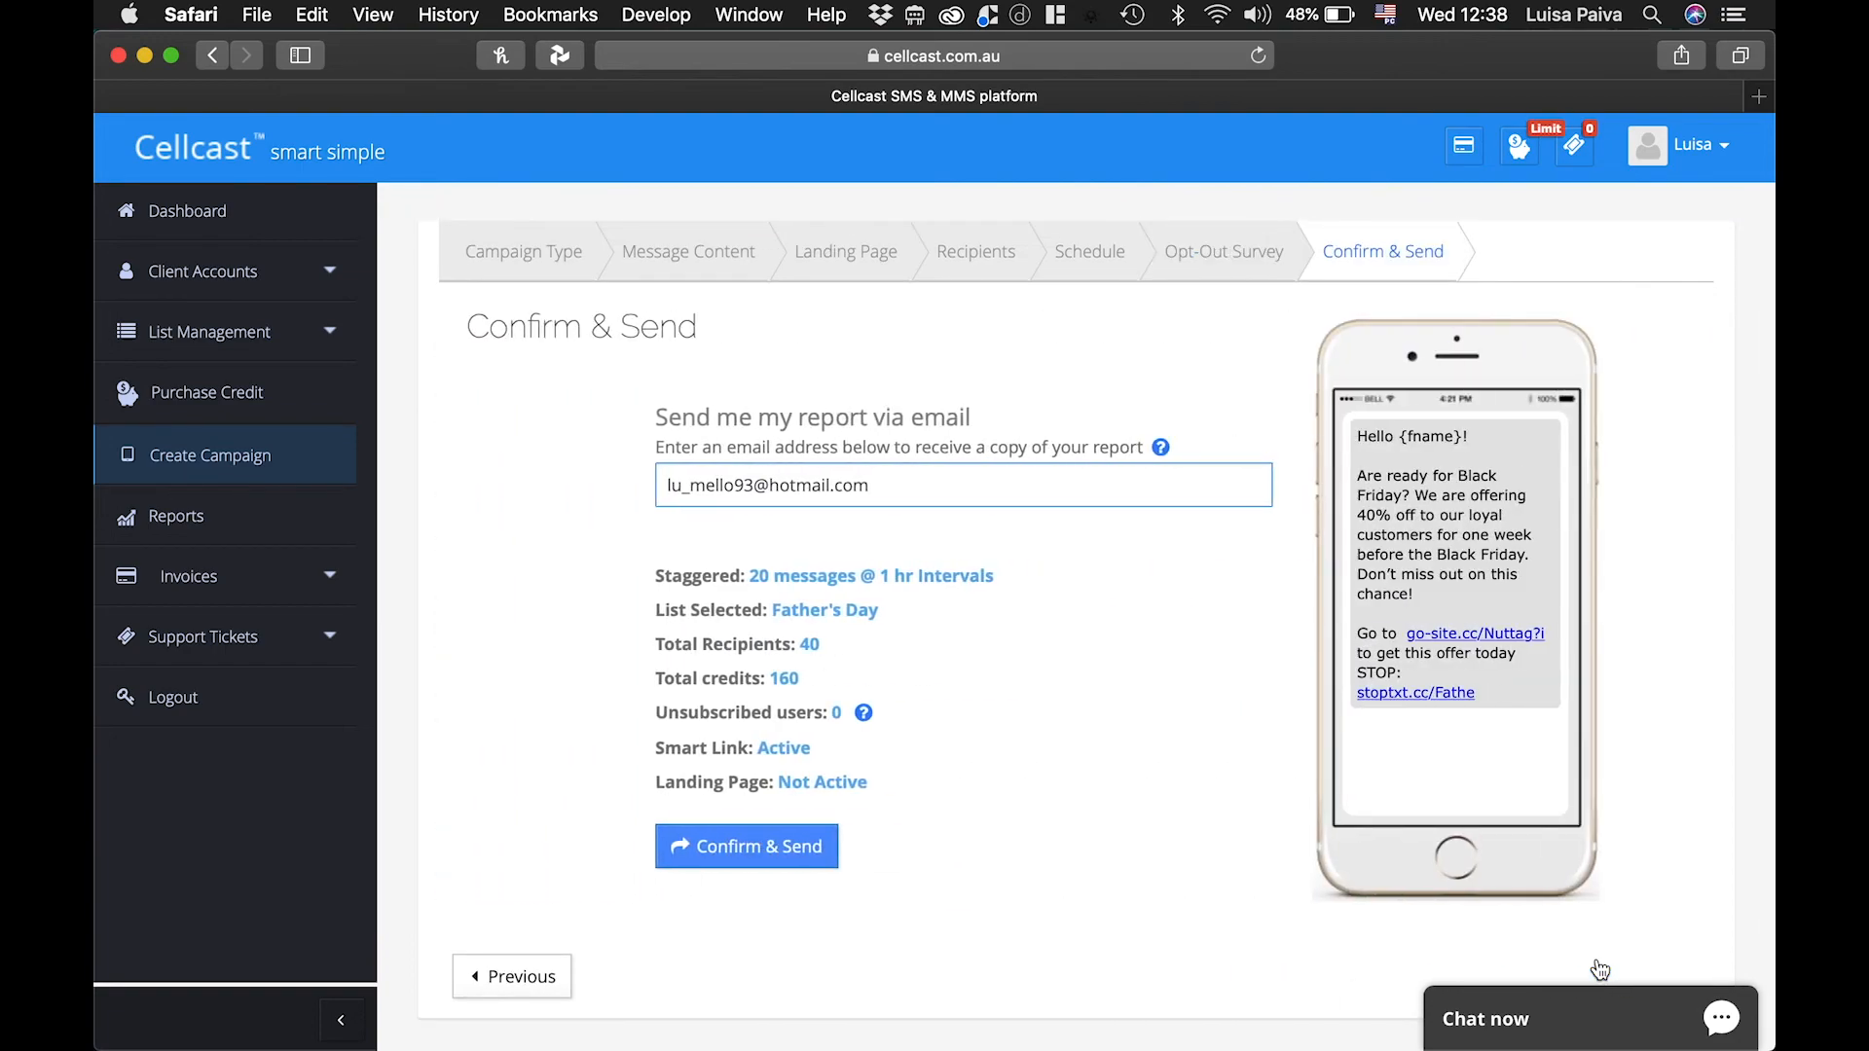
{"action": "mouse_move", "coordinate": [1180, 859]}
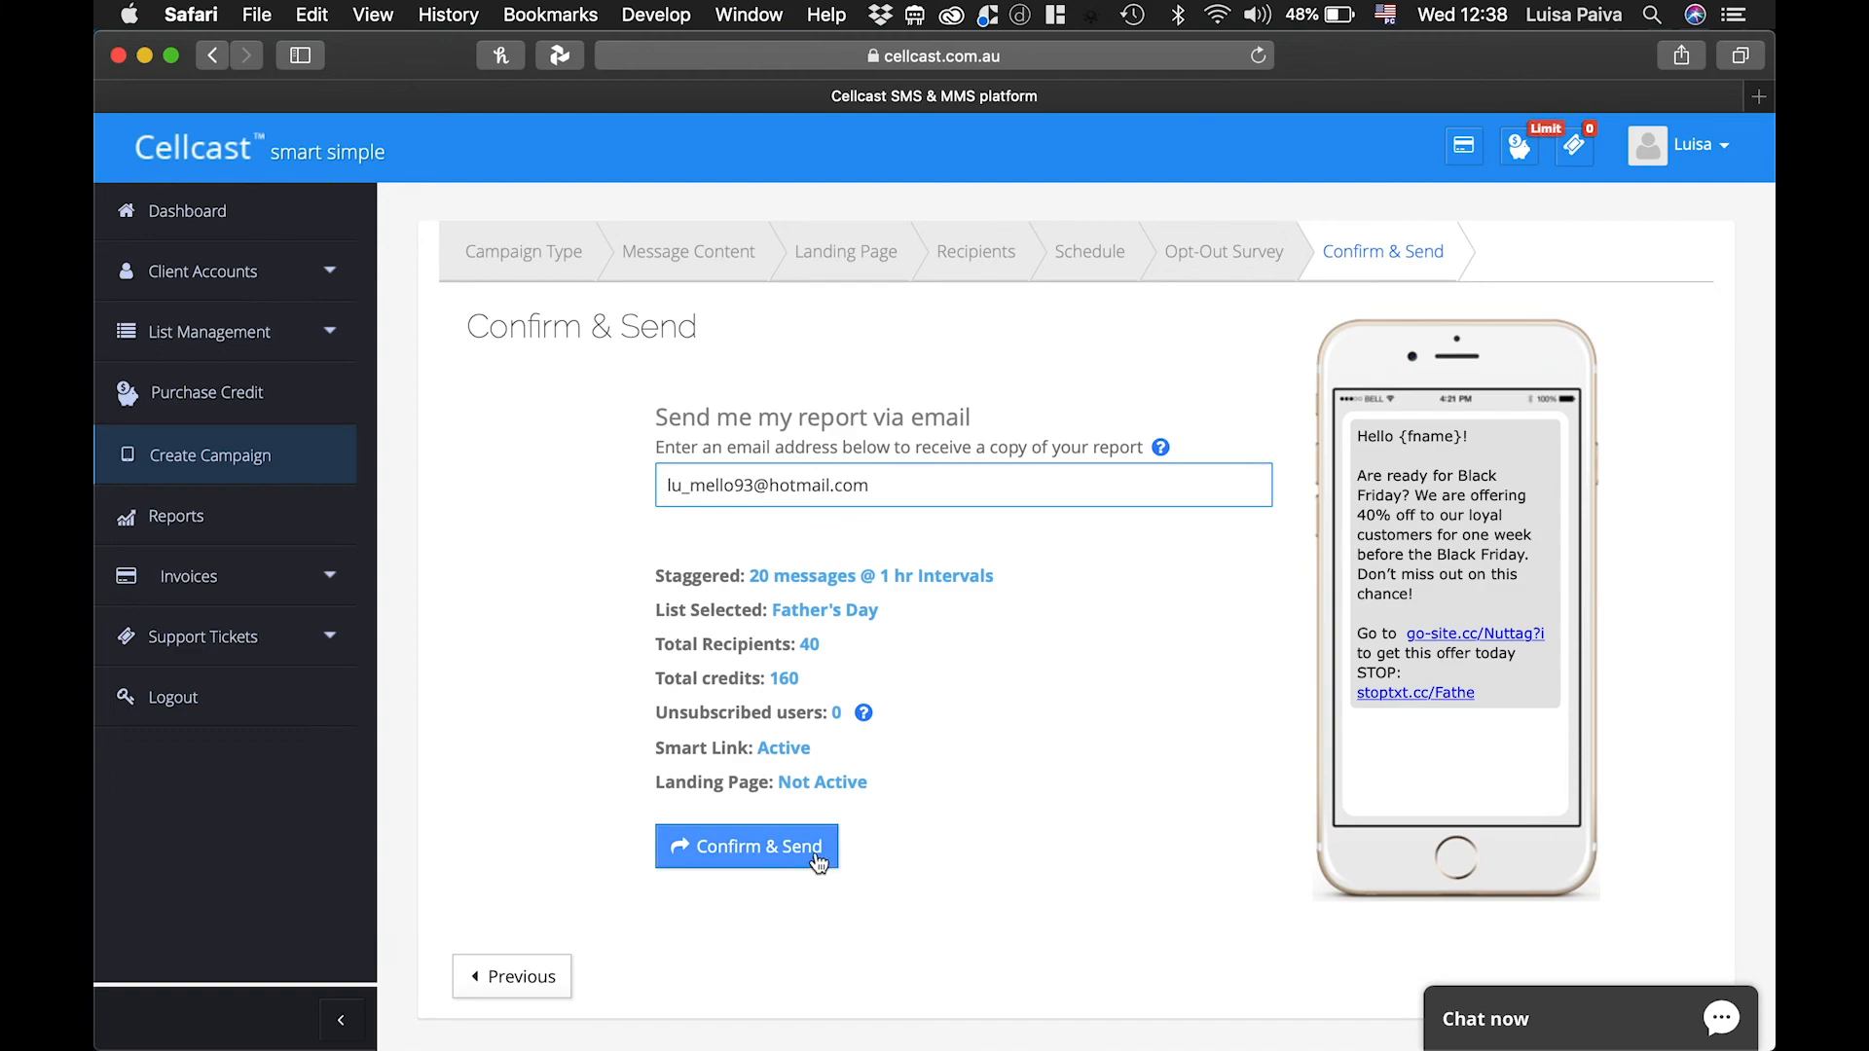
{"action": "scroll", "scroll_direction": "down", "scroll_amount": 3}
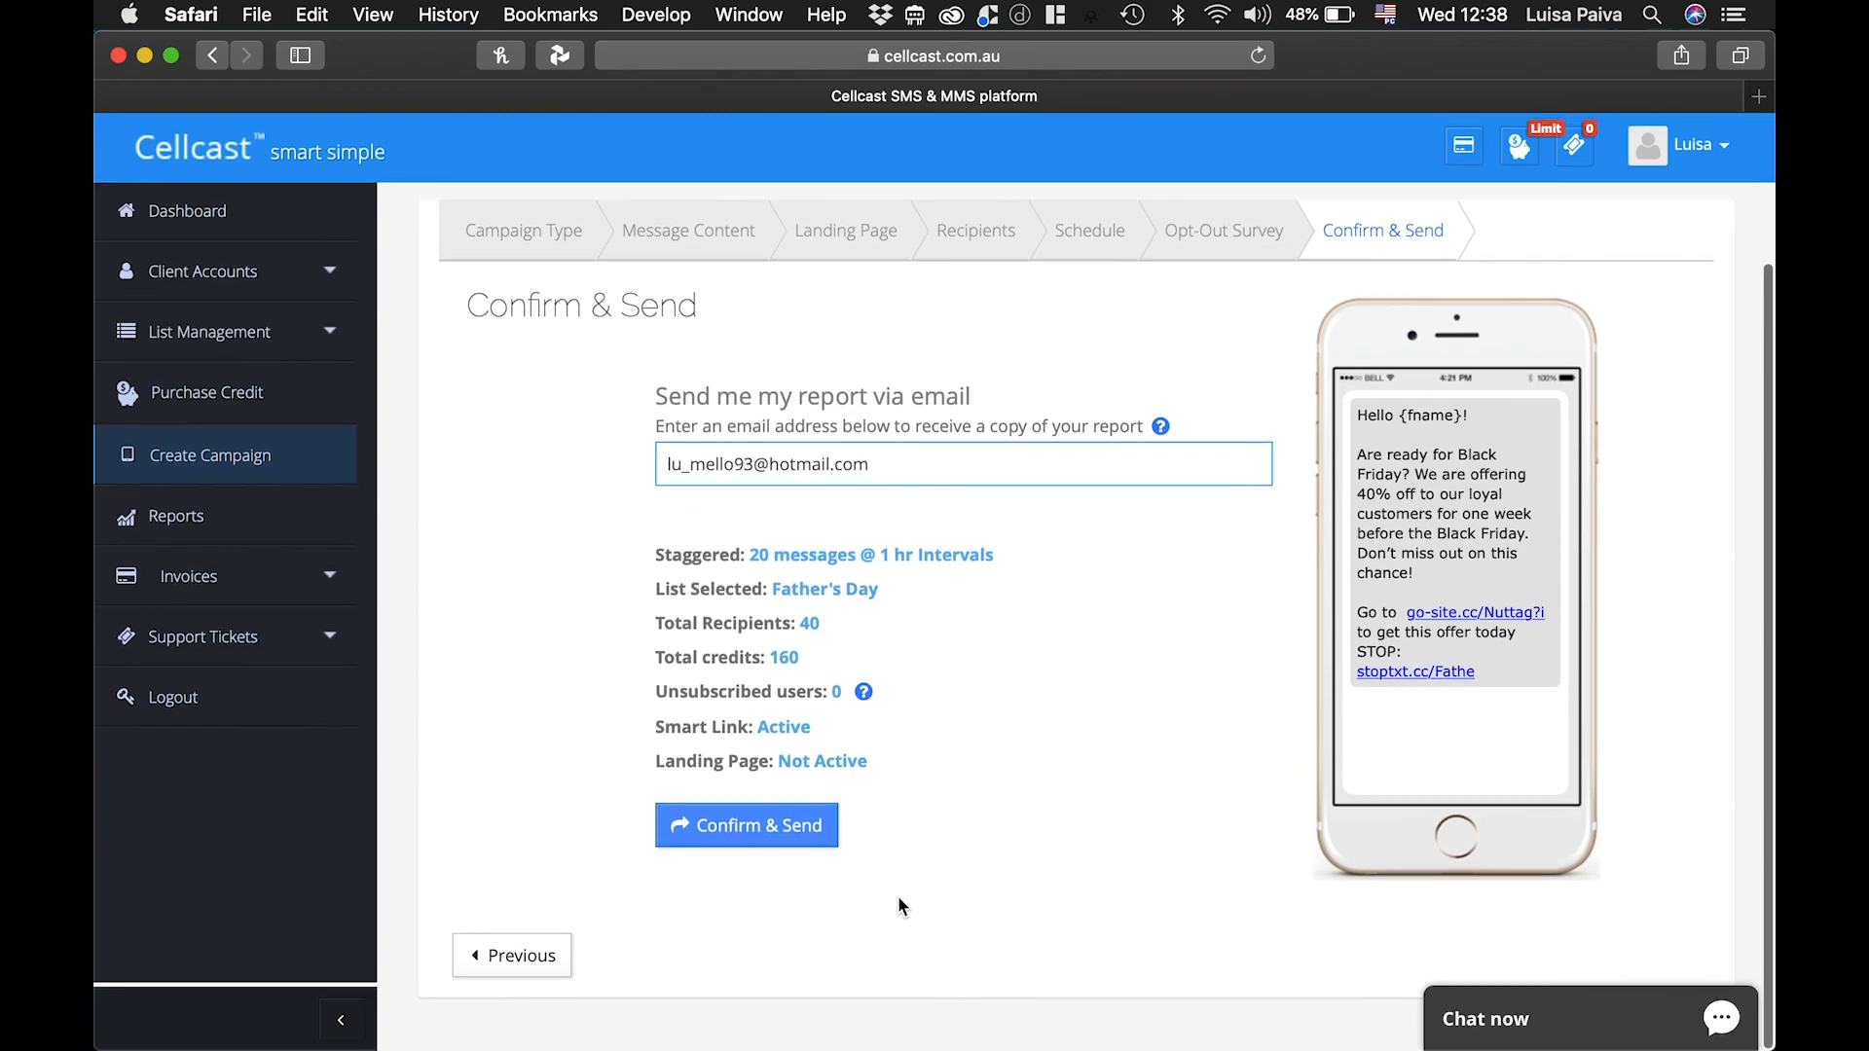